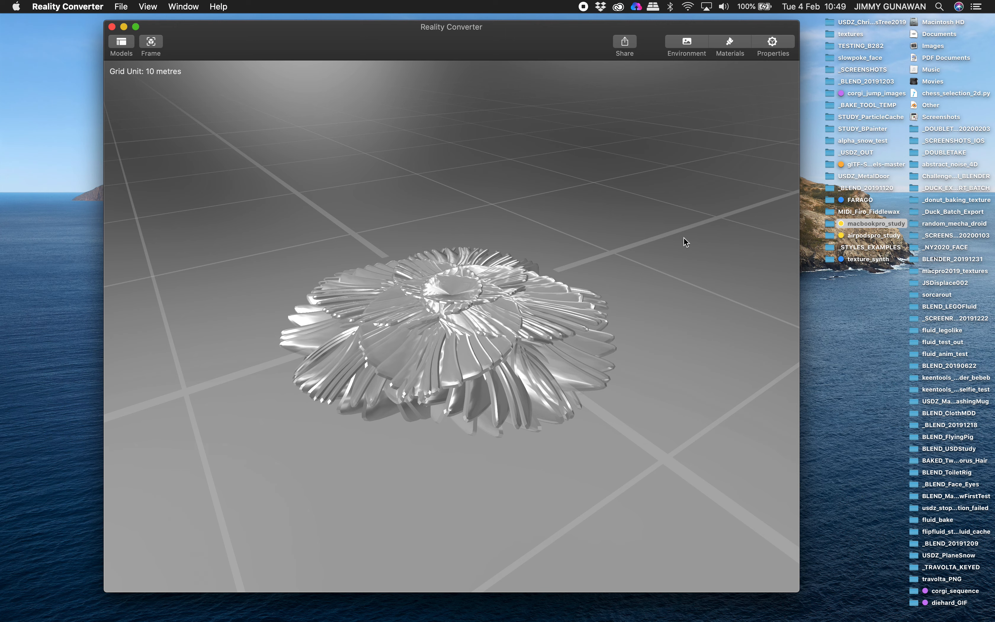
{"action": "mouse_move", "coordinate": [693, 278]}
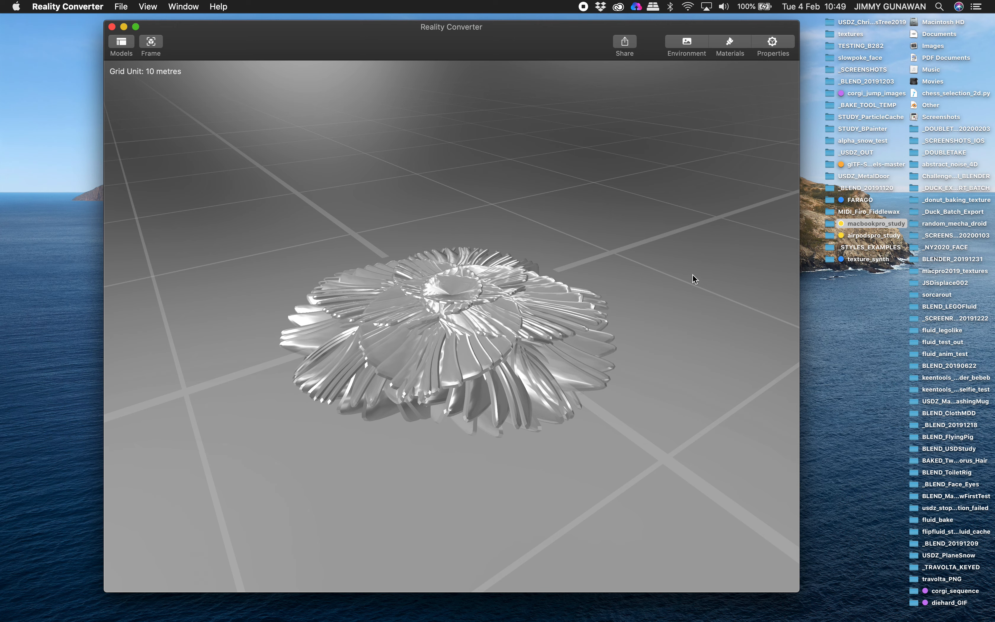
Orbit the lotus model from a couple of angles, then return to Blender.
{"action": "left_click_drag", "start_coordinate": [692, 279], "coordinate": [597, 306]}
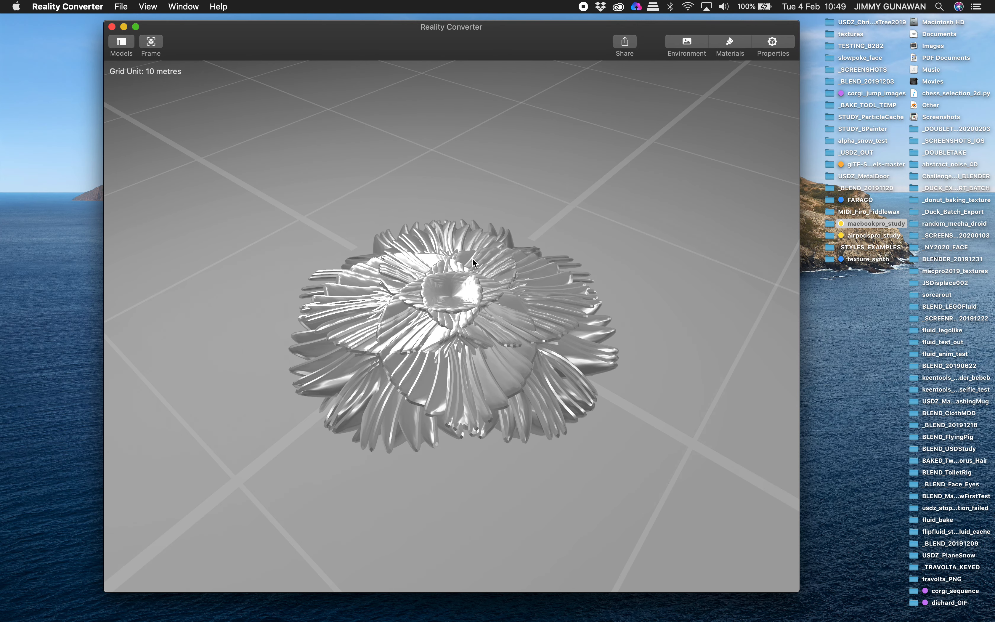
{"action": "left_click_drag", "start_coordinate": [473, 263], "coordinate": [506, 282]}
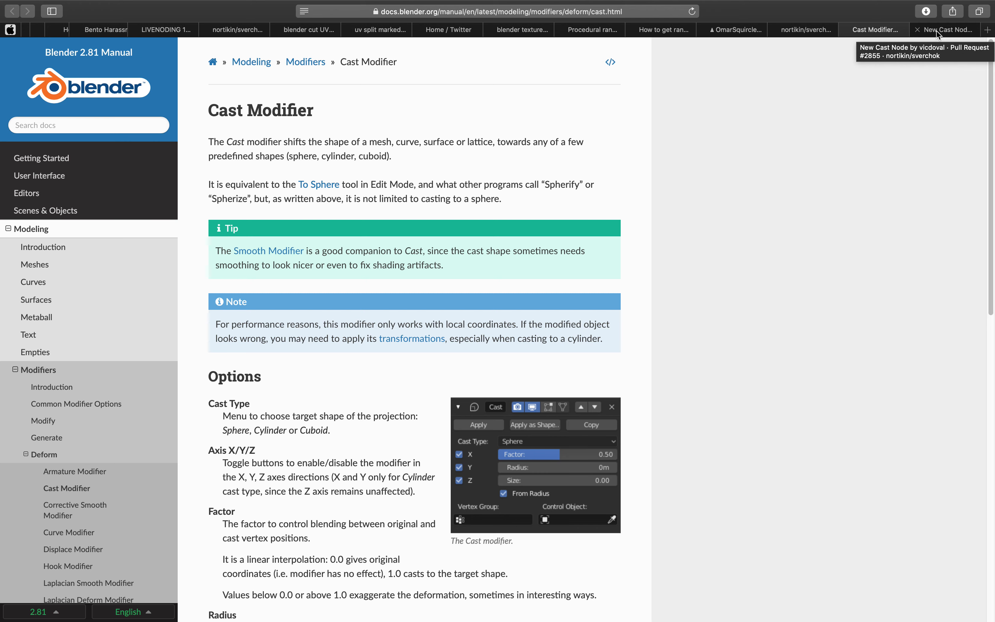
{"action": "left_click", "coordinate": [948, 29]}
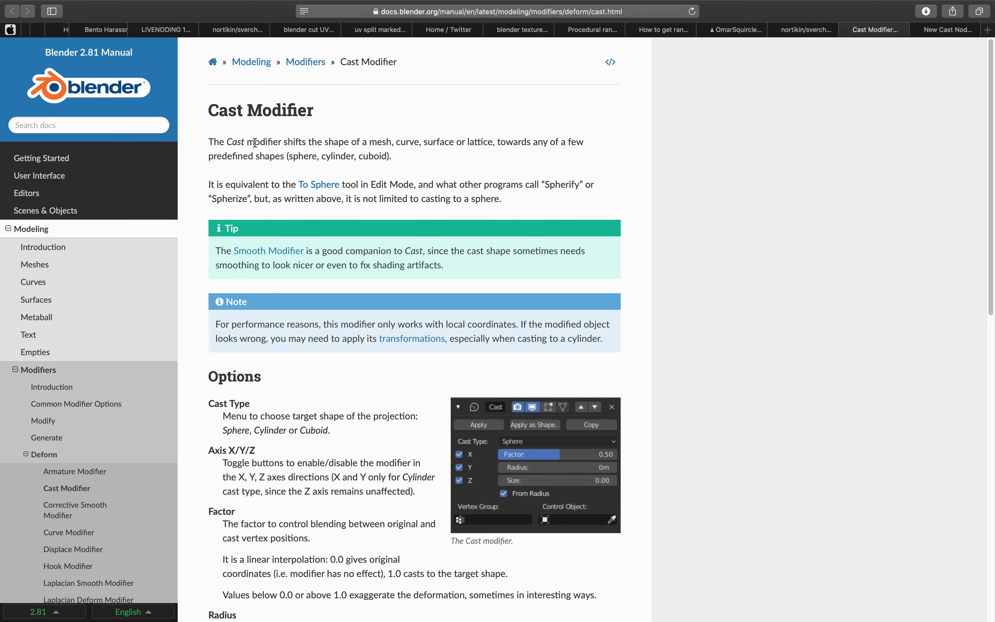
{"action": "mouse_move", "coordinate": [416, 191]}
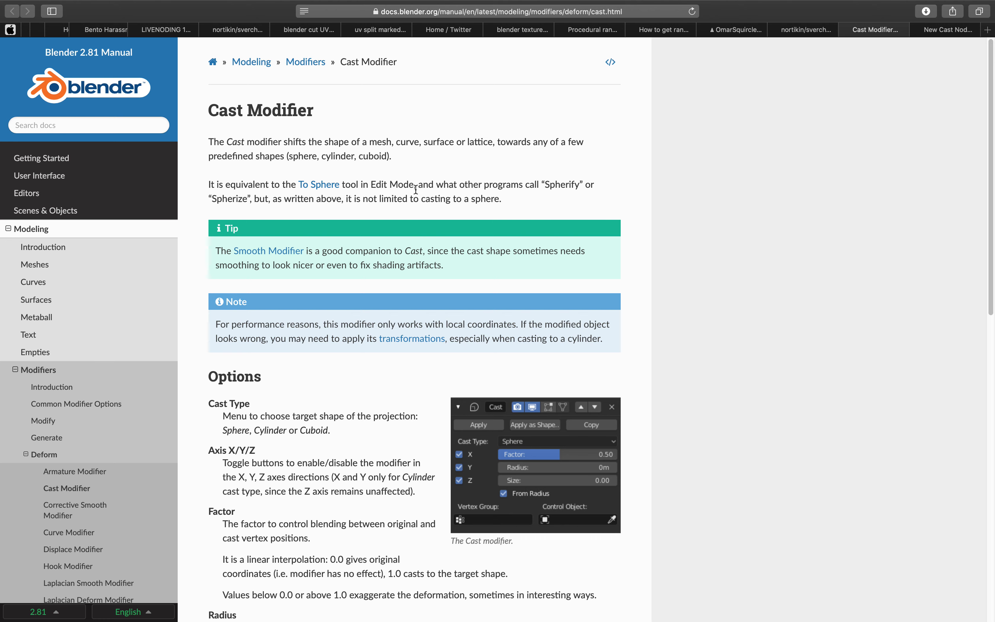
{"action": "mouse_move", "coordinate": [551, 290]}
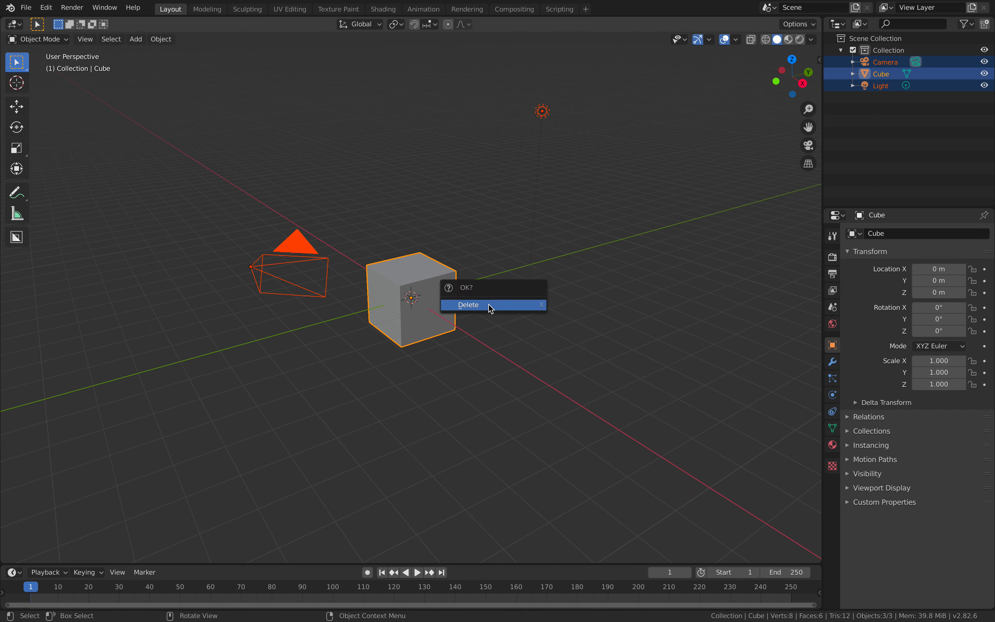
Delete the default scene objects, add a monkey with a Cast modifier and drag its factor to about -4.76.
{"action": "left_click", "coordinate": [469, 305]}
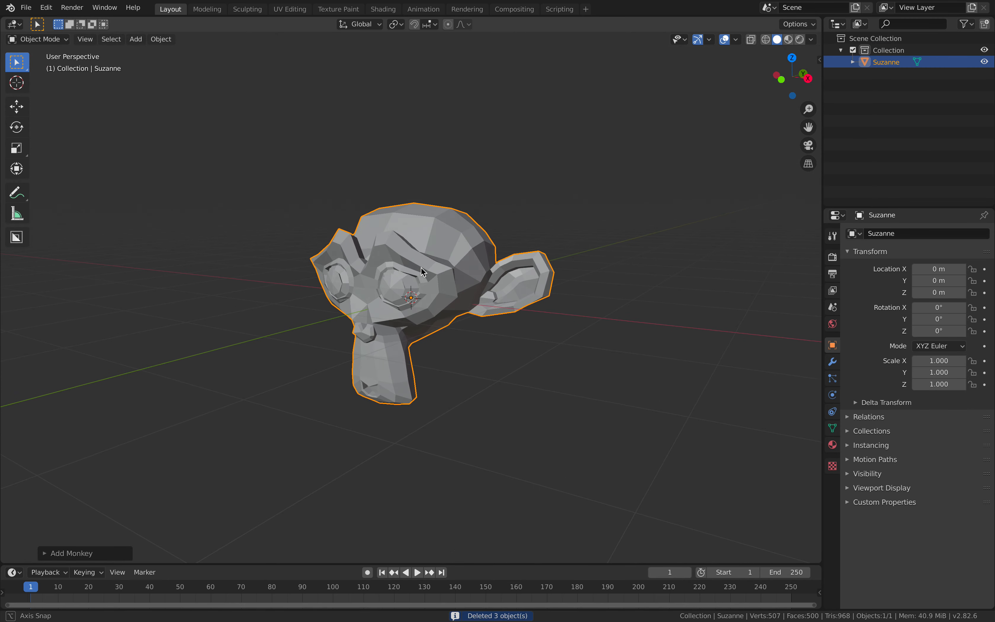
{"action": "left_click", "coordinate": [833, 362]}
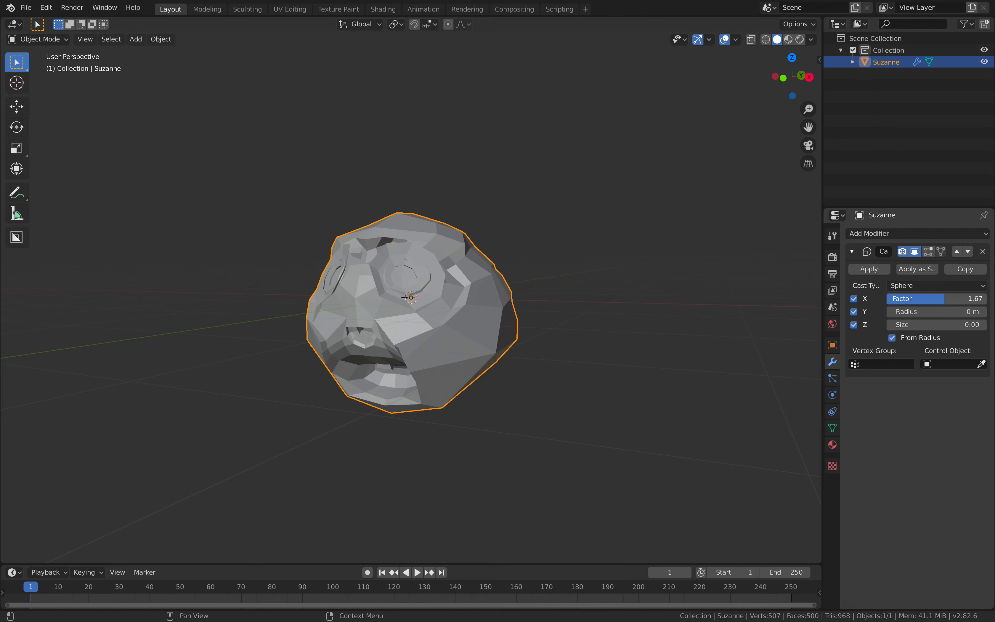
{"action": "left_click_drag", "start_coordinate": [914, 298], "coordinate": [876, 299]}
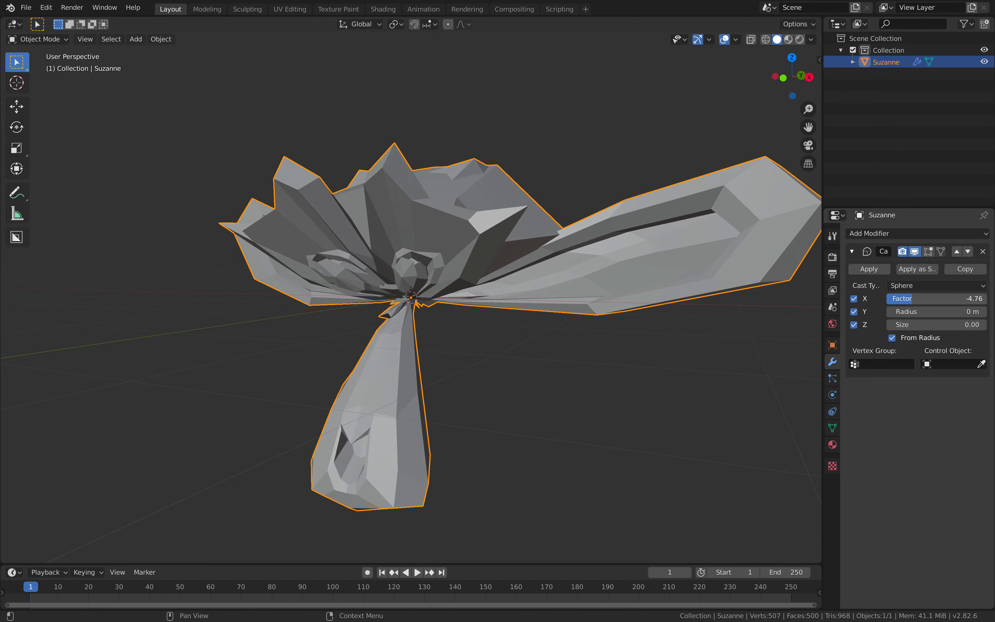
{"action": "left_click_drag", "start_coordinate": [920, 298], "coordinate": [965, 298]}
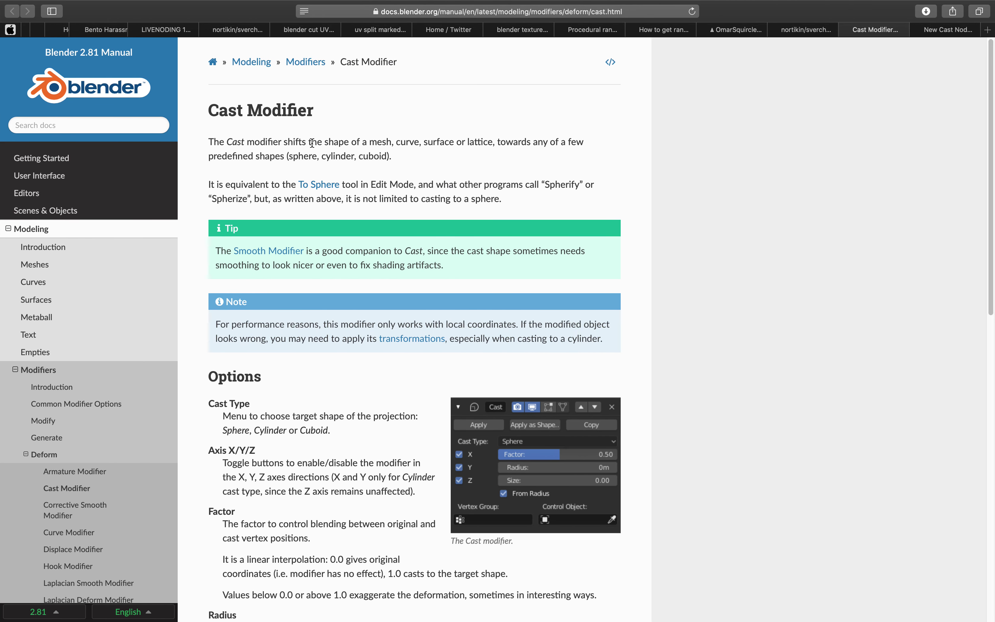
{"action": "mouse_move", "coordinate": [478, 141]}
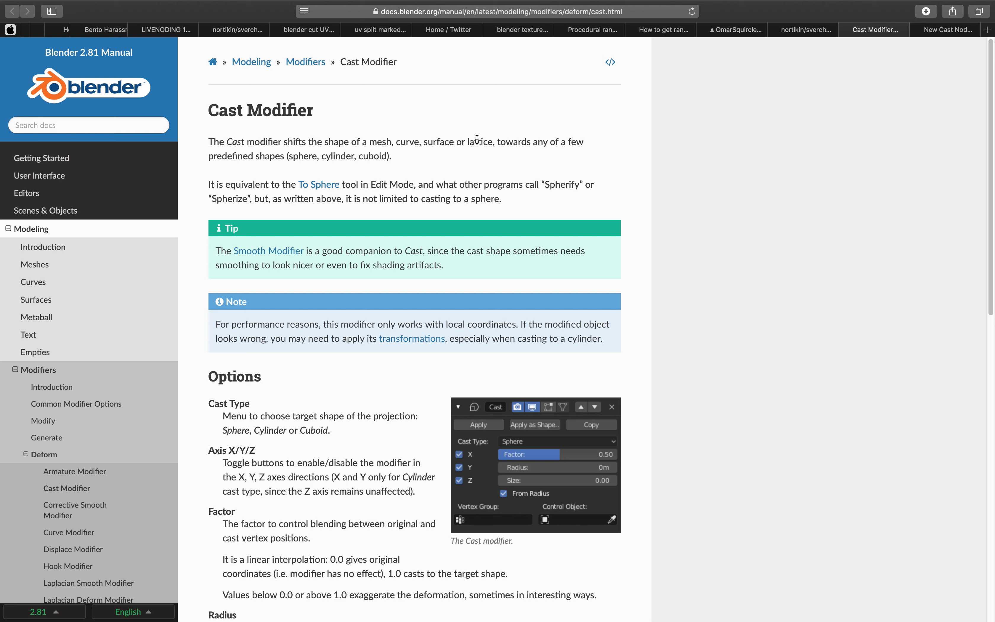
{"action": "mouse_move", "coordinate": [301, 158]}
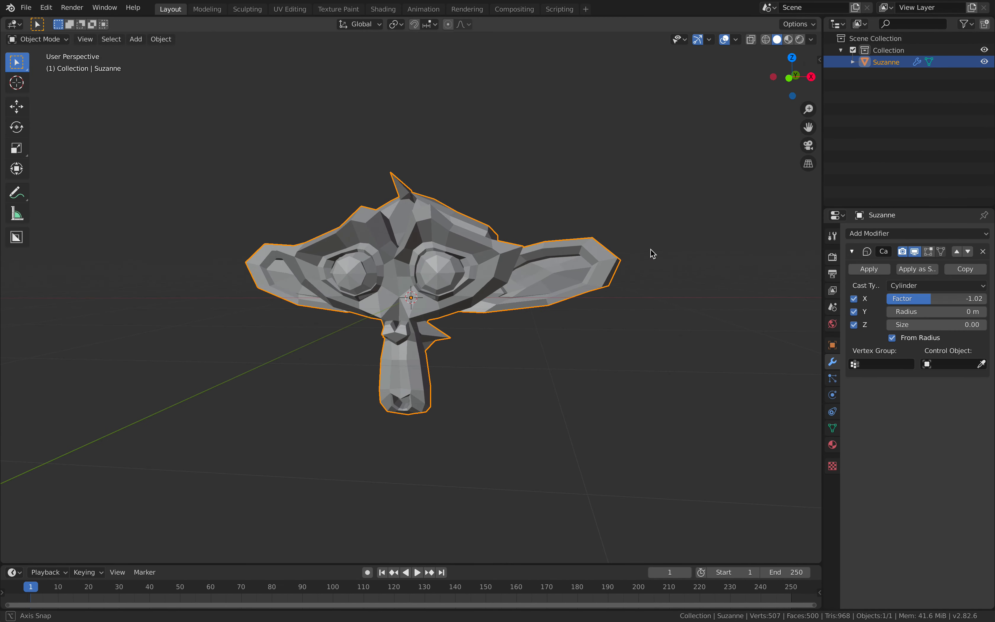
Vary the Cast factor, then in Edit Mode run the To Sphere transform on the monkey's mesh and exit.
{"action": "left_click_drag", "start_coordinate": [907, 299], "coordinate": [965, 299]}
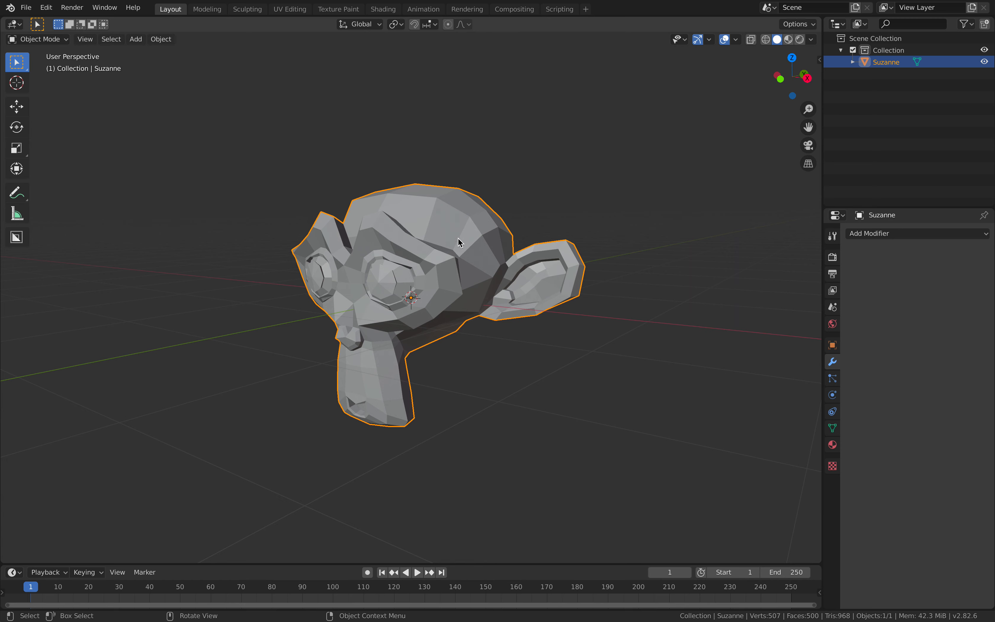
{"action": "key", "text": "Tab"}
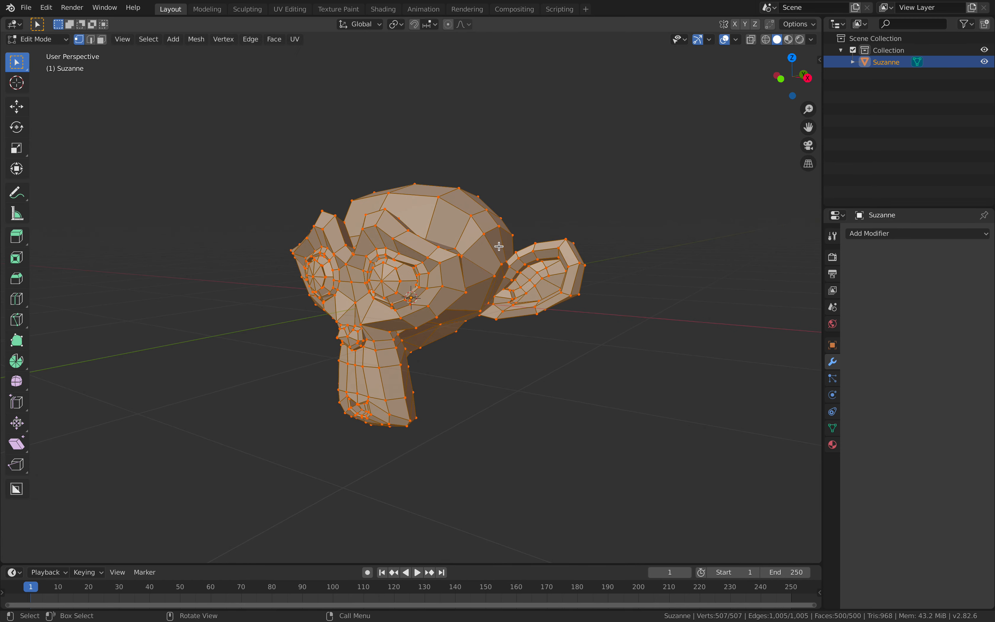
{"action": "type", "text": "To Spher"}
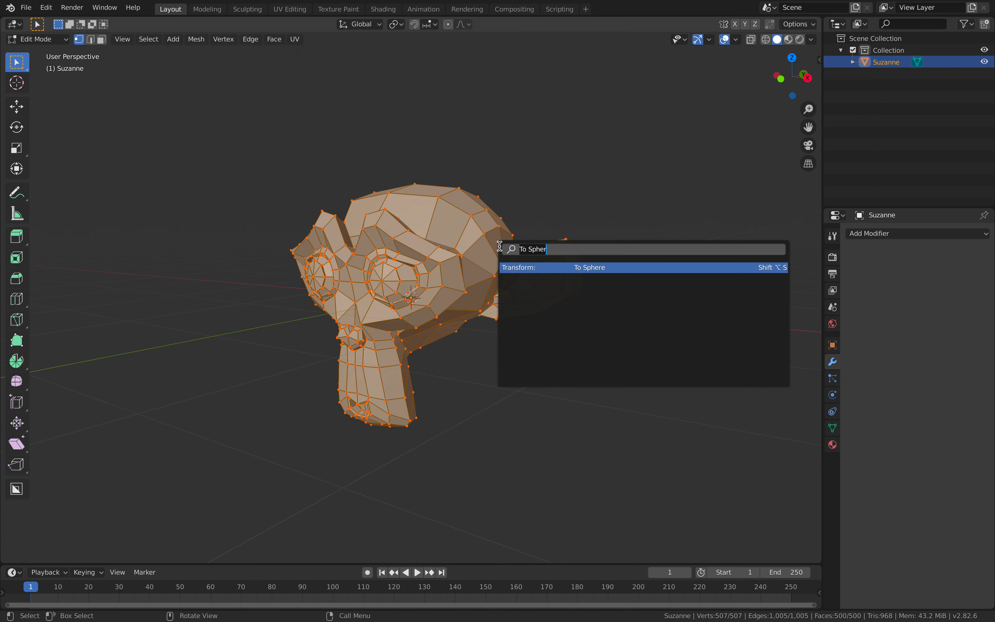
{"action": "left_click", "coordinate": [590, 267]}
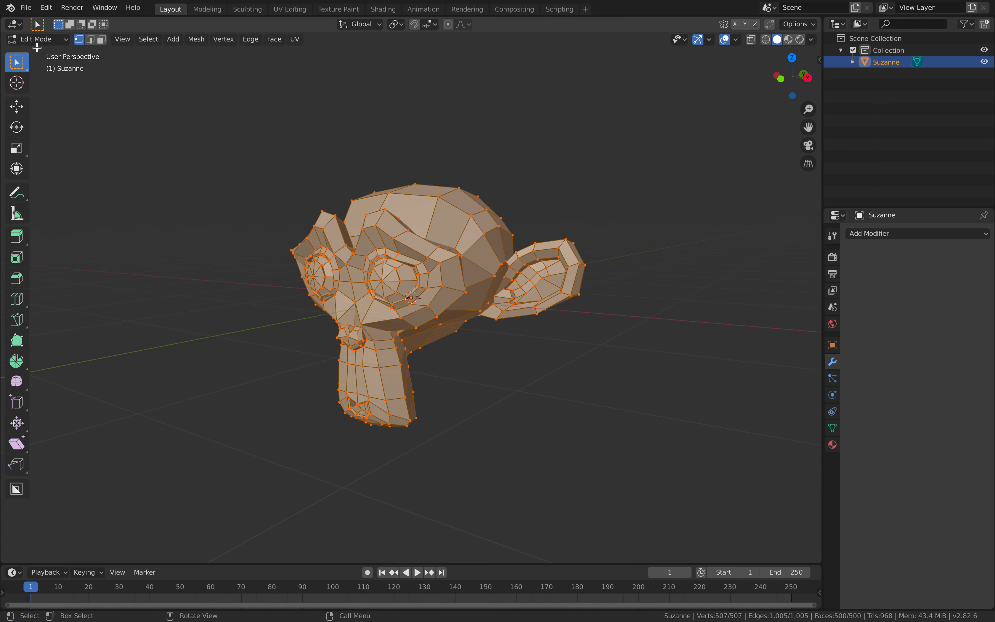
{"action": "key", "text": "Tab"}
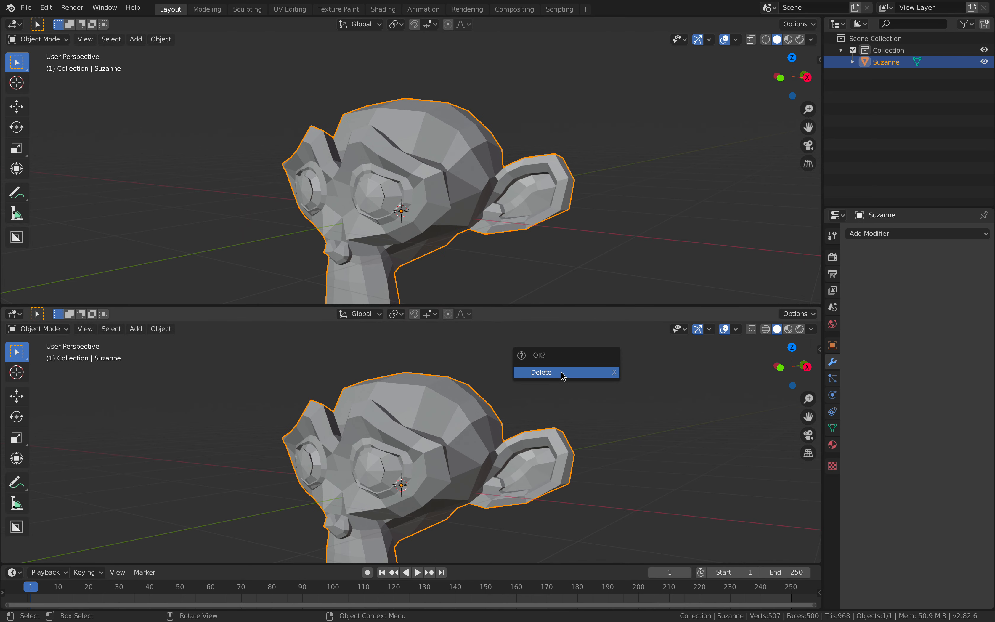
Delete the monkey, add a Cast to Sphere node and wire Suzanne's vertices and faces through it to Viewer BMesh.
{"action": "left_click", "coordinate": [541, 373]}
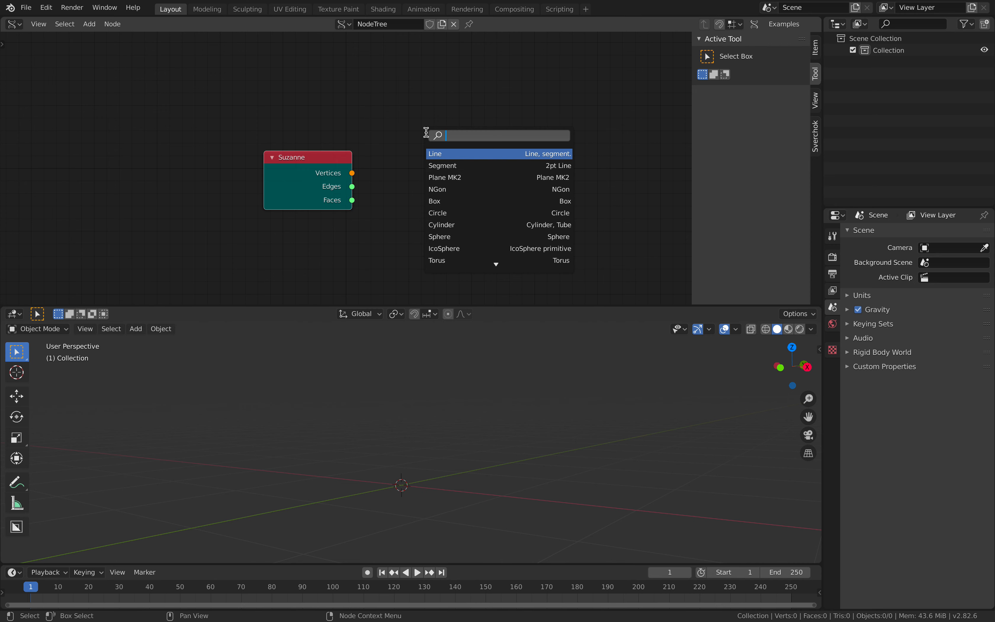
{"action": "type", "text": "cas"}
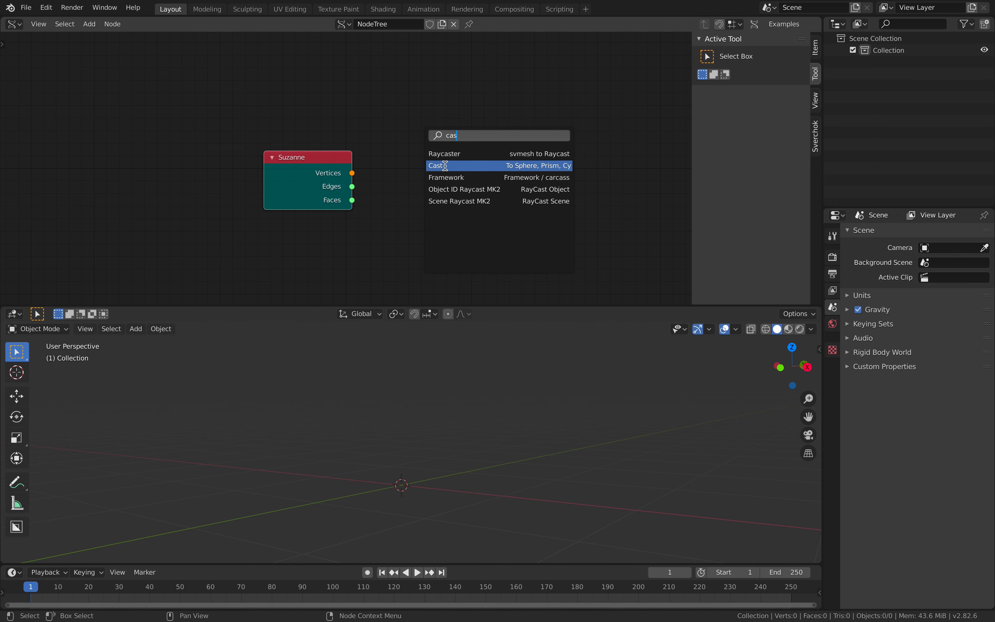
{"action": "left_click", "coordinate": [437, 166]}
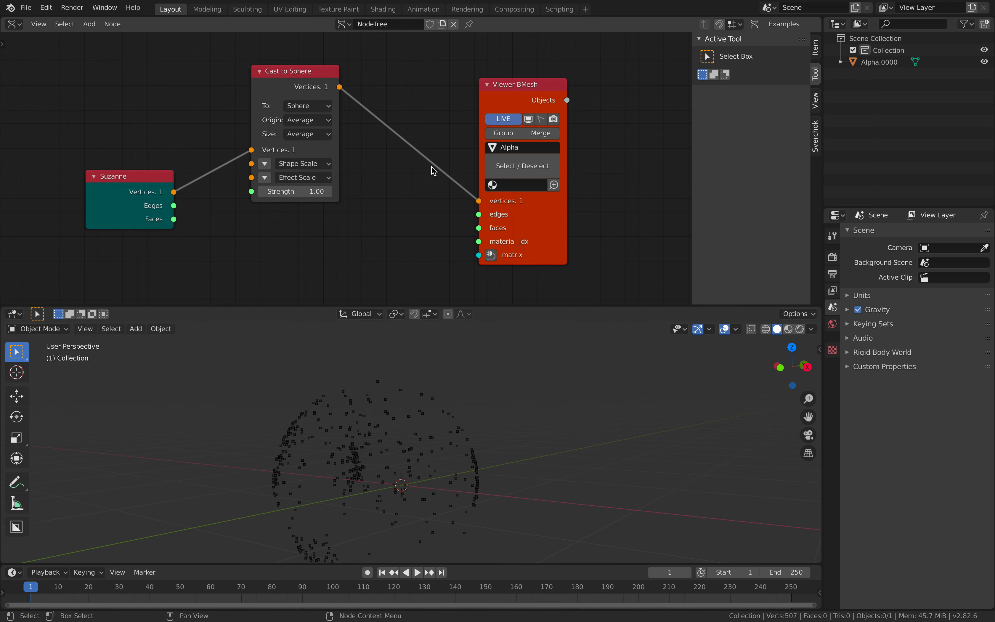
{"action": "left_click_drag", "start_coordinate": [173, 219], "coordinate": [453, 240]}
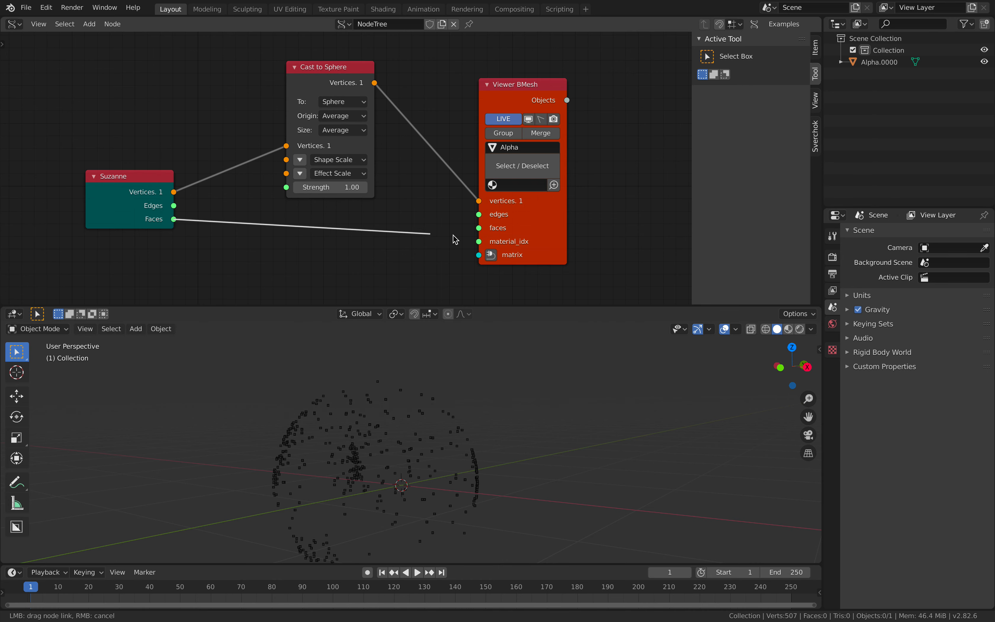
{"action": "left_click_drag", "start_coordinate": [173, 219], "coordinate": [479, 228]}
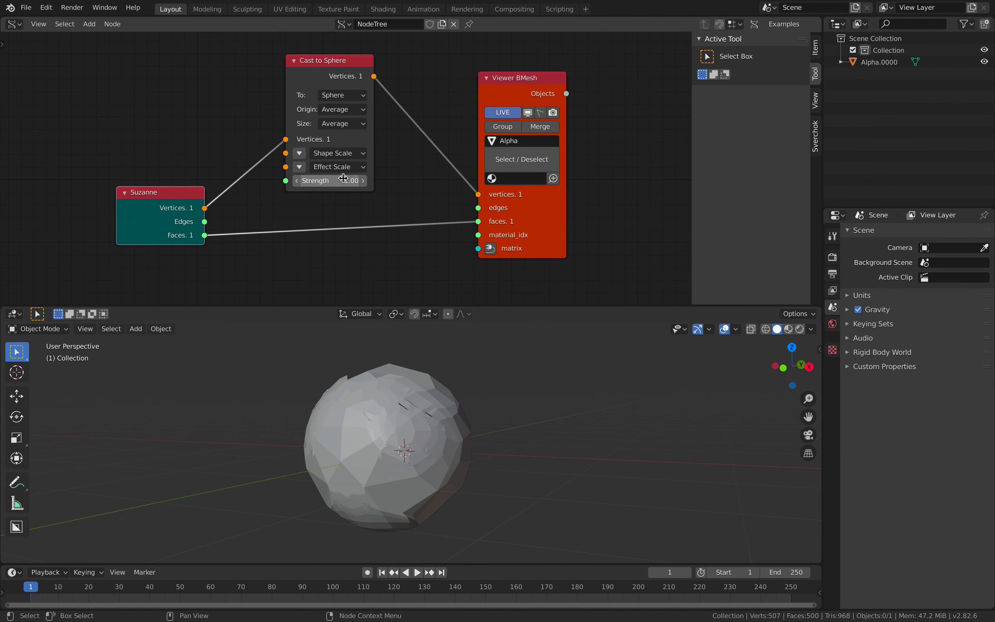
Lower the cast strength to near zero and try Cylinder then Prism as the target shape.
{"action": "left_click_drag", "start_coordinate": [343, 180], "coordinate": [311, 180]}
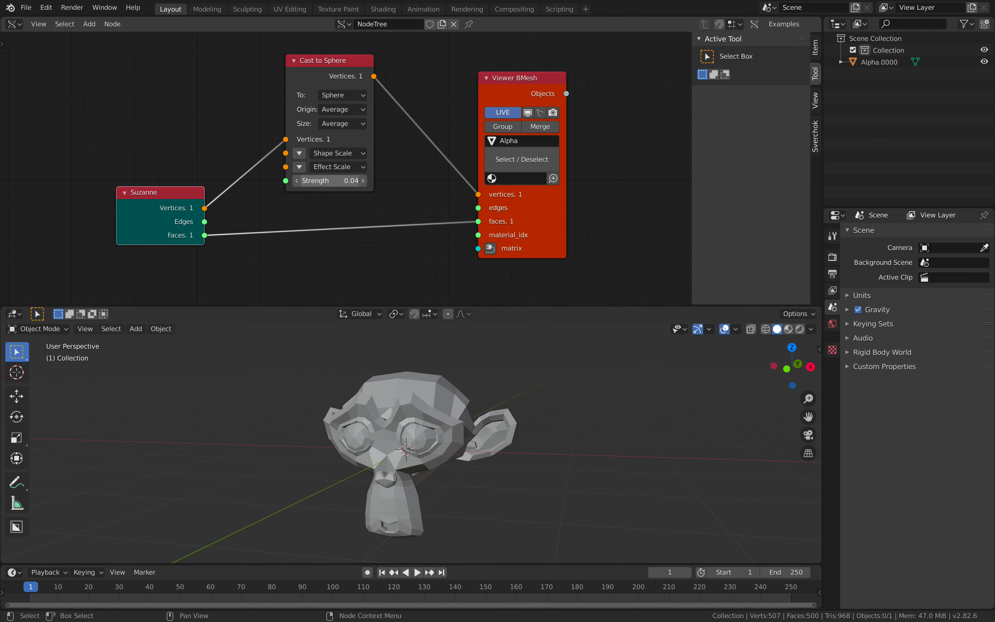
{"action": "left_click", "coordinate": [342, 95]}
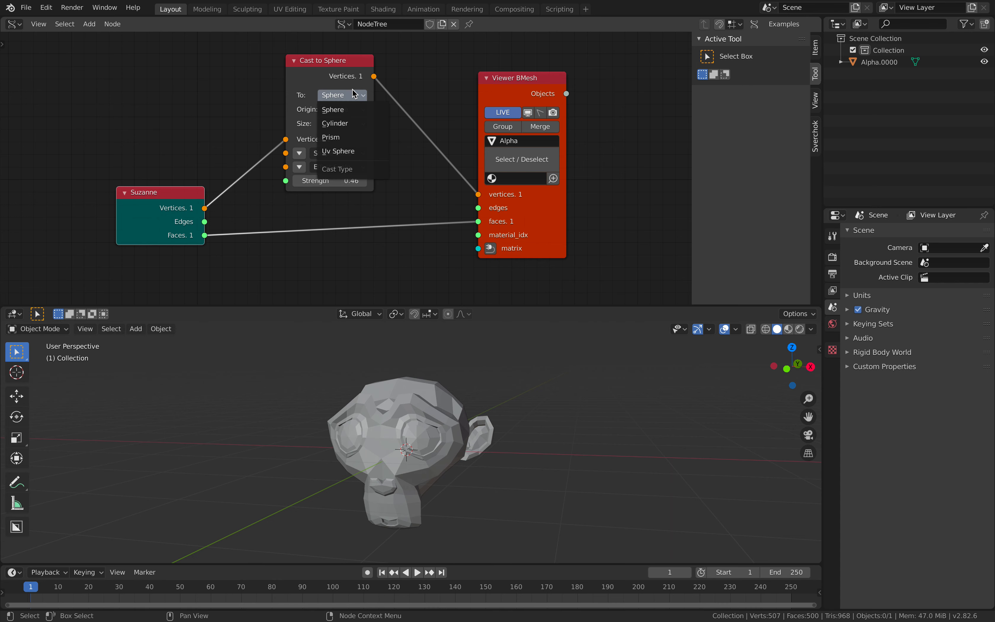
{"action": "left_click", "coordinate": [334, 123]}
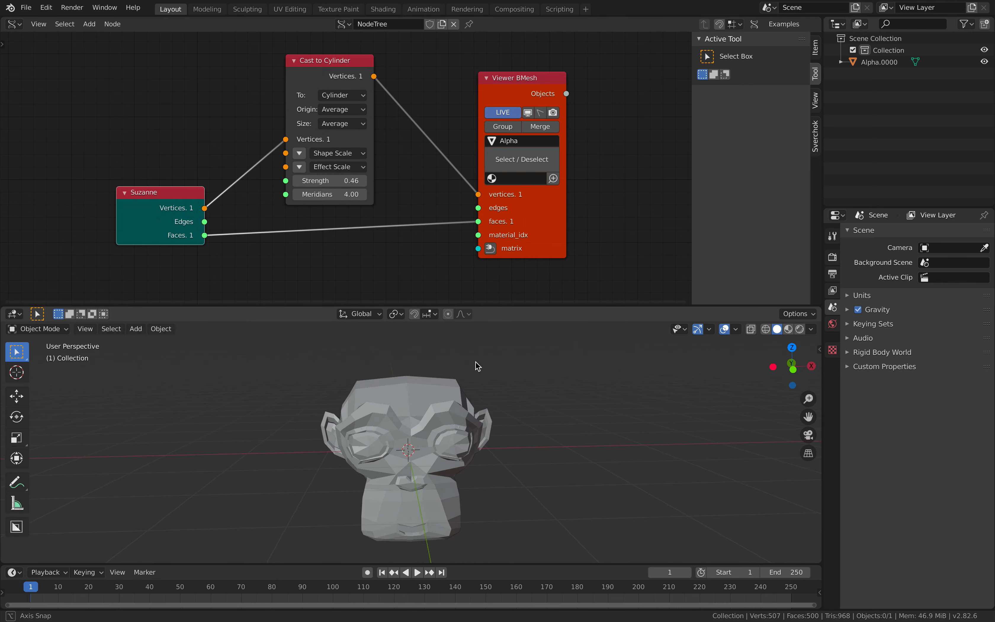
{"action": "left_click", "coordinate": [343, 95]}
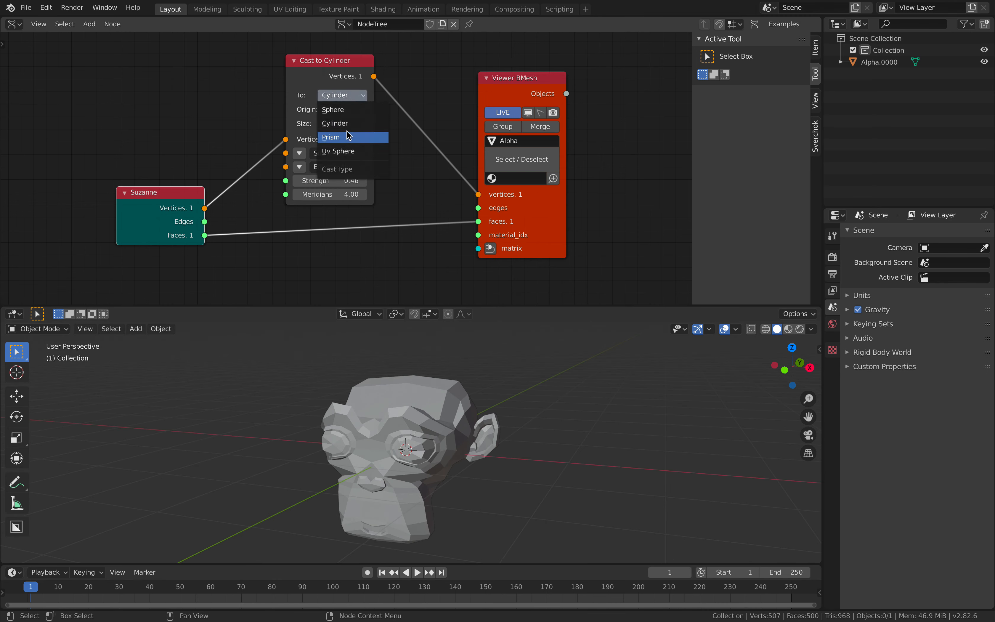
{"action": "left_click", "coordinate": [331, 138]}
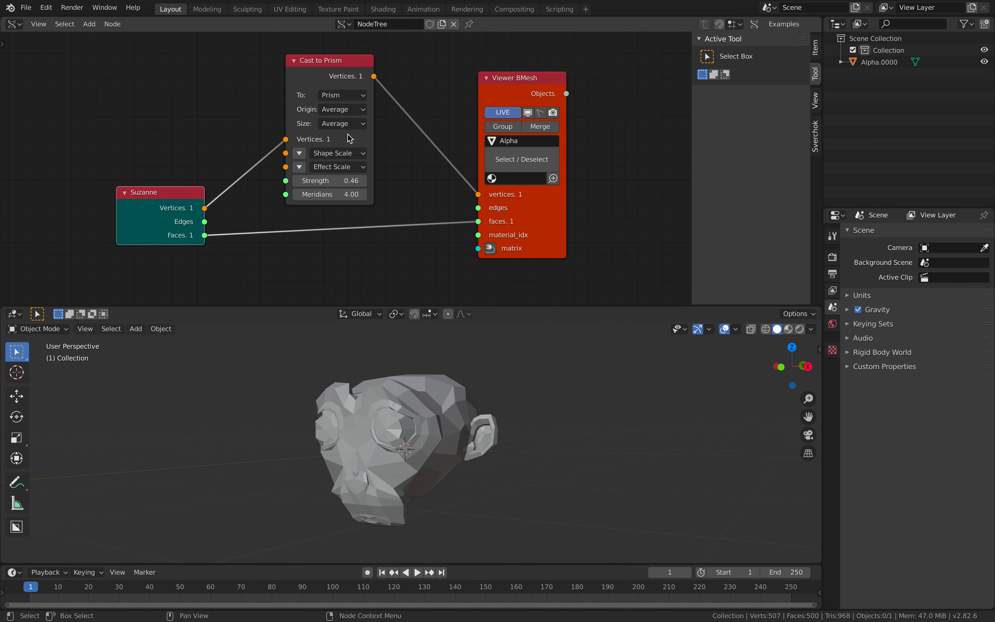
Swing the strength above 1 and negative, then target a UV Sphere at strength about 0.28.
{"action": "left_click_drag", "start_coordinate": [317, 180], "coordinate": [362, 180]}
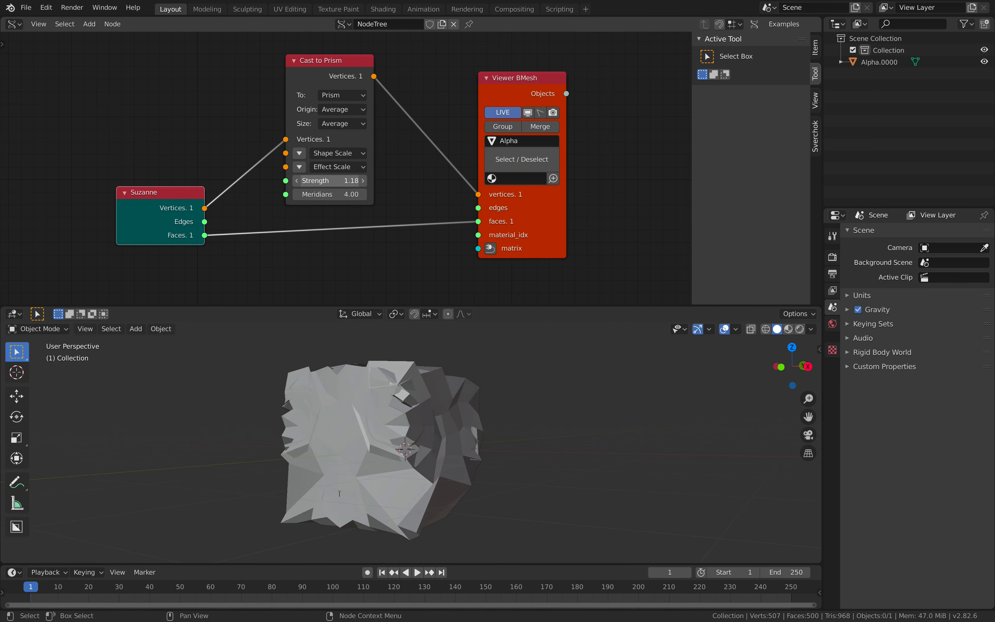
{"action": "left_click_drag", "start_coordinate": [353, 180], "coordinate": [292, 180]}
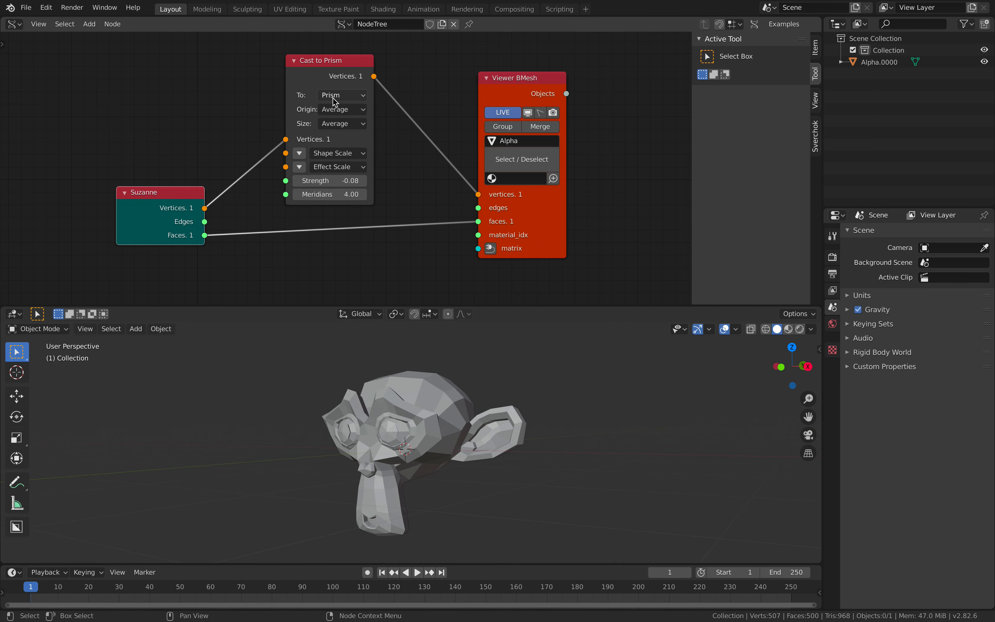
{"action": "left_click", "coordinate": [343, 95]}
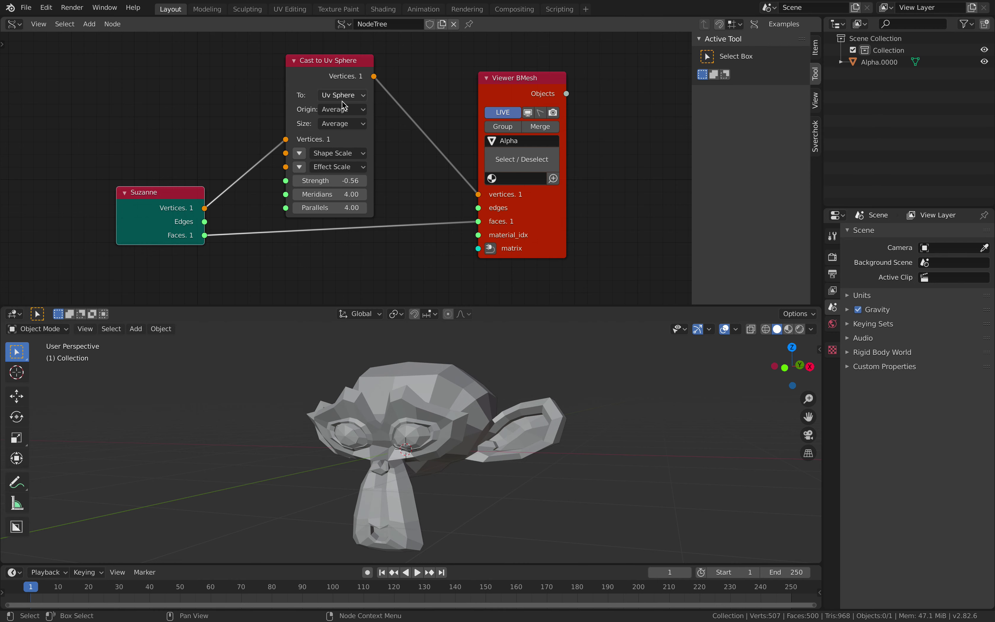
{"action": "left_click_drag", "start_coordinate": [330, 181], "coordinate": [343, 180]}
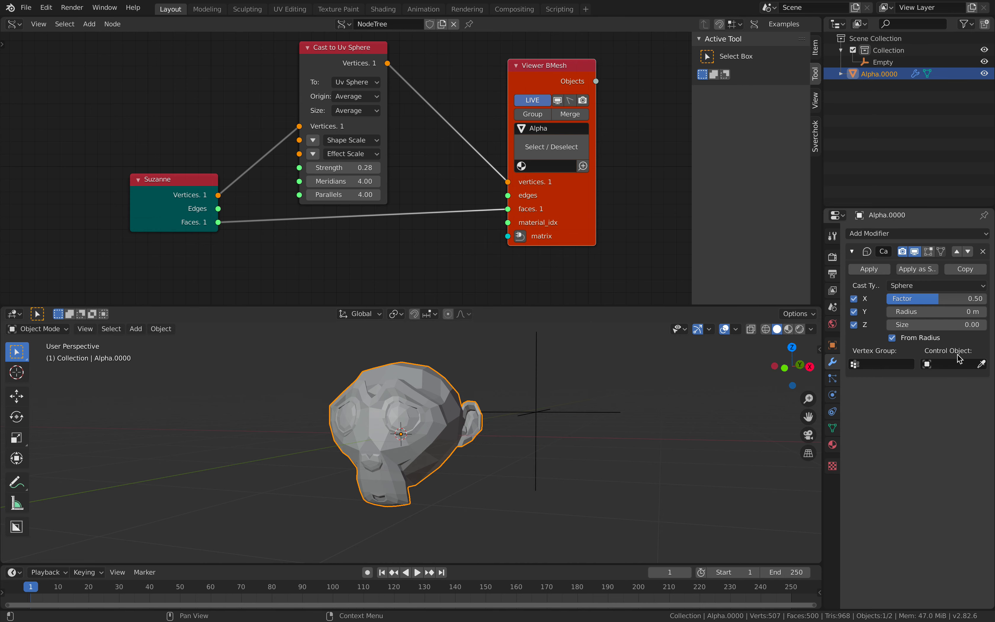
Assign the Empty as the Cast modifier's control object and move it in the viewport.
{"action": "left_click", "coordinate": [950, 363]}
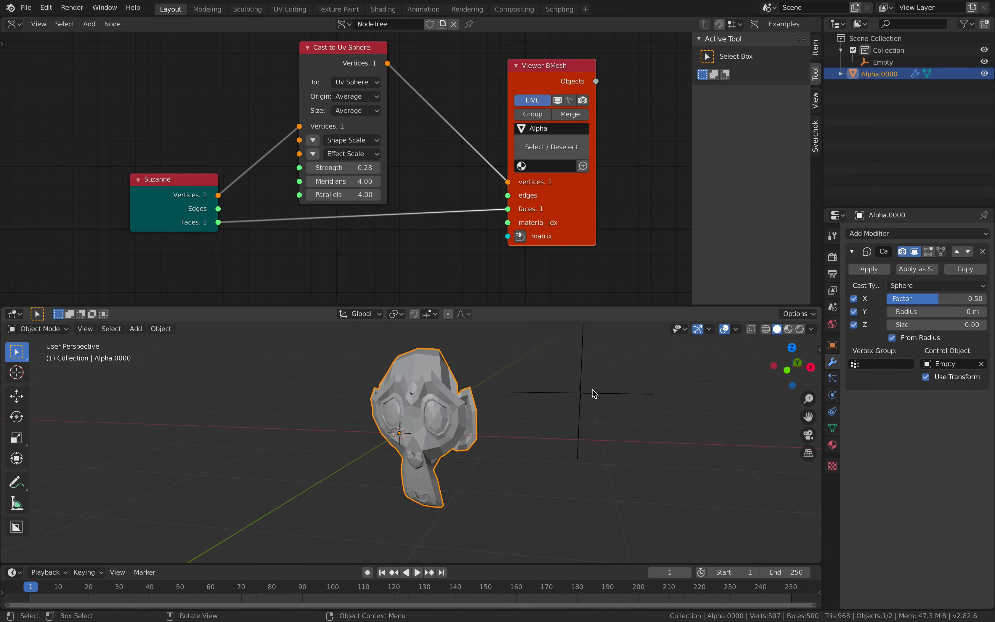
{"action": "left_click", "coordinate": [883, 63]}
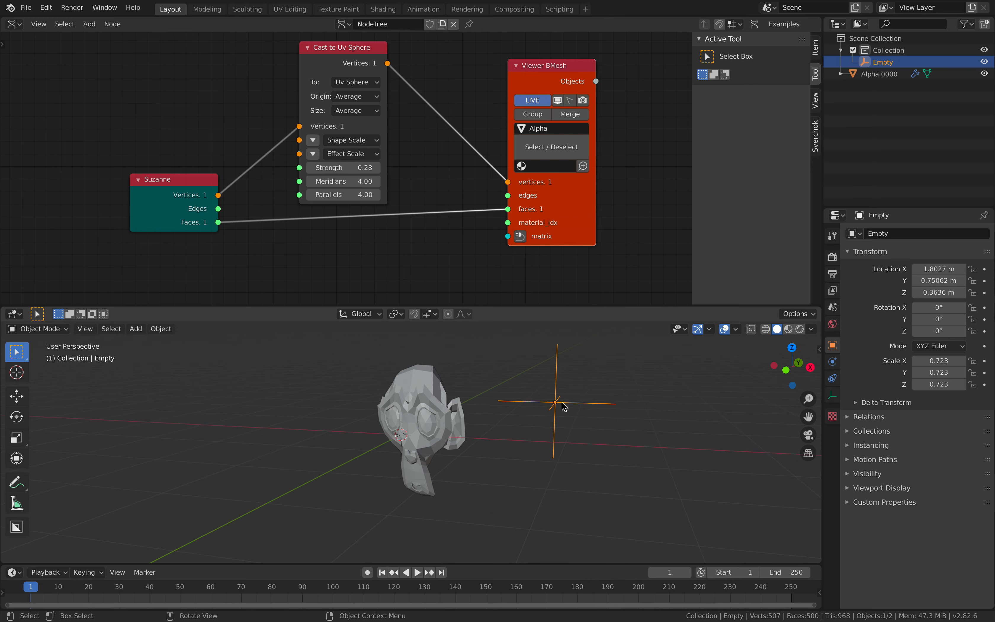
{"action": "left_click_drag", "start_coordinate": [561, 407], "coordinate": [476, 426]}
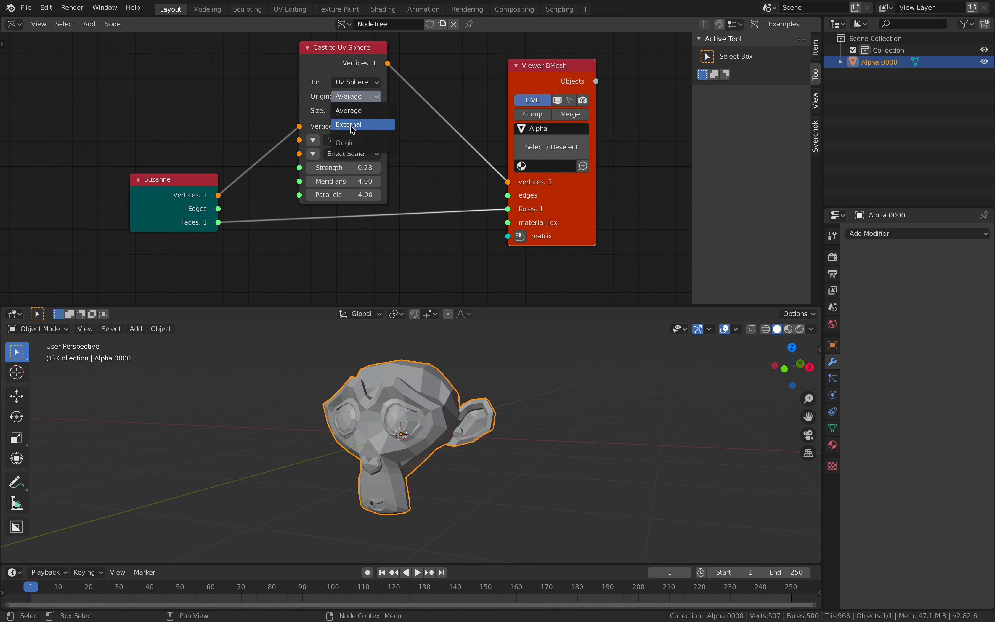
Switch the node's Origin to External, expose its vector and shift the origin along X to about -0.96.
{"action": "left_click", "coordinate": [348, 125]}
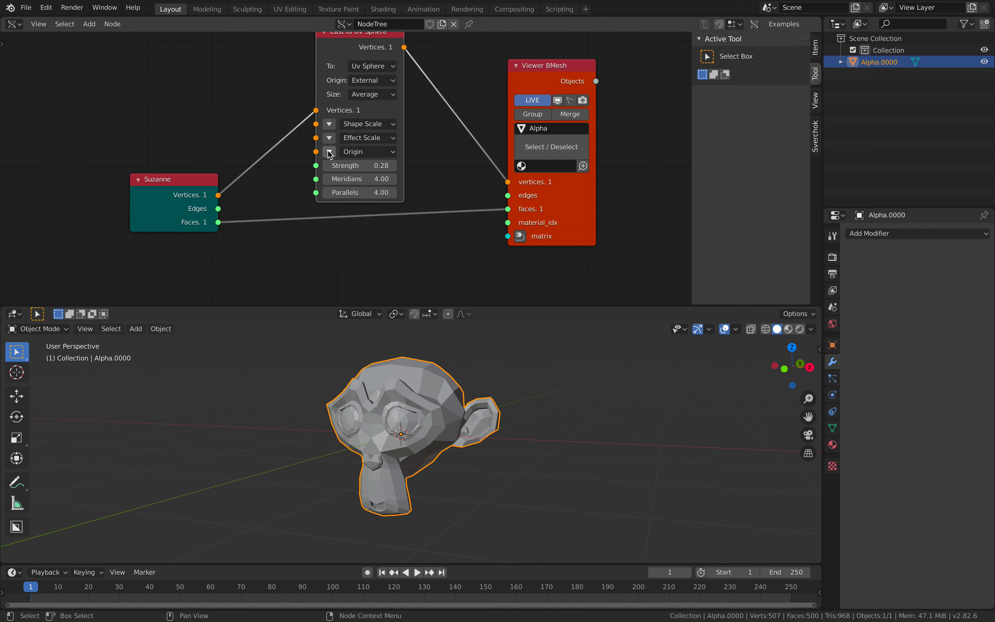
{"action": "left_click", "coordinate": [329, 152]}
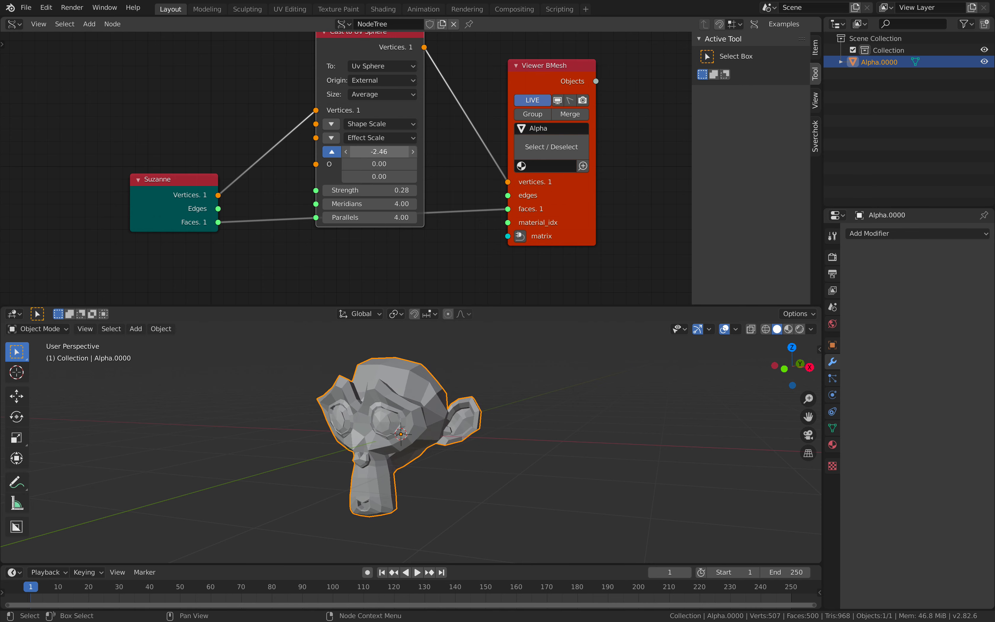
{"action": "left_click_drag", "start_coordinate": [378, 151], "coordinate": [406, 151]}
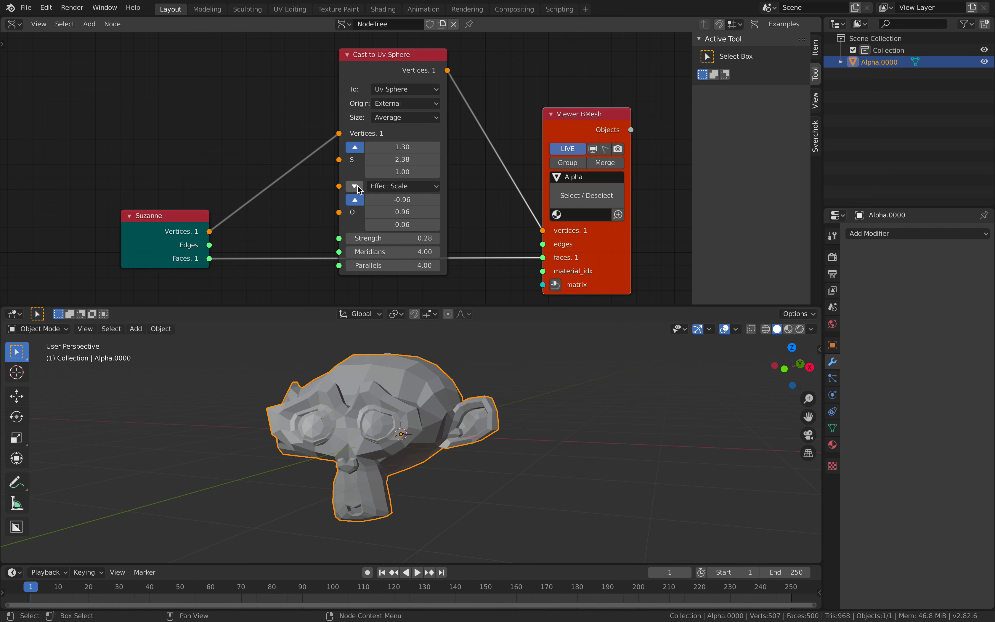
{"action": "mouse_move", "coordinate": [380, 189]}
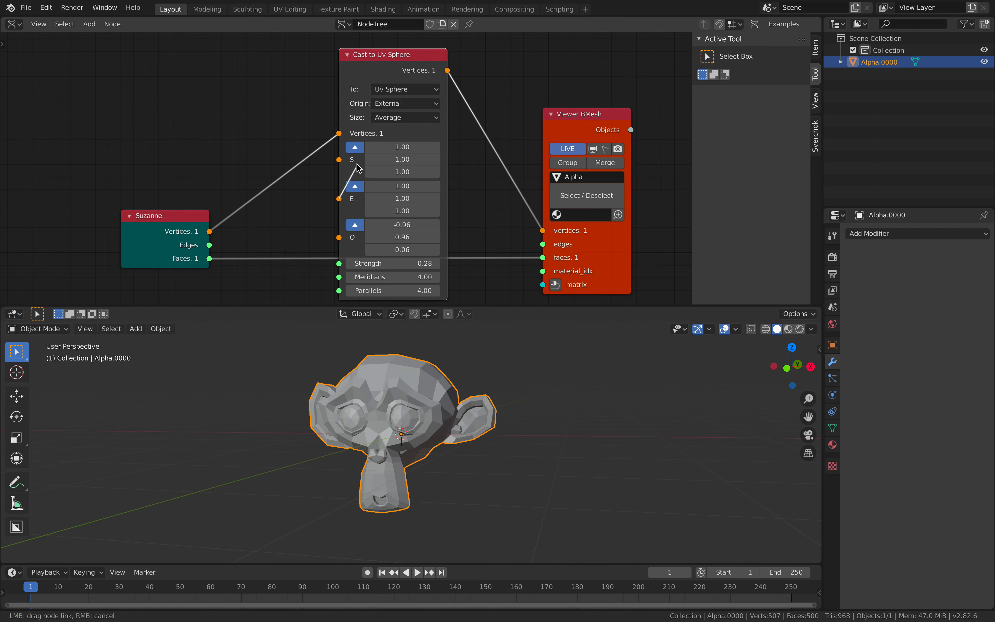
{"action": "mouse_move", "coordinate": [366, 247]}
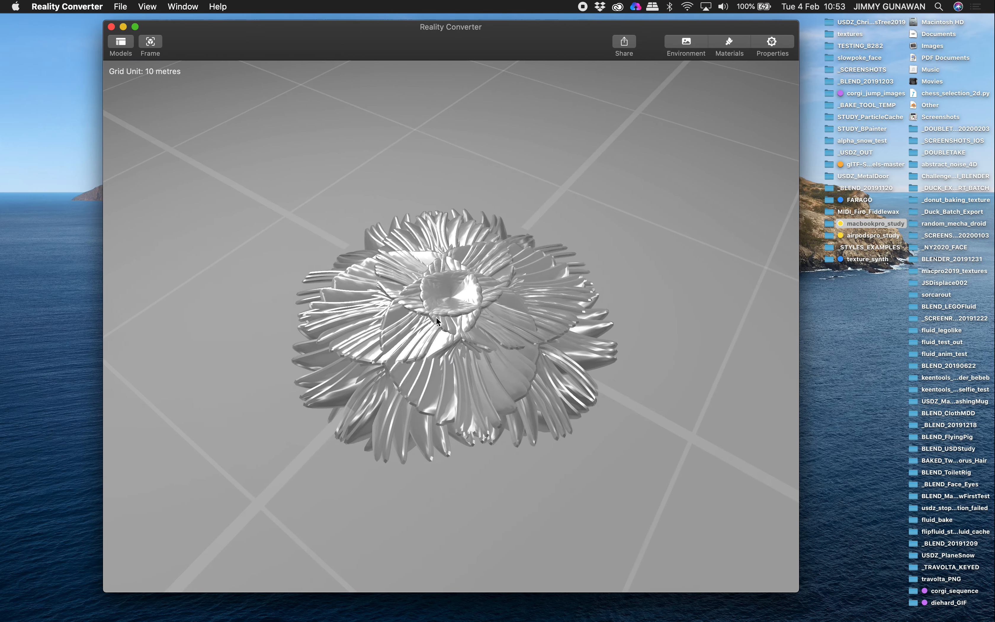
After orbiting the lotus model, replace the Suzanne node with a new Plane MK2 grid node.
{"action": "left_click_drag", "start_coordinate": [436, 321], "coordinate": [401, 265]}
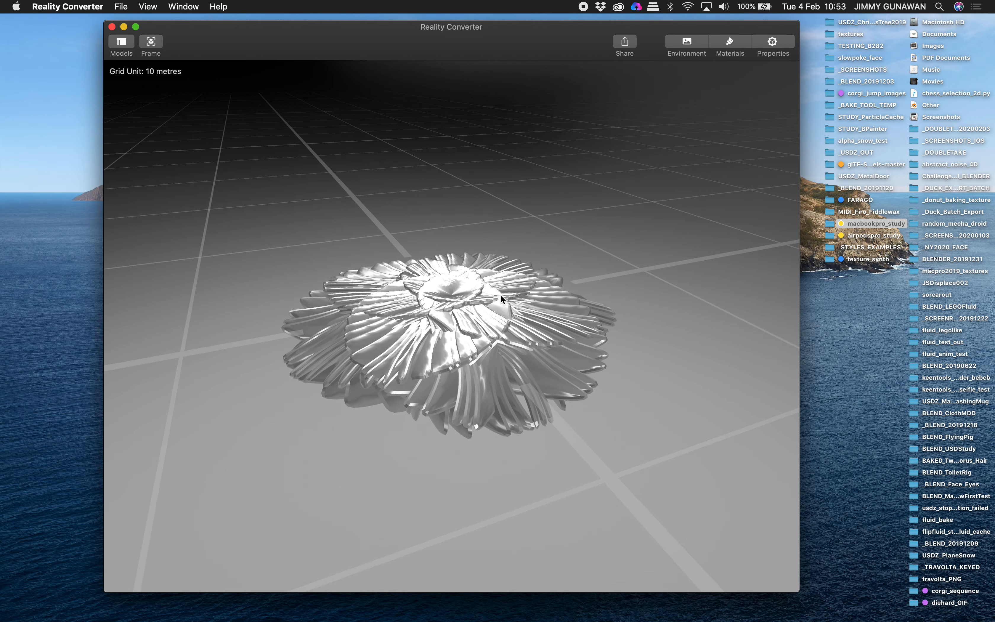
{"action": "left_click_drag", "start_coordinate": [501, 300], "coordinate": [471, 198]}
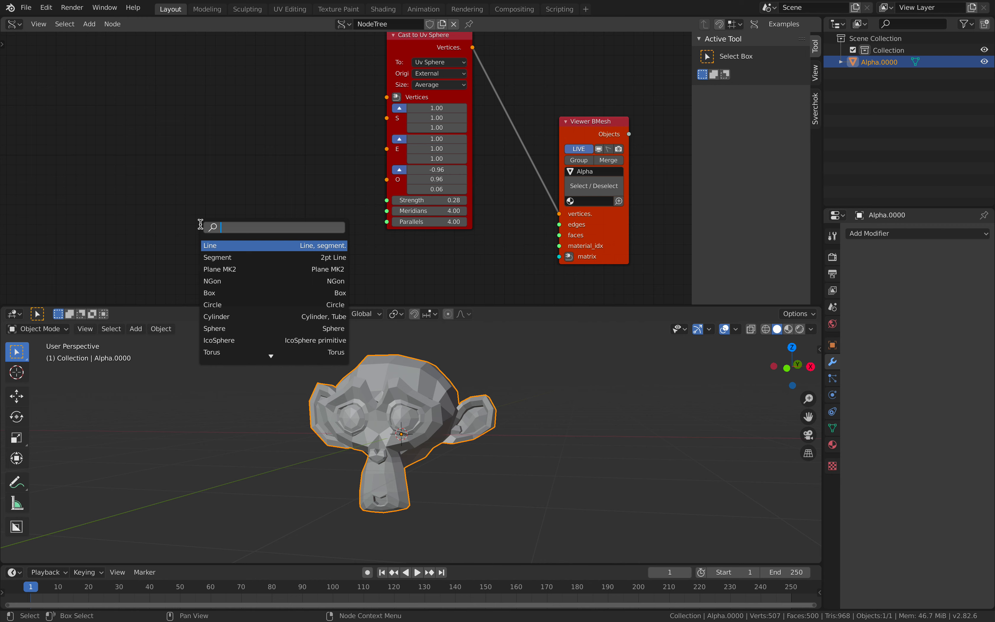
{"action": "left_click", "coordinate": [219, 269]}
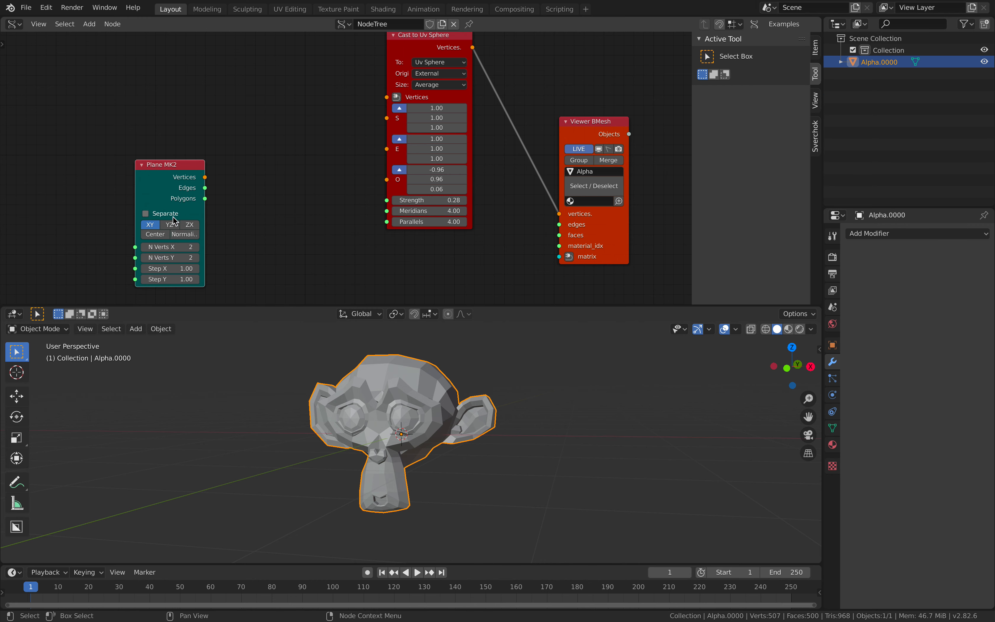
{"action": "left_click", "coordinate": [170, 247]}
{"action": "type", "text": "10"}
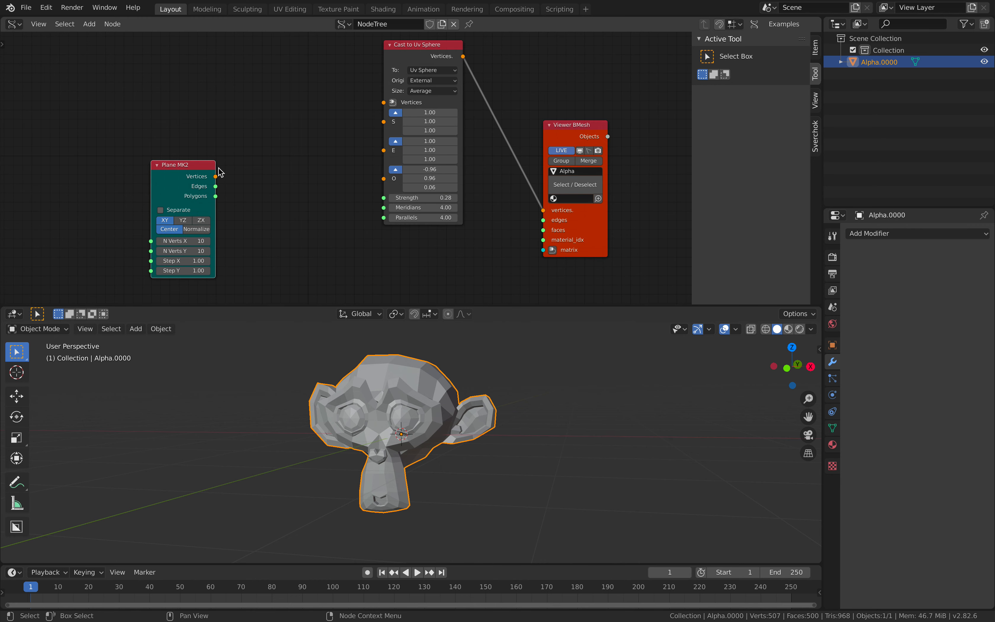
Wire the grid's vertices into the cast node and polygons to the viewer, lowering origin Z to about -1.74.
{"action": "left_click_drag", "start_coordinate": [215, 175], "coordinate": [383, 102]}
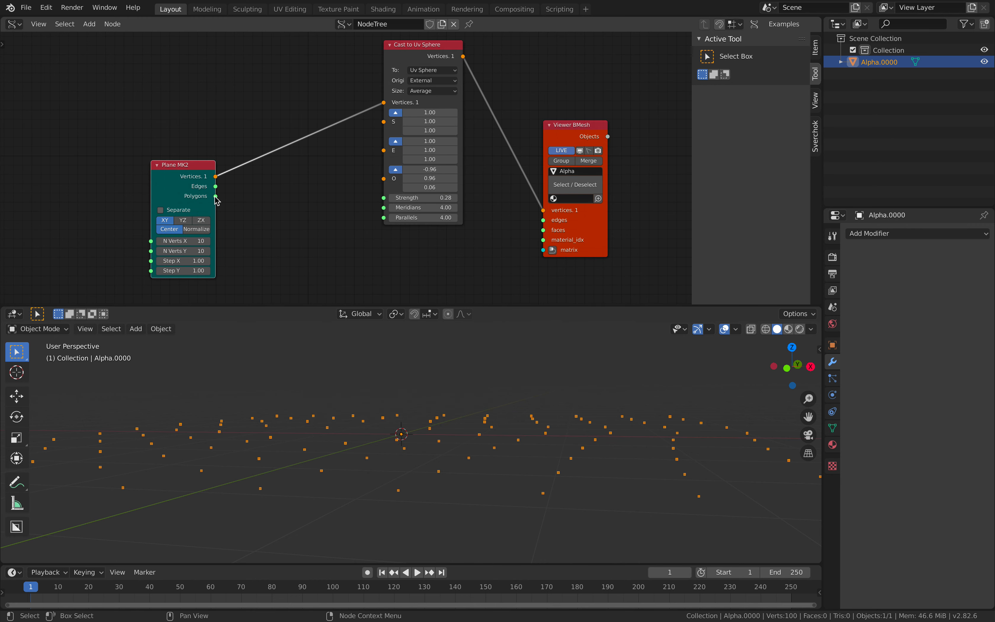
{"action": "left_click_drag", "start_coordinate": [215, 197], "coordinate": [543, 230]}
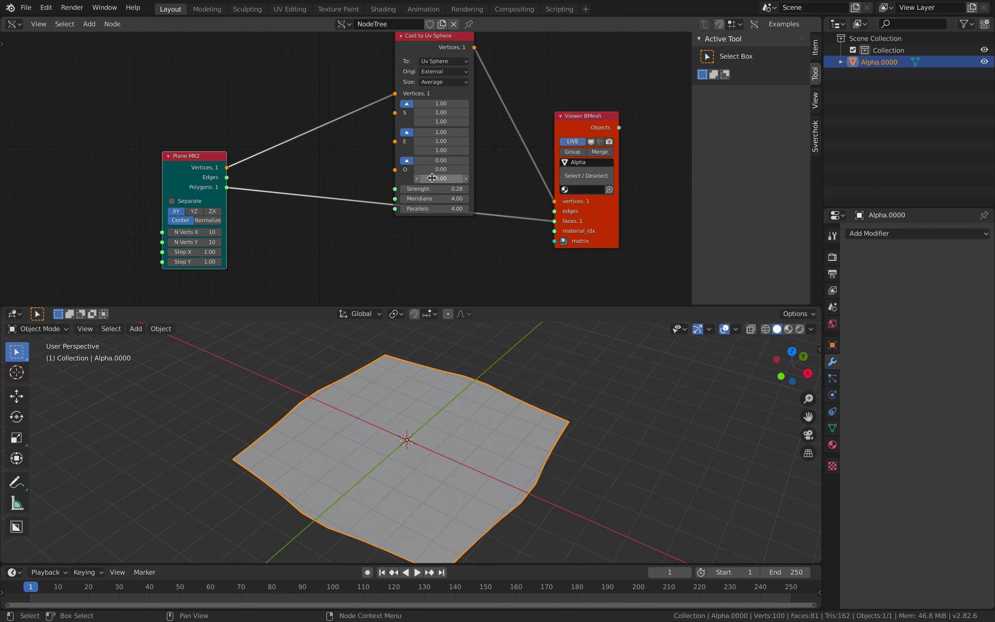
{"action": "left_click_drag", "start_coordinate": [431, 178], "coordinate": [440, 178]}
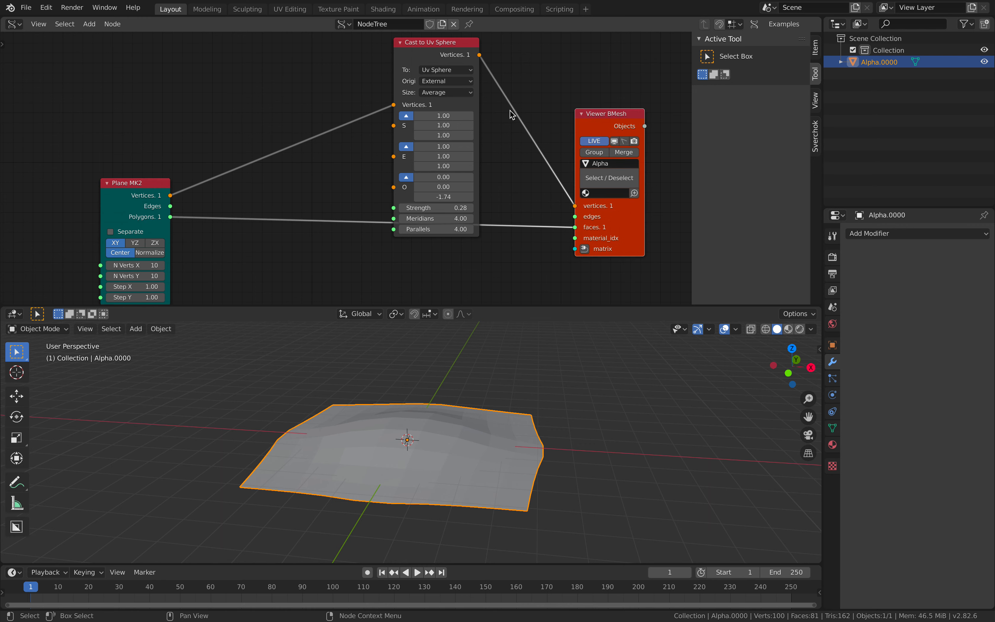
{"action": "mouse_move", "coordinate": [406, 116]}
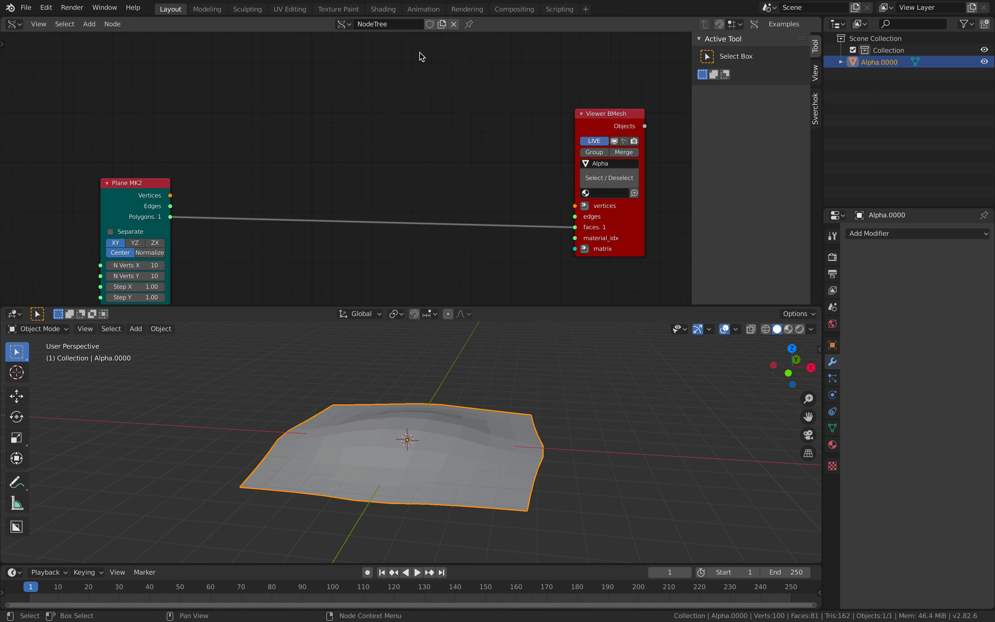
Add a new Cast to Sphere node and route the grid's vertices through it to the viewer.
{"action": "type", "text": "cast"}
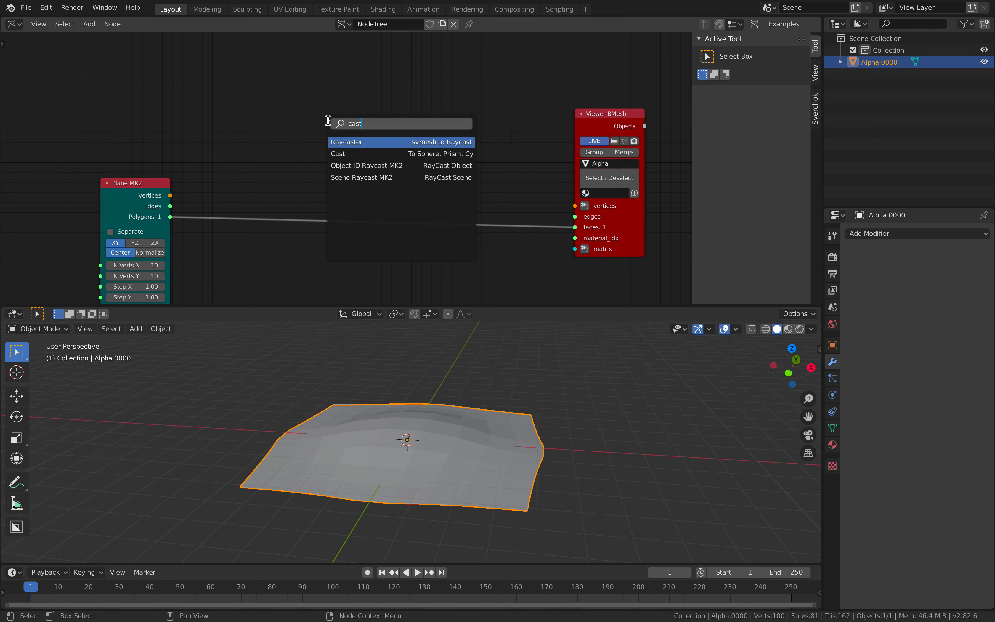
{"action": "left_click", "coordinate": [338, 154]}
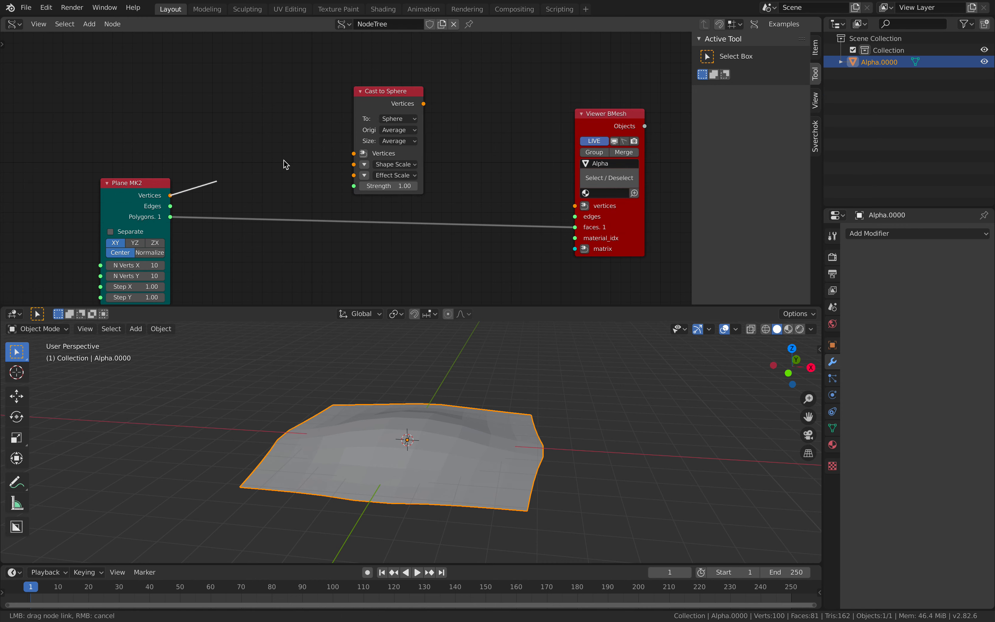
{"action": "left_click_drag", "start_coordinate": [170, 195], "coordinate": [353, 152]}
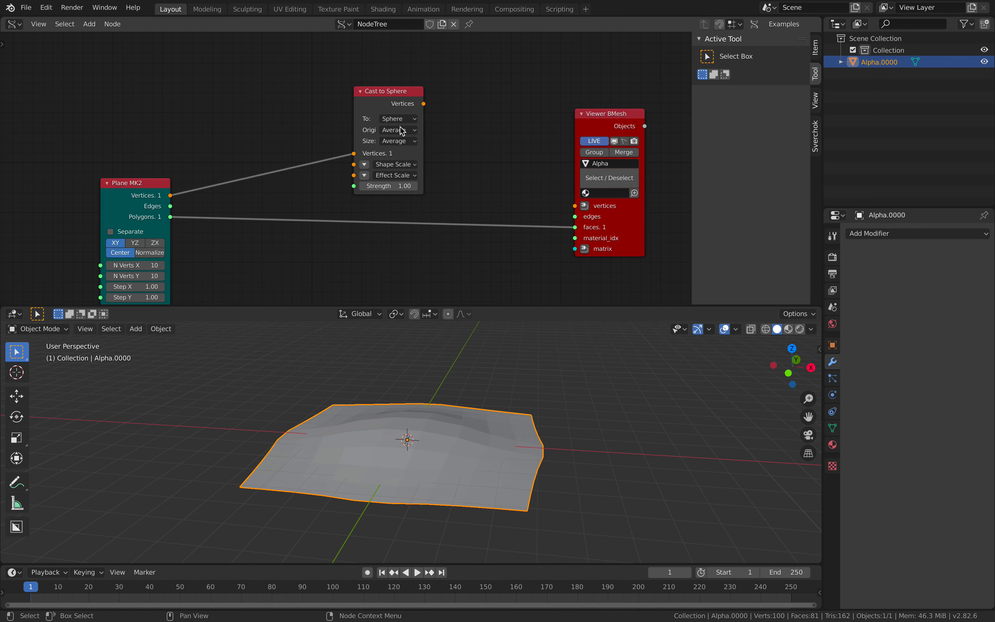
{"action": "left_click_drag", "start_coordinate": [388, 185], "coordinate": [393, 189]}
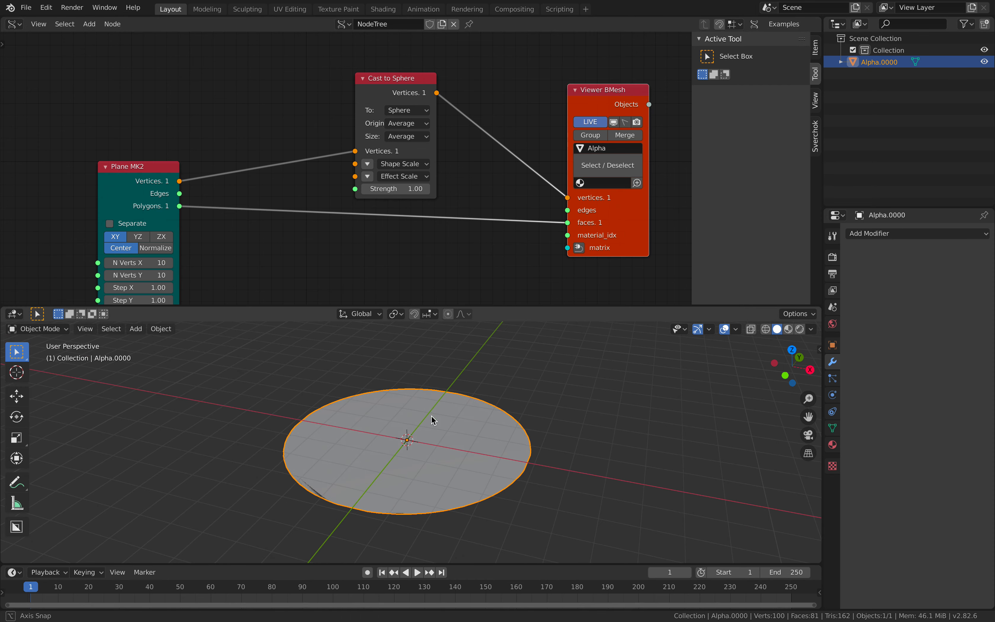
{"action": "mouse_move", "coordinate": [163, 176]}
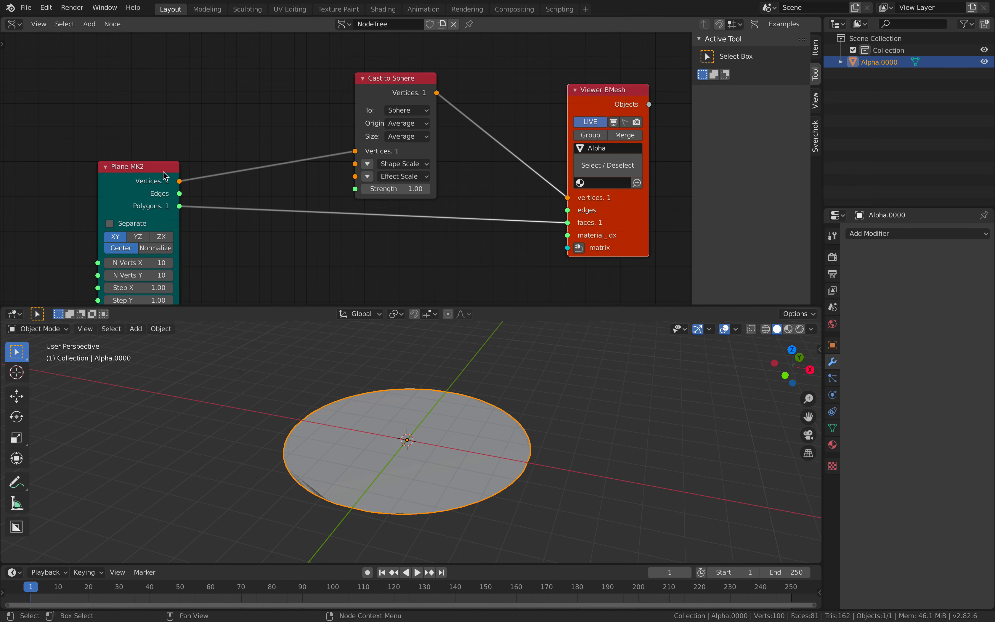
{"action": "left_click_drag", "start_coordinate": [164, 176], "coordinate": [135, 188]}
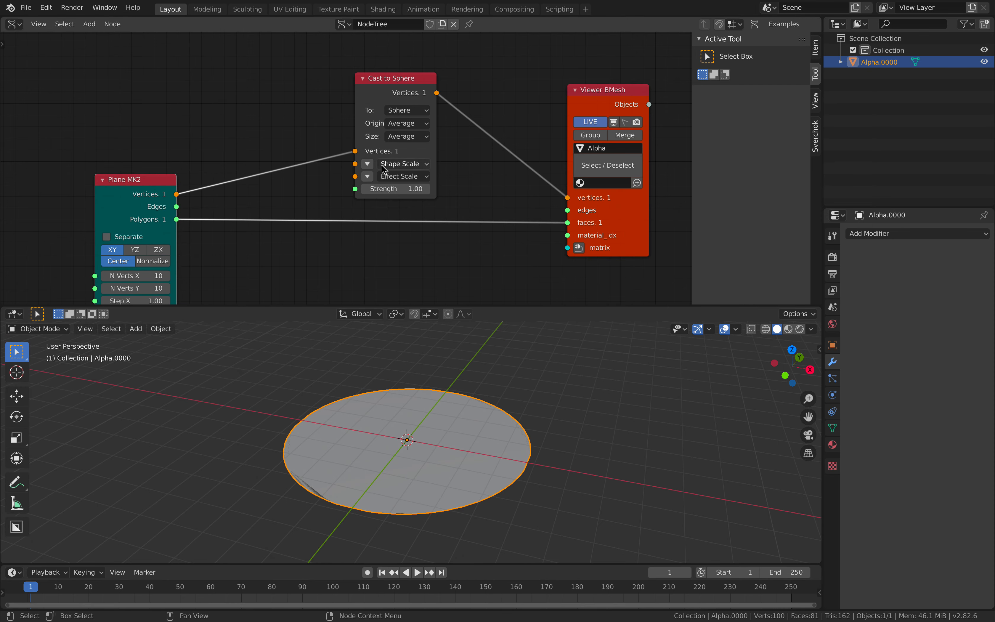
Set the cast origin to External and drag Origin Z up to 16.50, curling the grid into a sheet.
{"action": "left_click", "coordinate": [406, 137]}
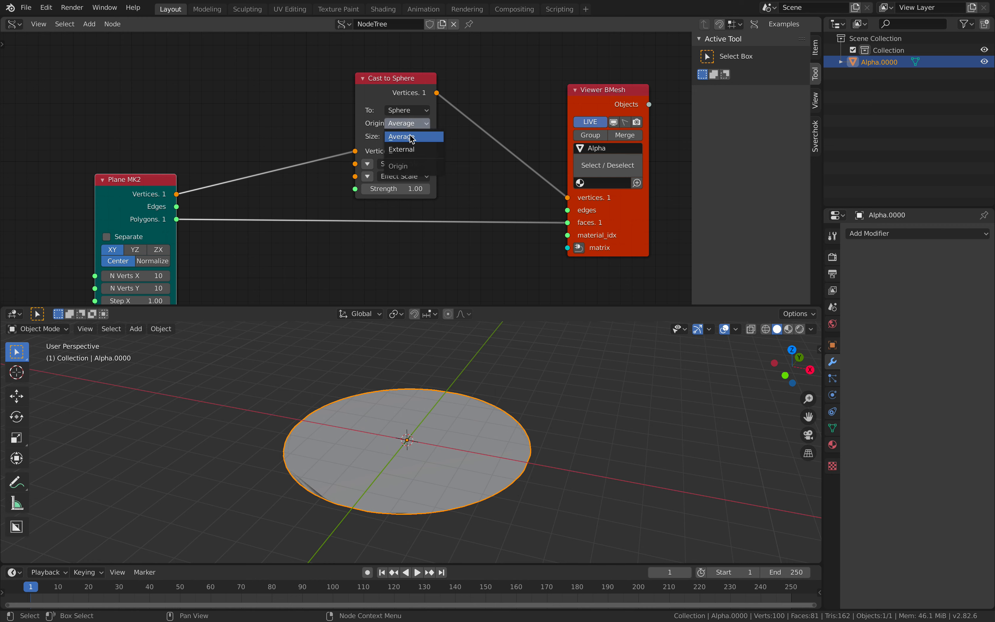
{"action": "left_click", "coordinate": [401, 149]}
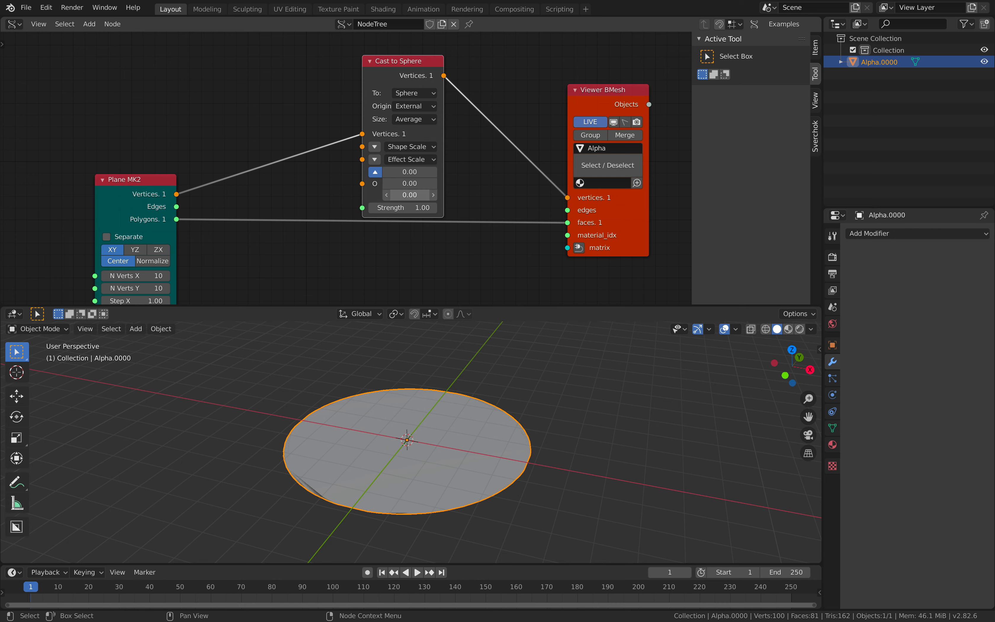
{"action": "left_click_drag", "start_coordinate": [409, 195], "coordinate": [356, 195]}
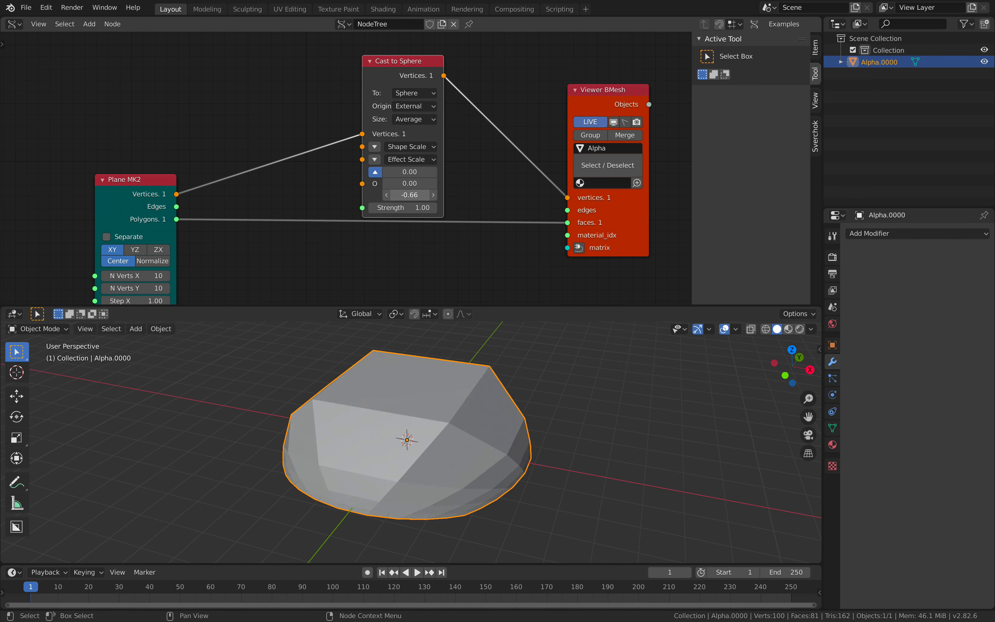
{"action": "left_click_drag", "start_coordinate": [408, 194], "coordinate": [419, 177]}
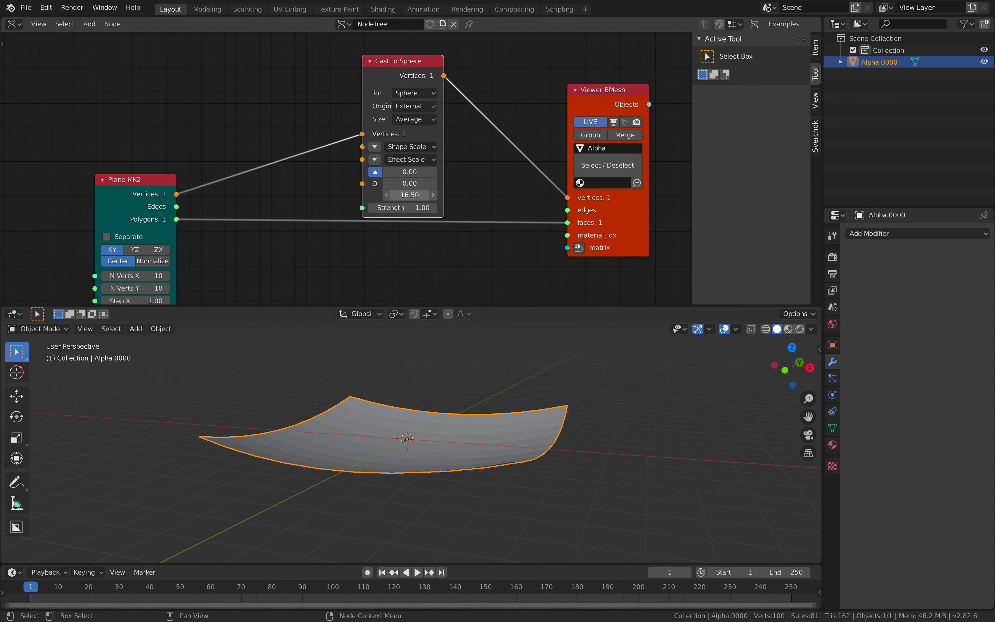
{"action": "left_click_drag", "start_coordinate": [409, 195], "coordinate": [393, 195]}
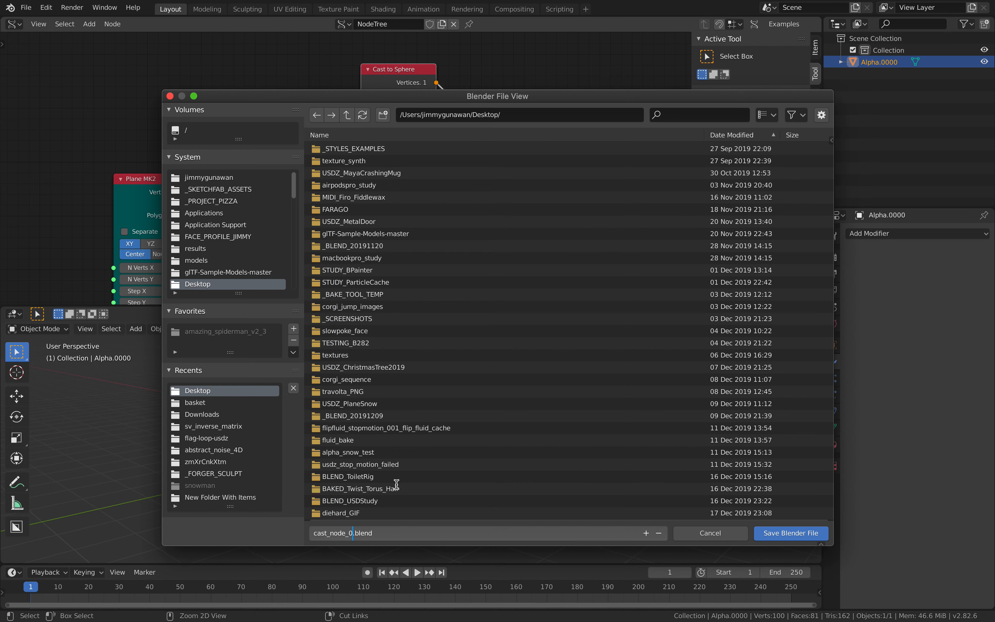
Save as cast_node_0.blend and drive the cast origin with a Random Vector MK2 node at count 67.
{"action": "left_click", "coordinate": [791, 533]}
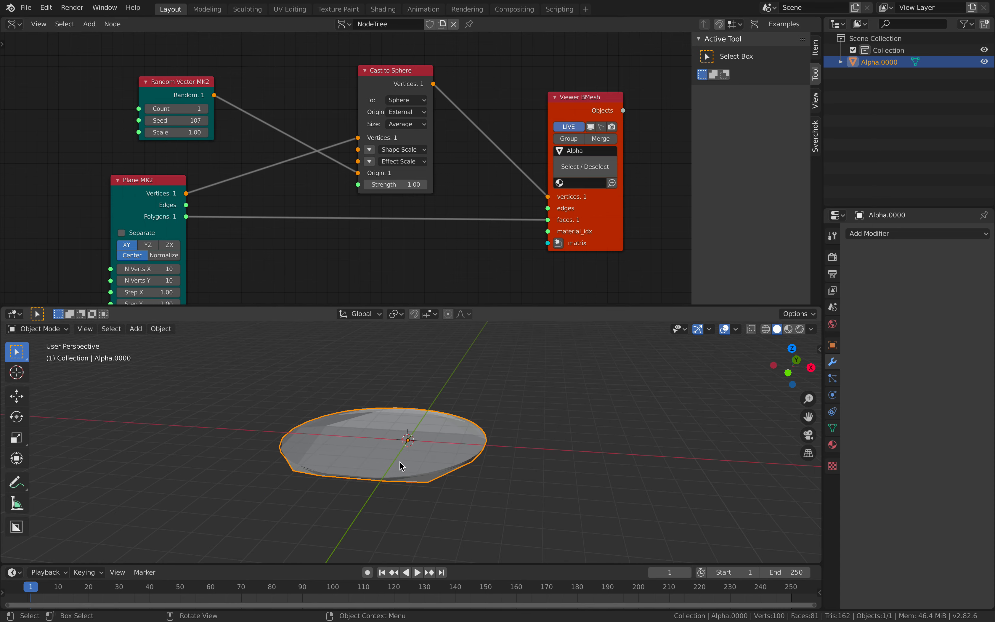
{"action": "left_click", "coordinate": [176, 121]}
{"action": "type", "text": "117"}
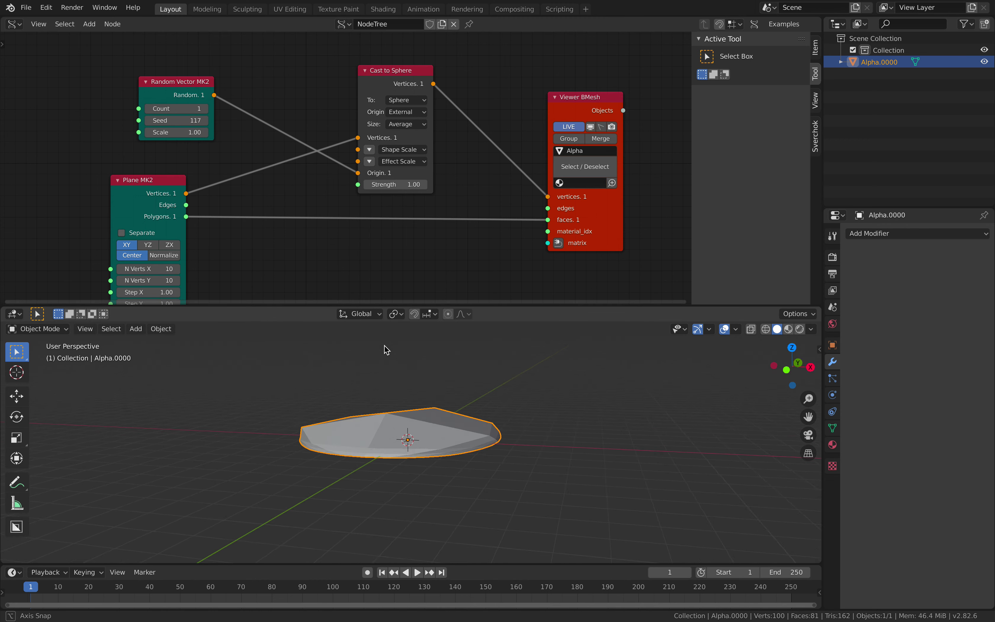
{"action": "mouse_move", "coordinate": [186, 109]}
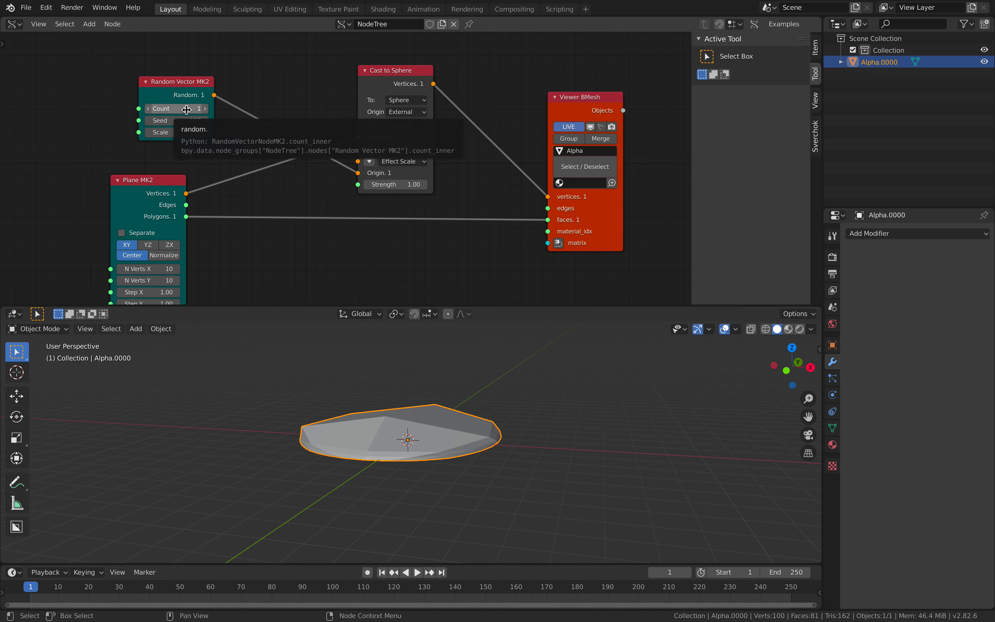
{"action": "left_click_drag", "start_coordinate": [158, 108], "coordinate": [196, 108]}
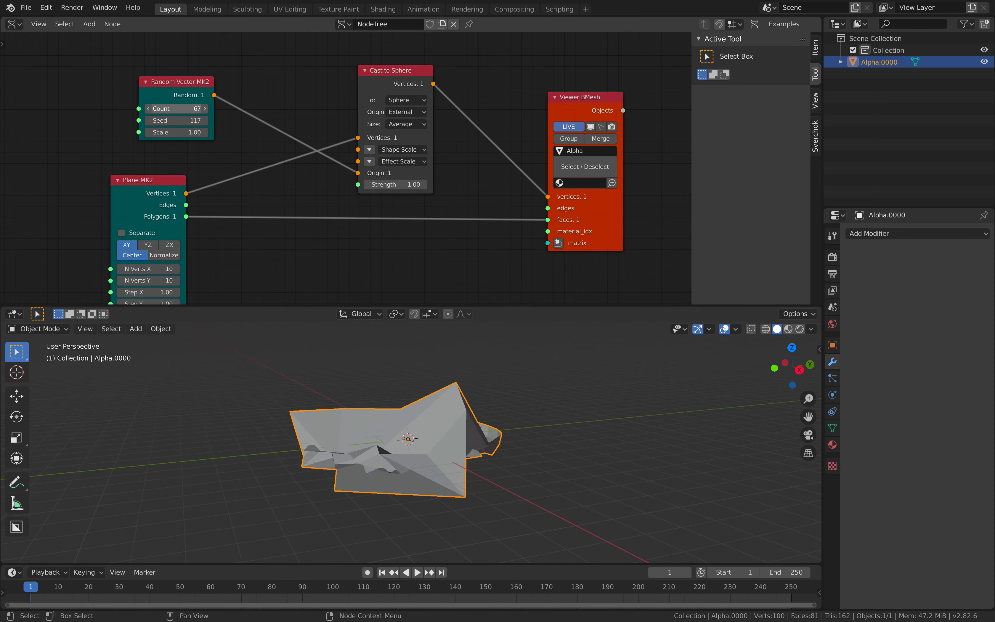
{"action": "left_click_drag", "start_coordinate": [185, 107], "coordinate": [196, 107]}
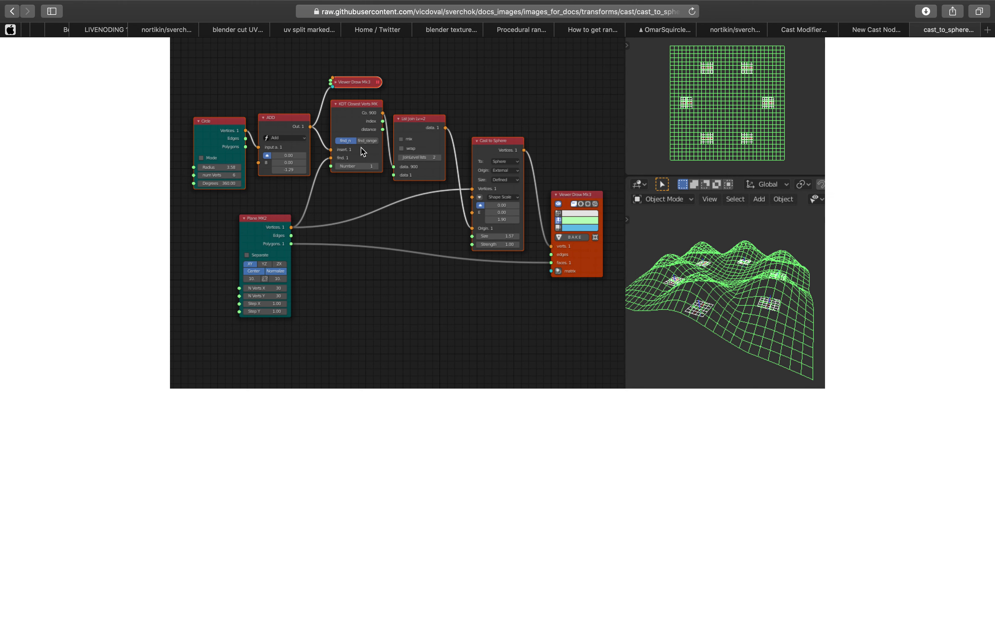
{"action": "mouse_move", "coordinate": [401, 92]}
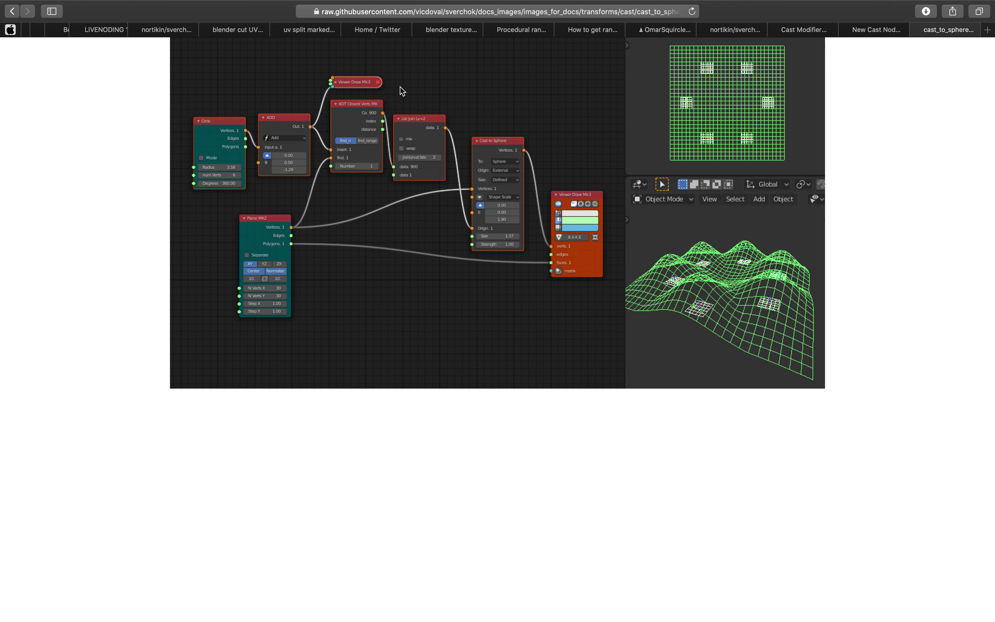
{"action": "mouse_move", "coordinate": [360, 125]}
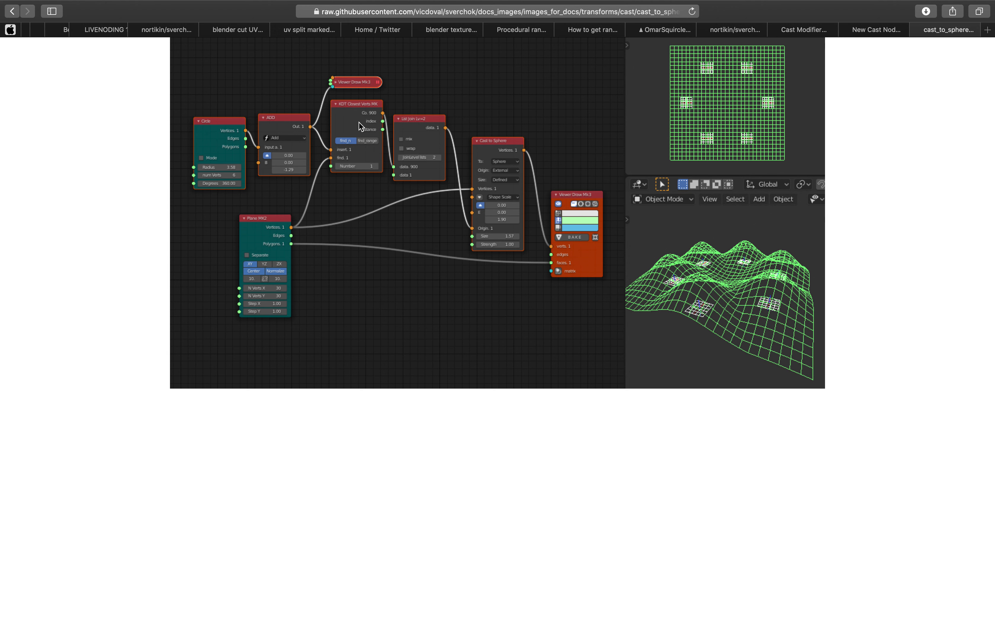
{"action": "mouse_move", "coordinate": [435, 175]}
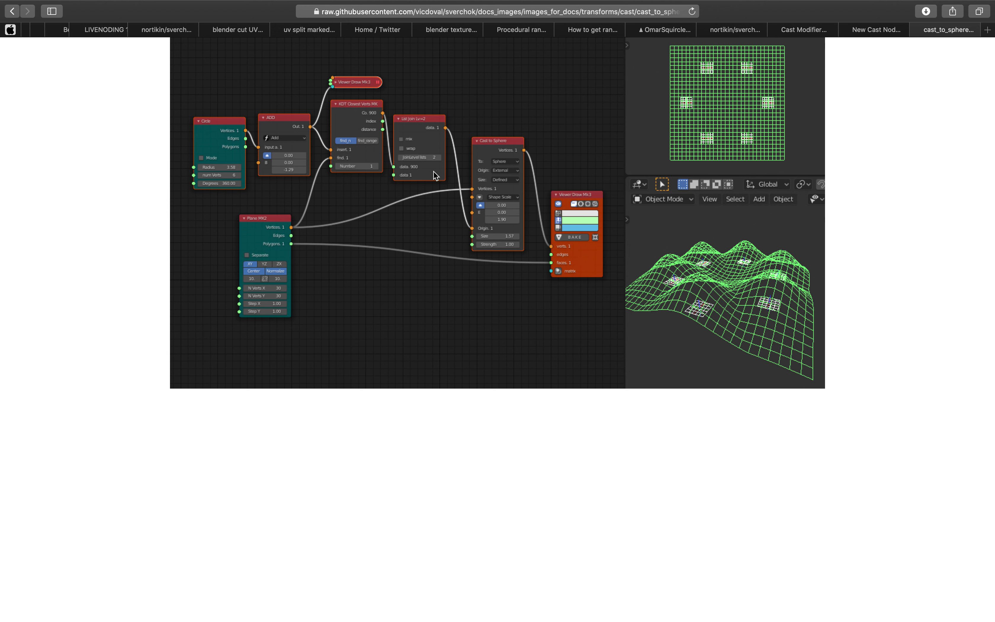
{"action": "mouse_move", "coordinate": [715, 273]}
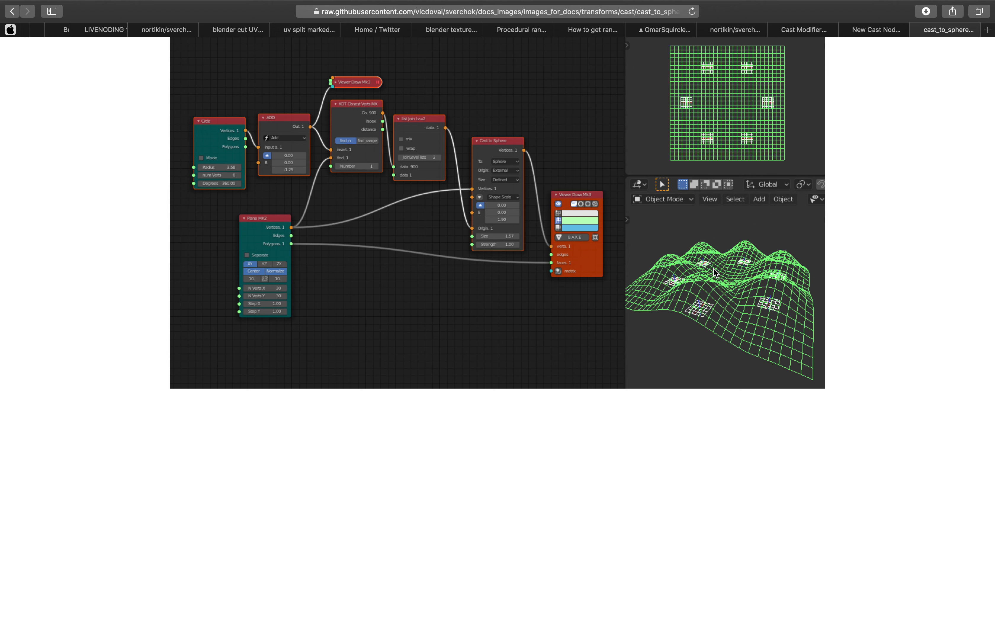
{"action": "mouse_move", "coordinate": [423, 169]}
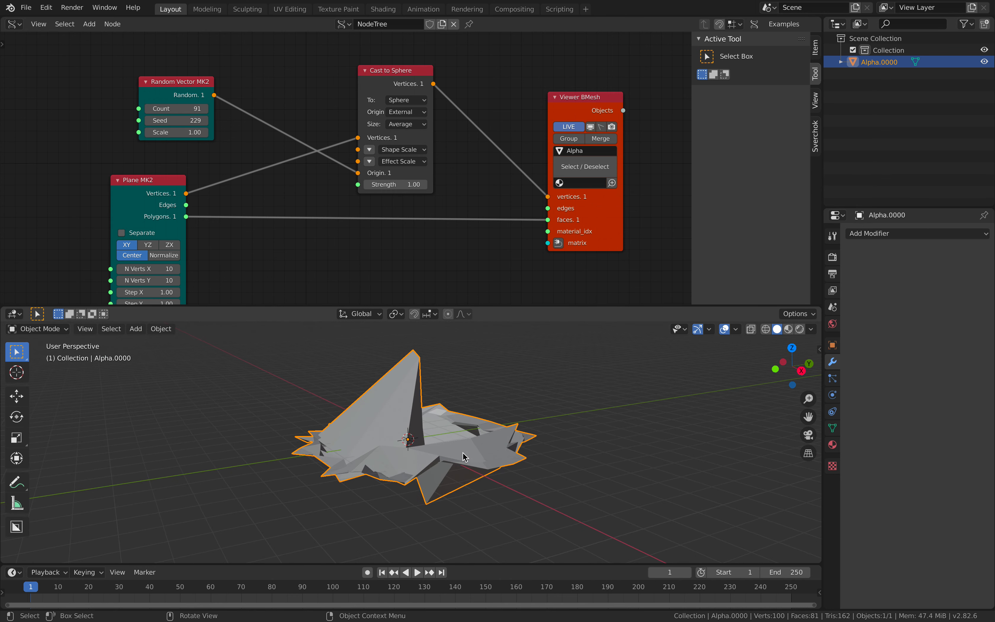
Lower the cast strength and route Random Vector through a new List Split node into Origin.
{"action": "left_click_drag", "start_coordinate": [148, 179], "coordinate": [198, 171]}
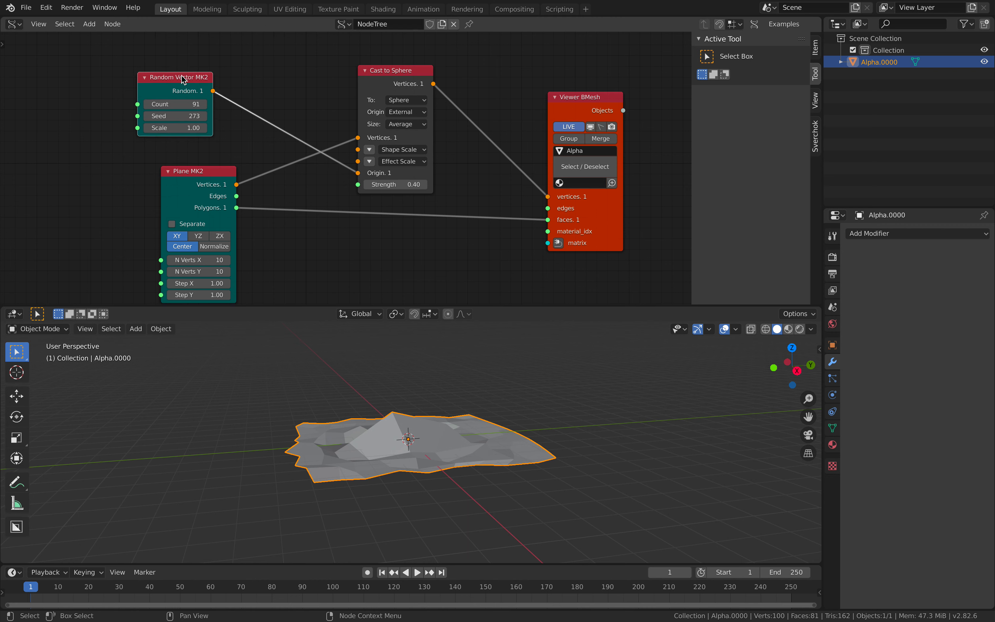
{"action": "left_click_drag", "start_coordinate": [181, 77], "coordinate": [153, 76]}
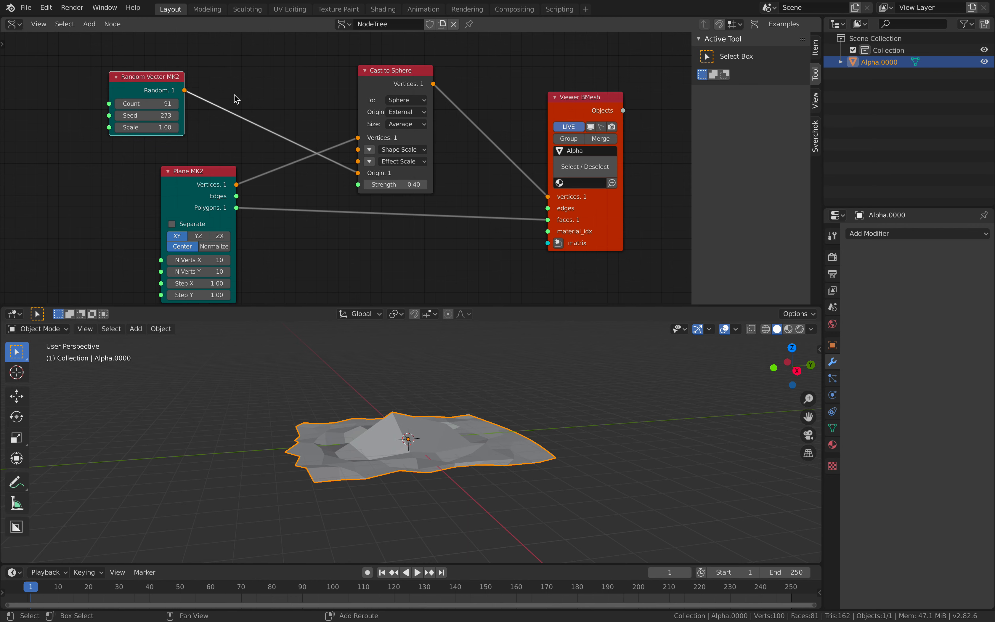
{"action": "type", "text": "list s"}
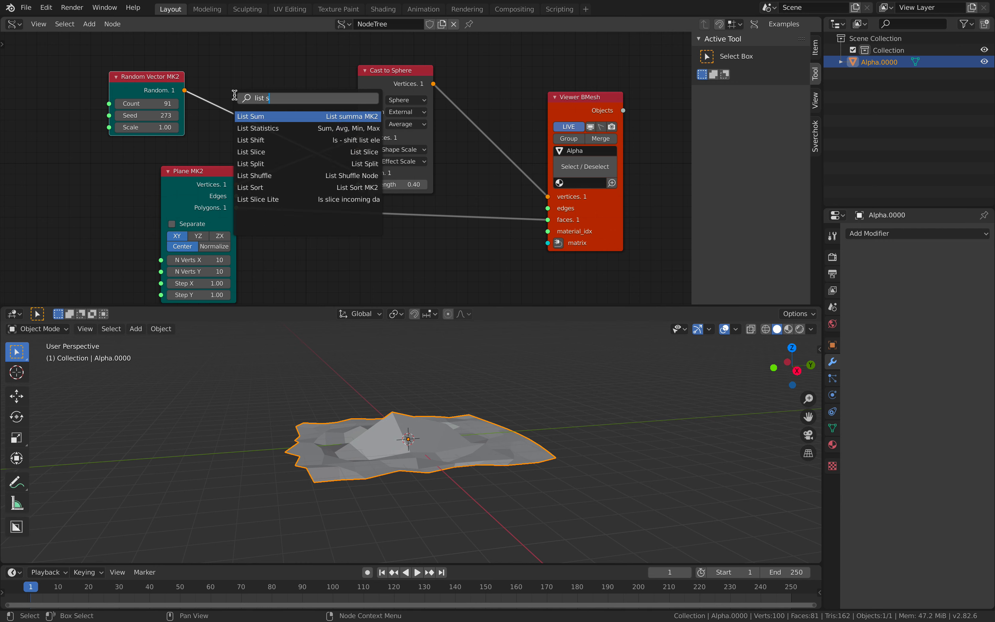
{"action": "left_click", "coordinate": [251, 164]}
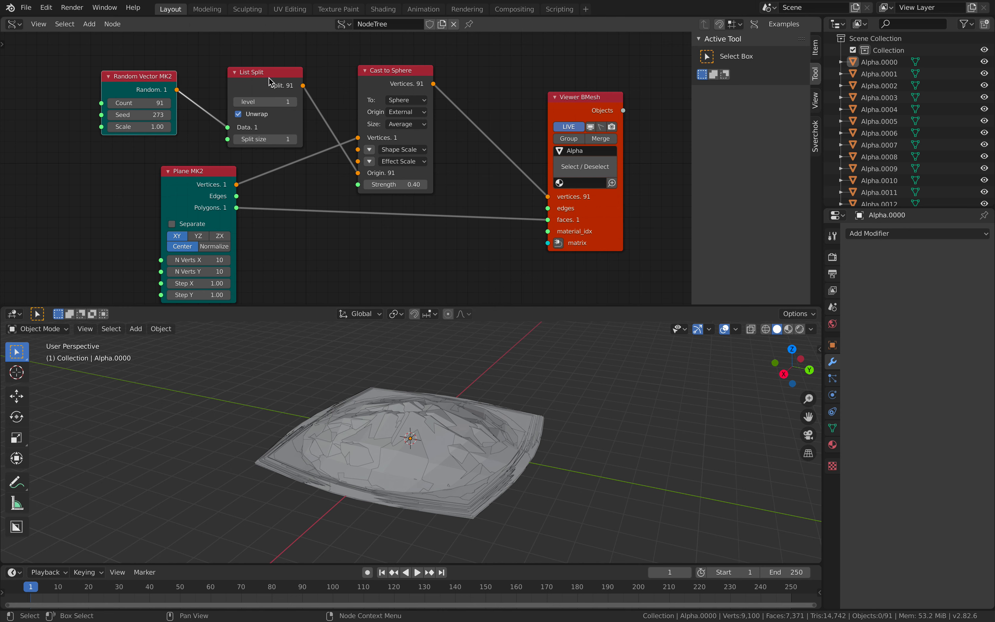
{"action": "mouse_move", "coordinate": [314, 148]}
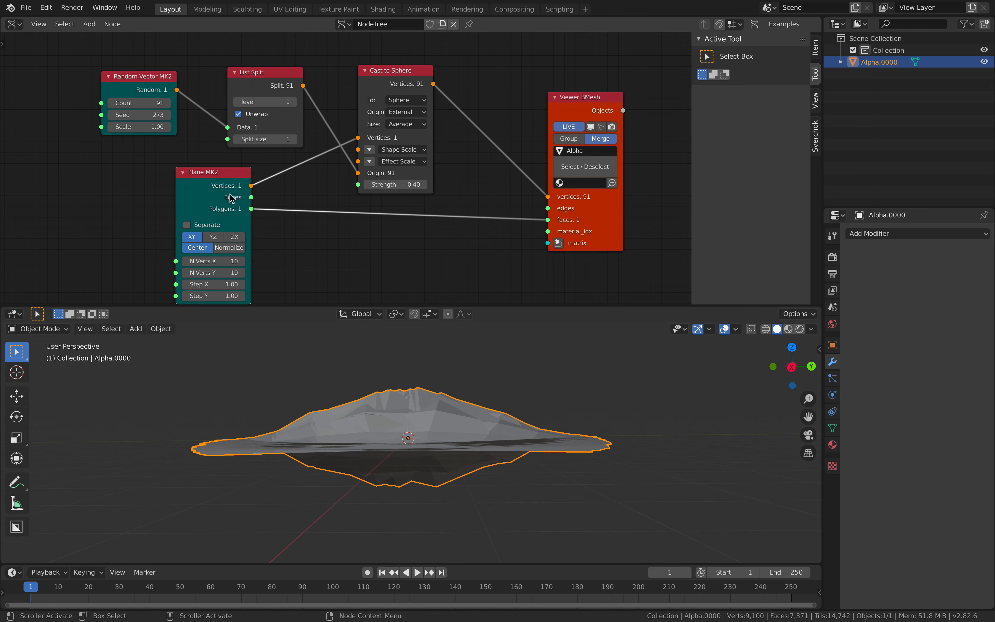
{"action": "mouse_move", "coordinate": [221, 104]}
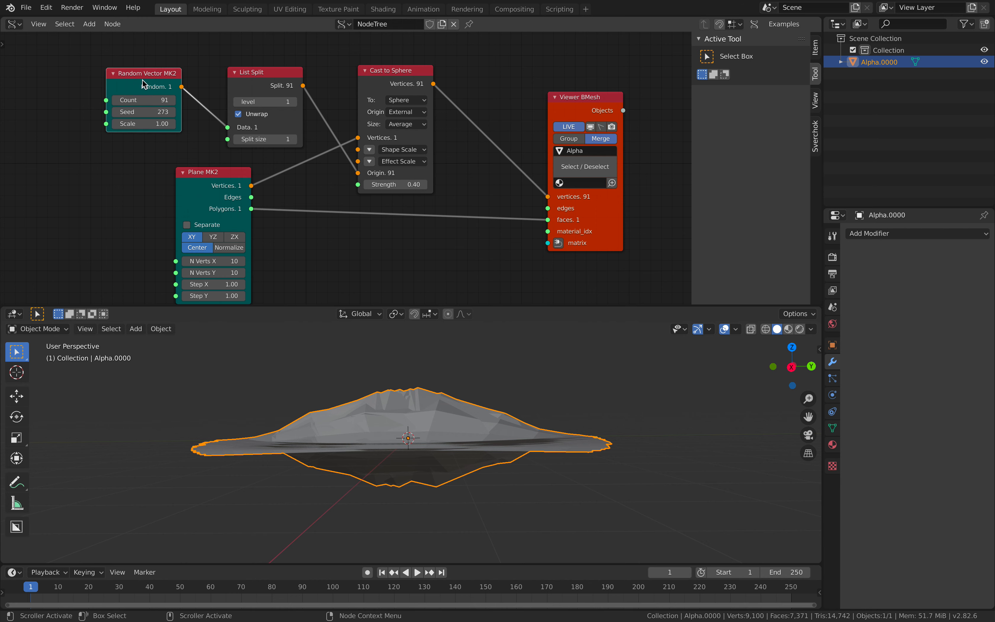
{"action": "mouse_move", "coordinate": [291, 80]}
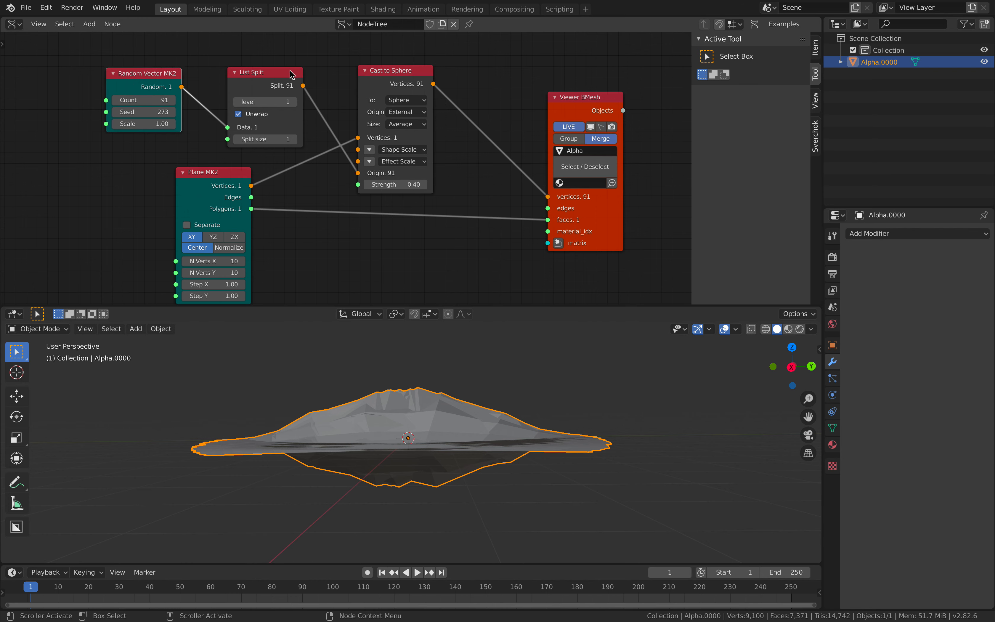
{"action": "mouse_move", "coordinate": [405, 125]}
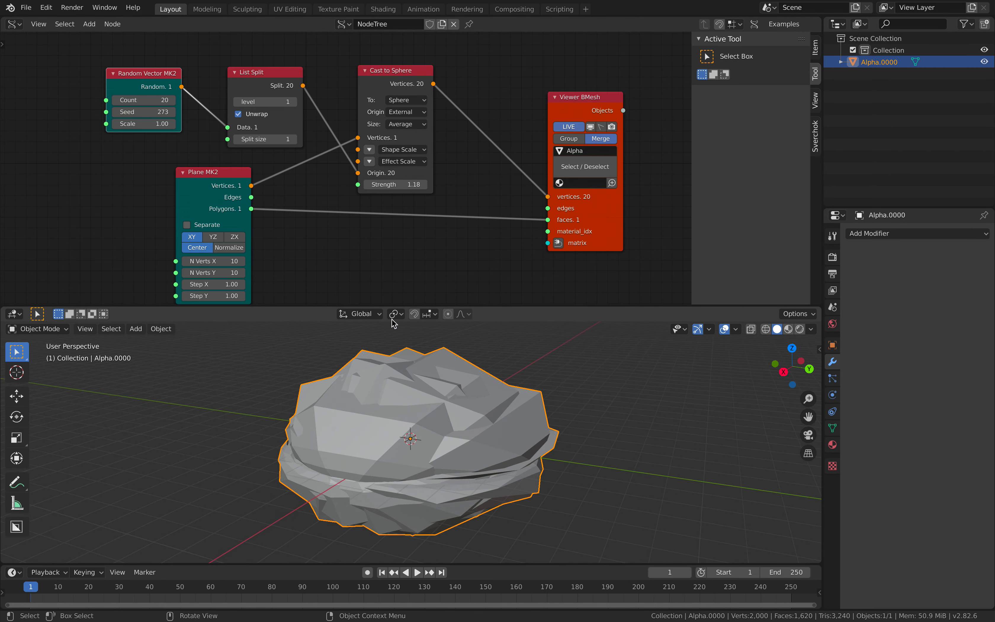
{"action": "left_click_drag", "start_coordinate": [142, 73], "coordinate": [101, 57]}
{"action": "type", "text": "cir"}
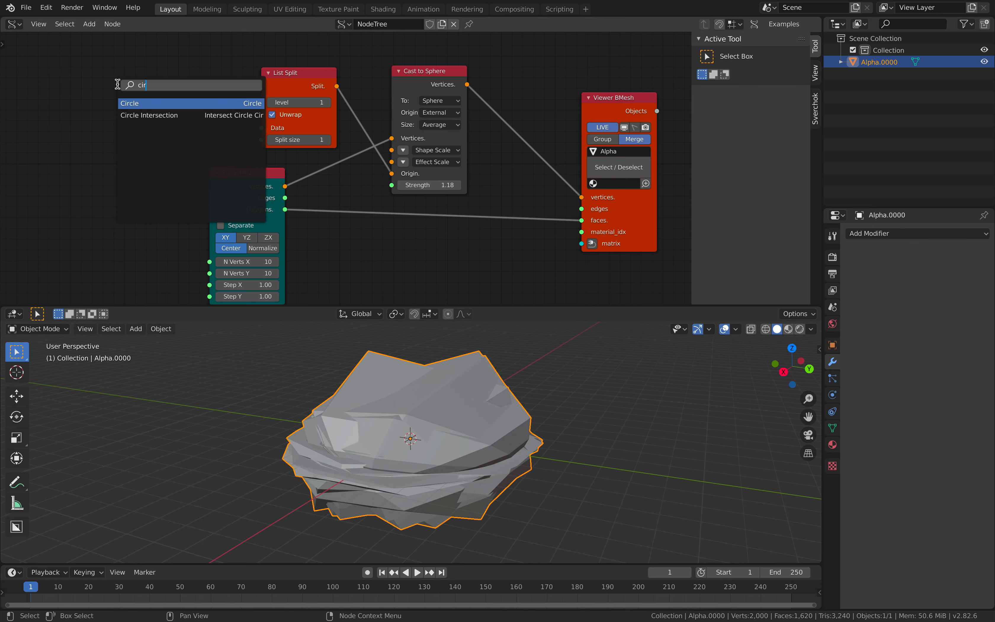
Add Circle and Move nodes with a Vector In lowering the circle points to Z -0.78.
{"action": "left_click", "coordinate": [129, 103]}
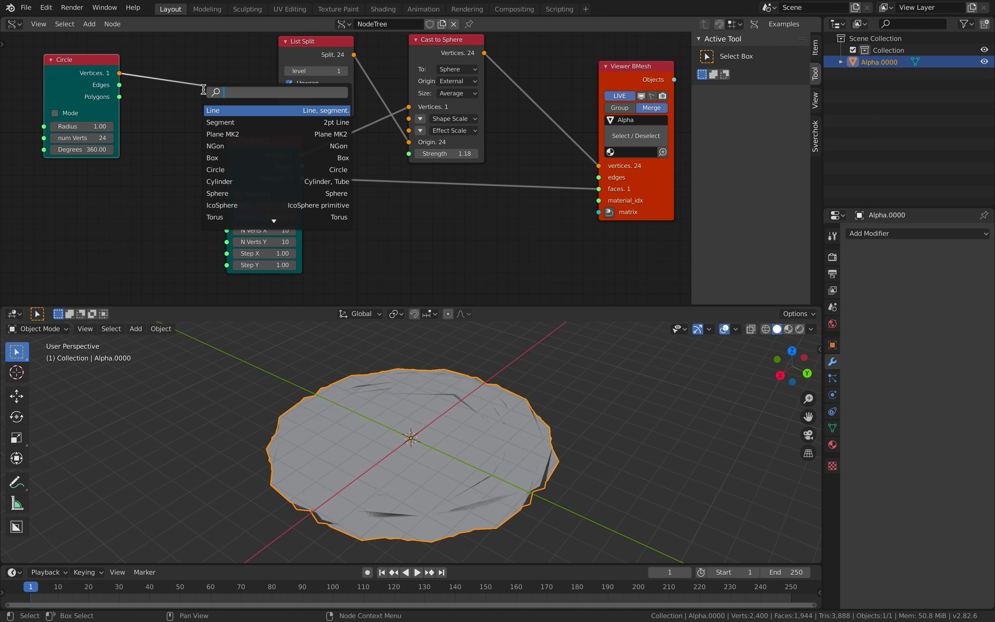
{"action": "left_click", "coordinate": [212, 110]}
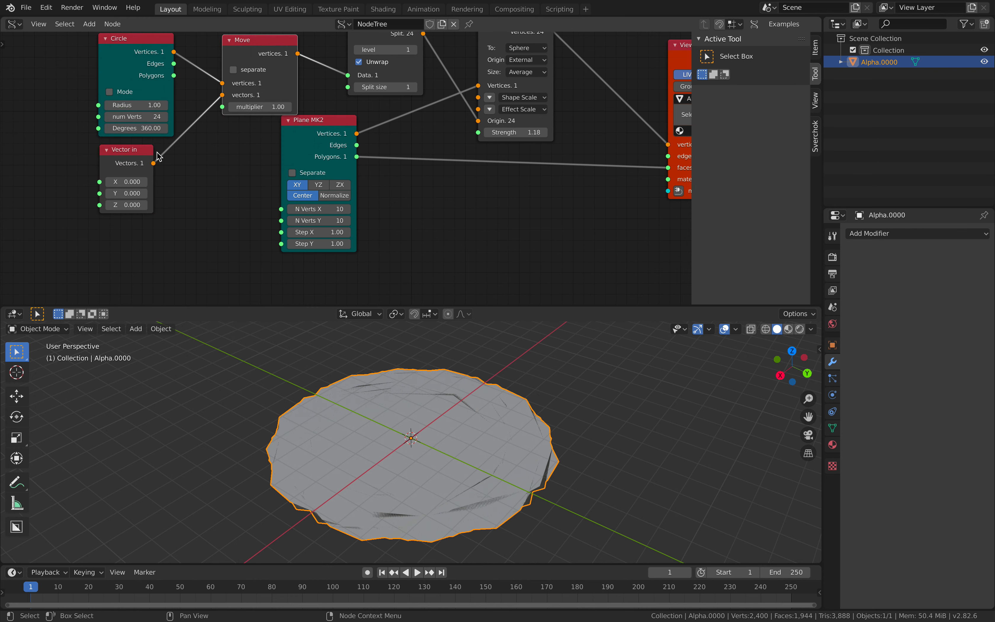
{"action": "left_click_drag", "start_coordinate": [125, 204], "coordinate": [125, 204]}
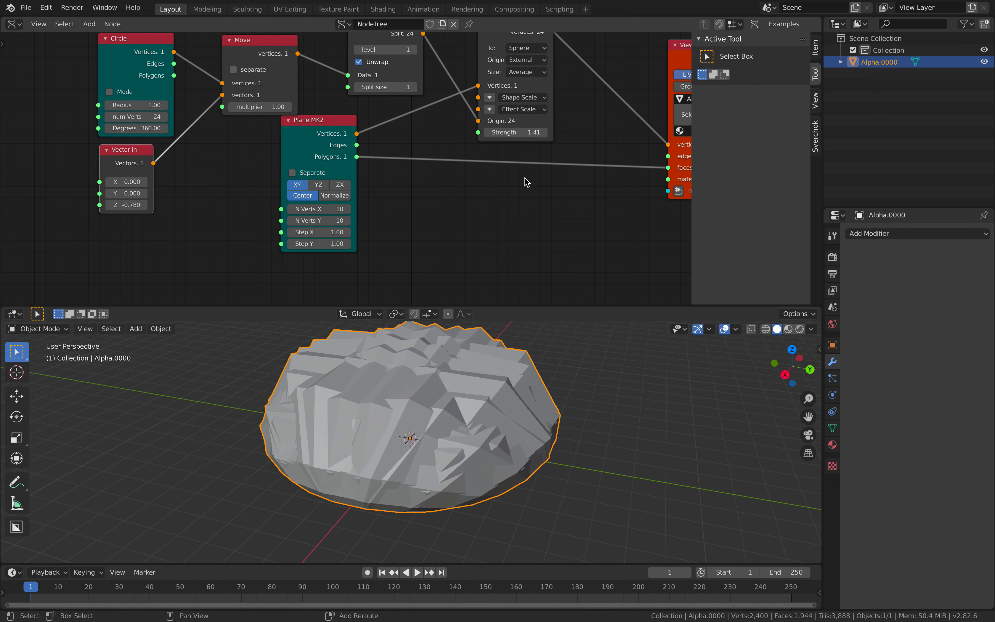
{"action": "left_click_drag", "start_coordinate": [525, 183], "coordinate": [550, 365]}
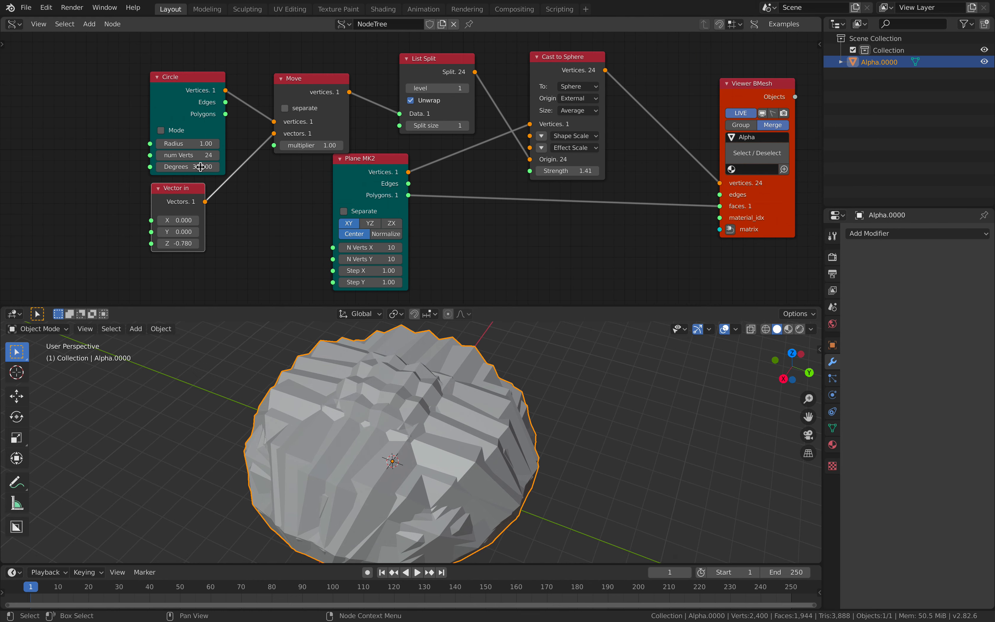
Set the Circle to 58 vertices and radius 0.56 for a ridged rocky lump.
{"action": "left_click_drag", "start_coordinate": [187, 155], "coordinate": [215, 154]}
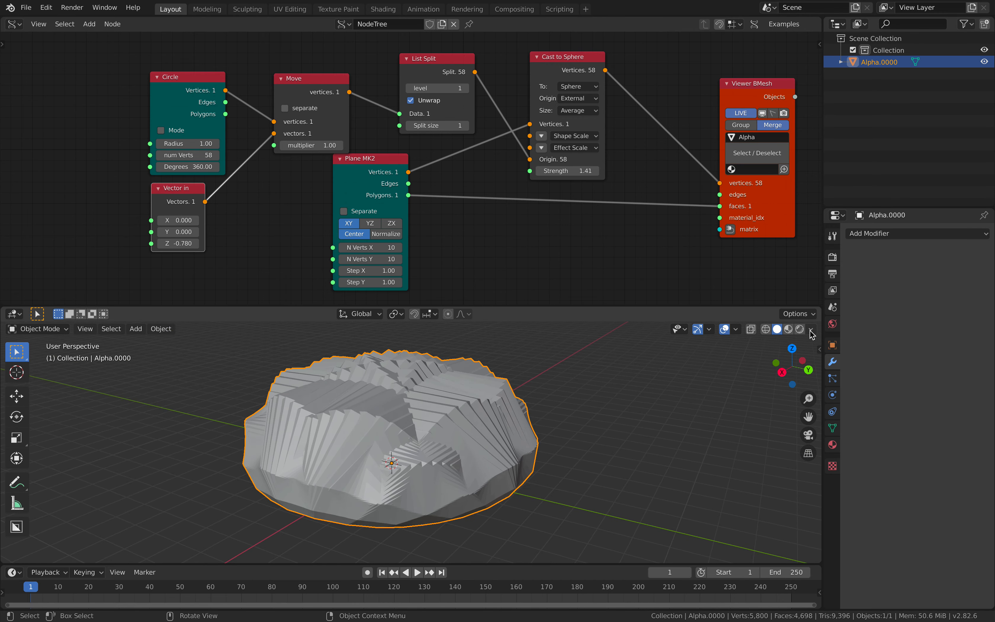
{"action": "left_click", "coordinate": [811, 329]}
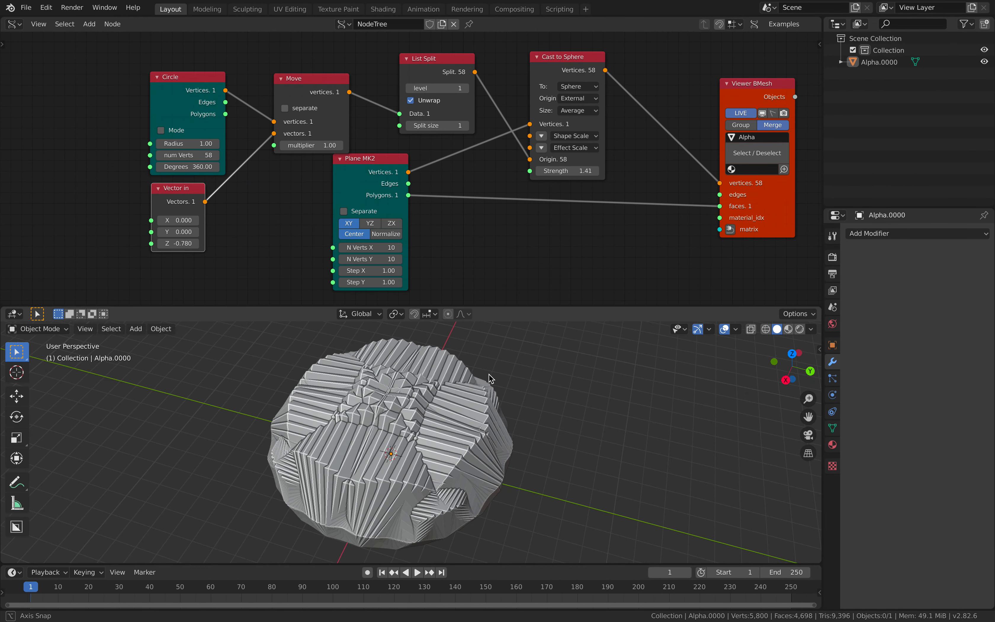
{"action": "left_click_drag", "start_coordinate": [187, 143], "coordinate": [216, 143]}
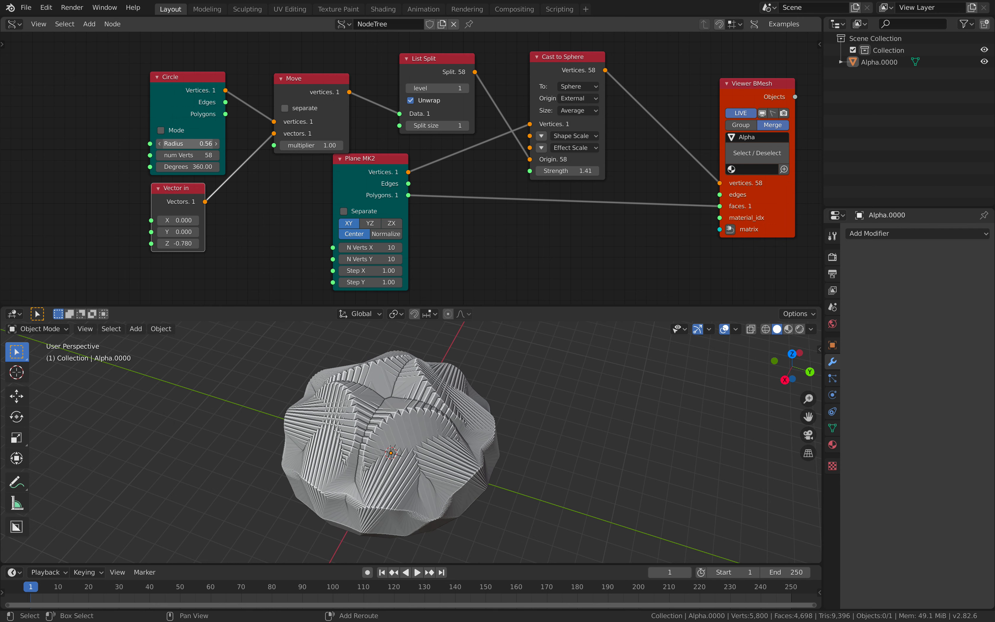
Feed a Cylinder node into Cast to Sphere and set the circle to 8 vertices.
{"action": "left_click_drag", "start_coordinate": [370, 159], "coordinate": [296, 215]}
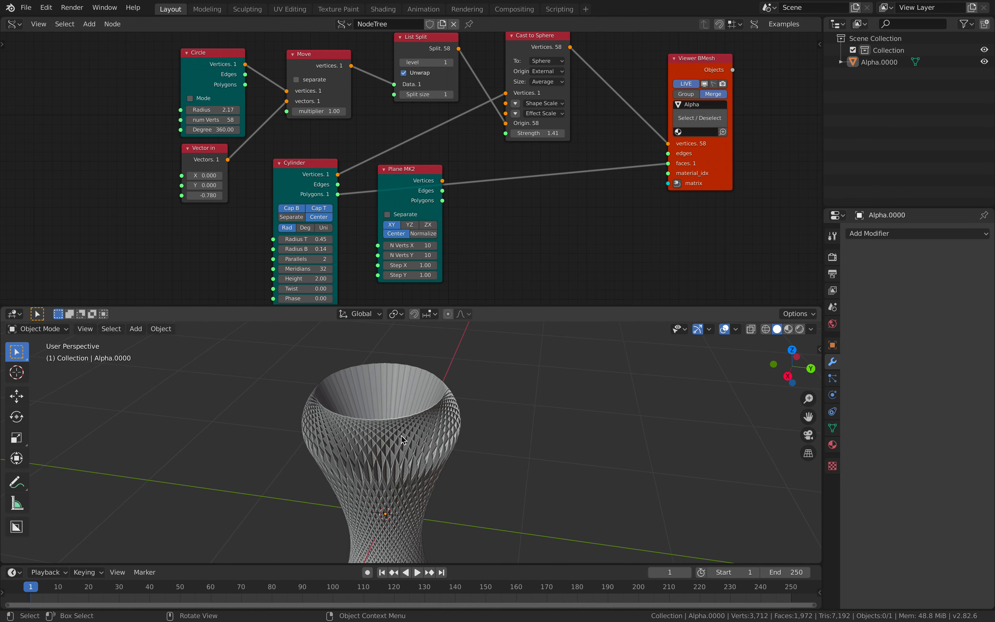
{"action": "left_click_drag", "start_coordinate": [403, 439], "coordinate": [416, 411]}
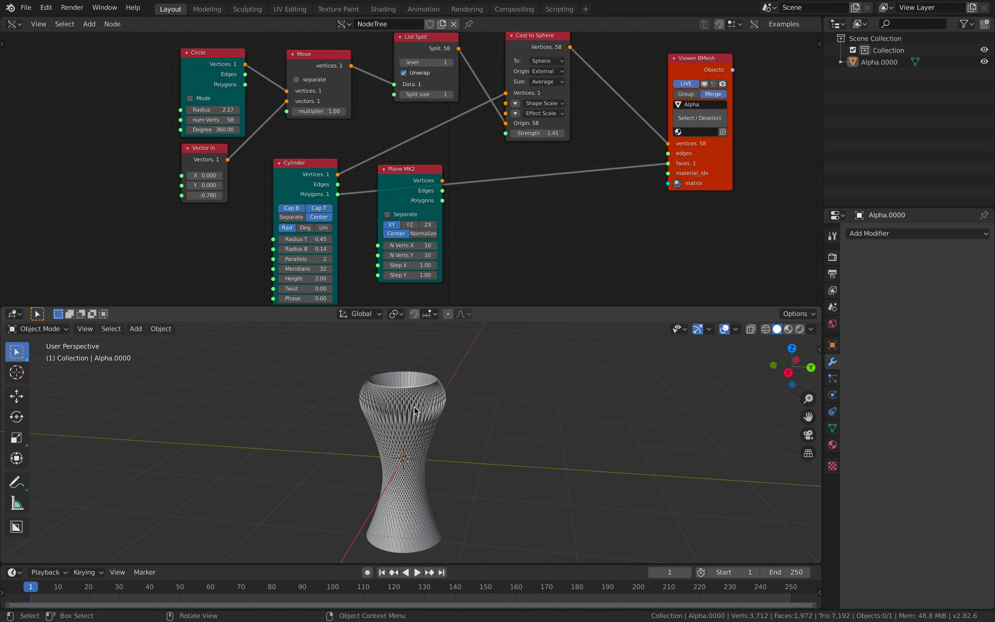
{"action": "left_click", "coordinate": [414, 411]}
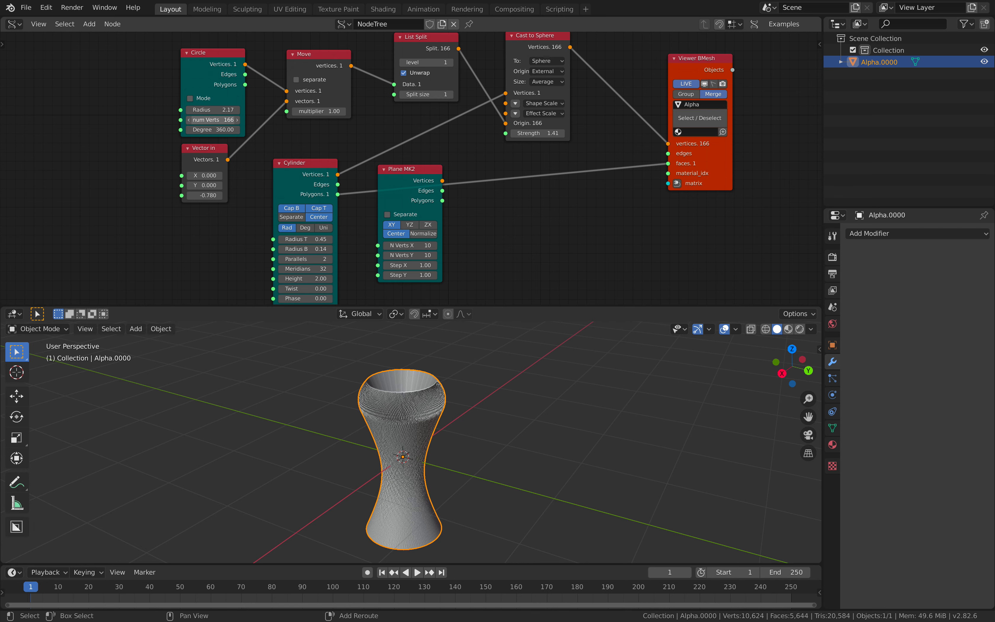
{"action": "left_click", "coordinate": [213, 120]}
{"action": "type", "text": "8"}
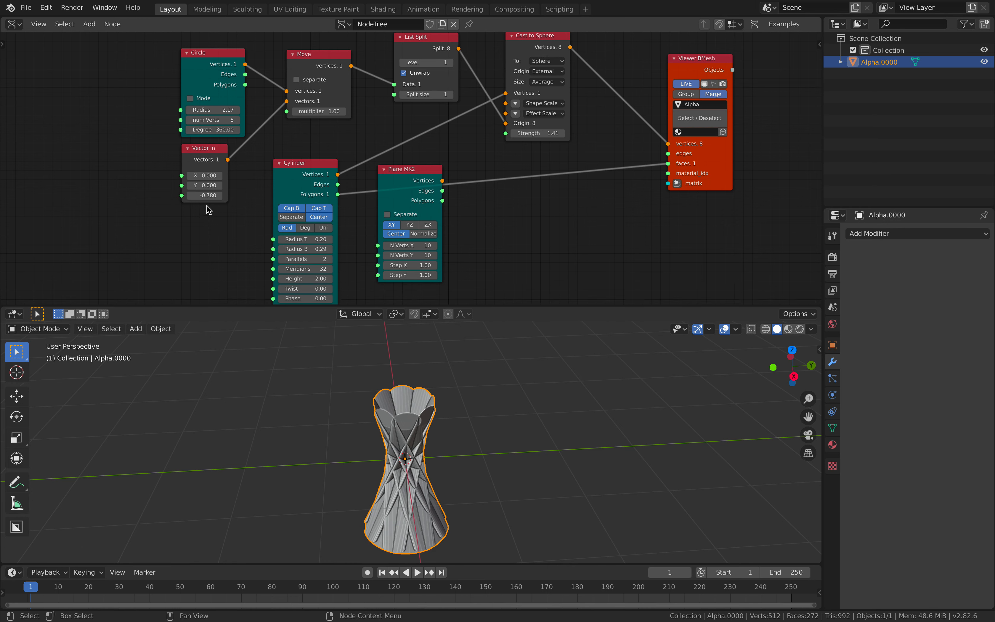
Raise the circle Z toward zero, adjust cylinder radii, and set Strength to 2.84.
{"action": "left_click_drag", "start_coordinate": [204, 195], "coordinate": [205, 195]}
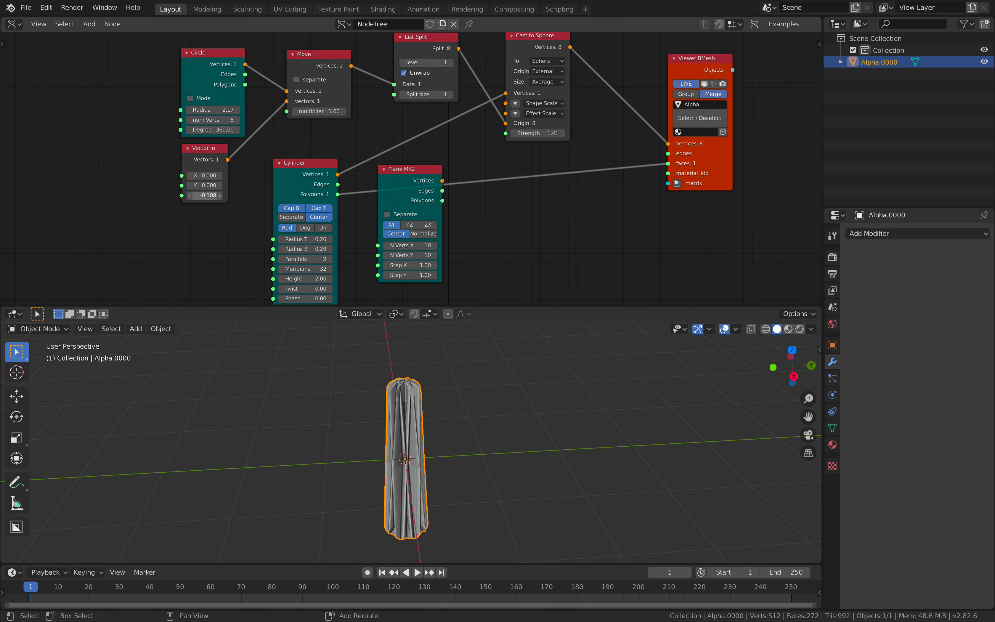
{"action": "left_click_drag", "start_coordinate": [203, 194], "coordinate": [228, 195]}
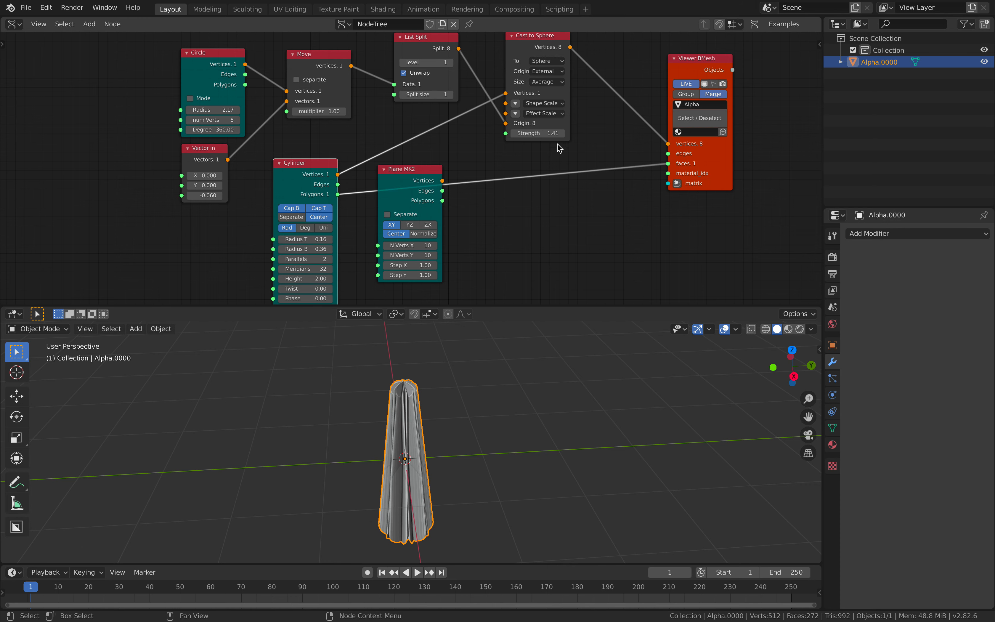
{"action": "left_click_drag", "start_coordinate": [536, 133], "coordinate": [553, 133]}
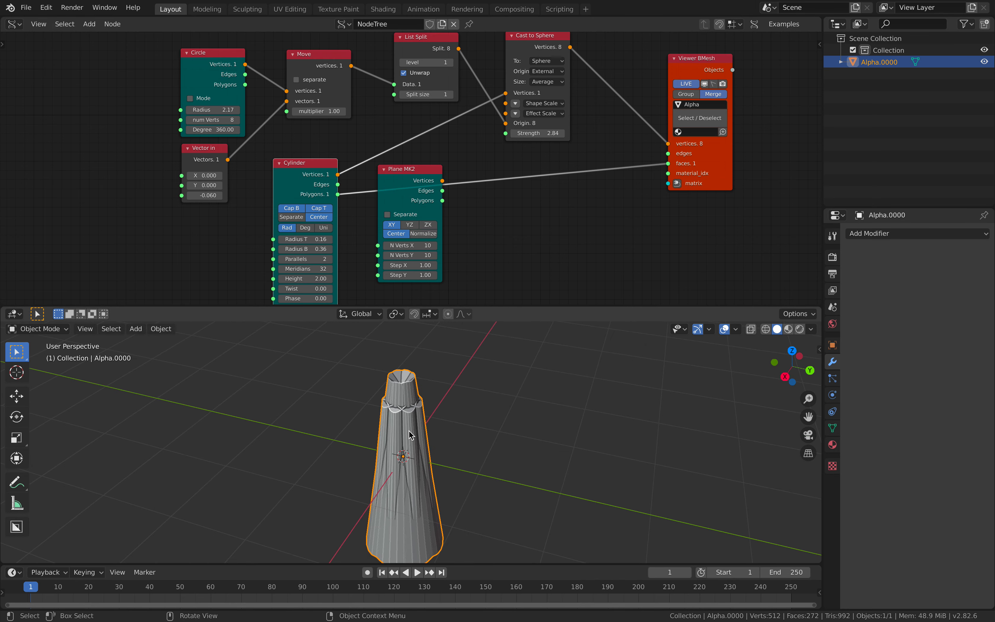
Give the Cylinder 19 parallels and 36 meridians and set Circle radius to 0.92.
{"action": "scroll", "scroll_direction": "down", "scroll_amount": 3}
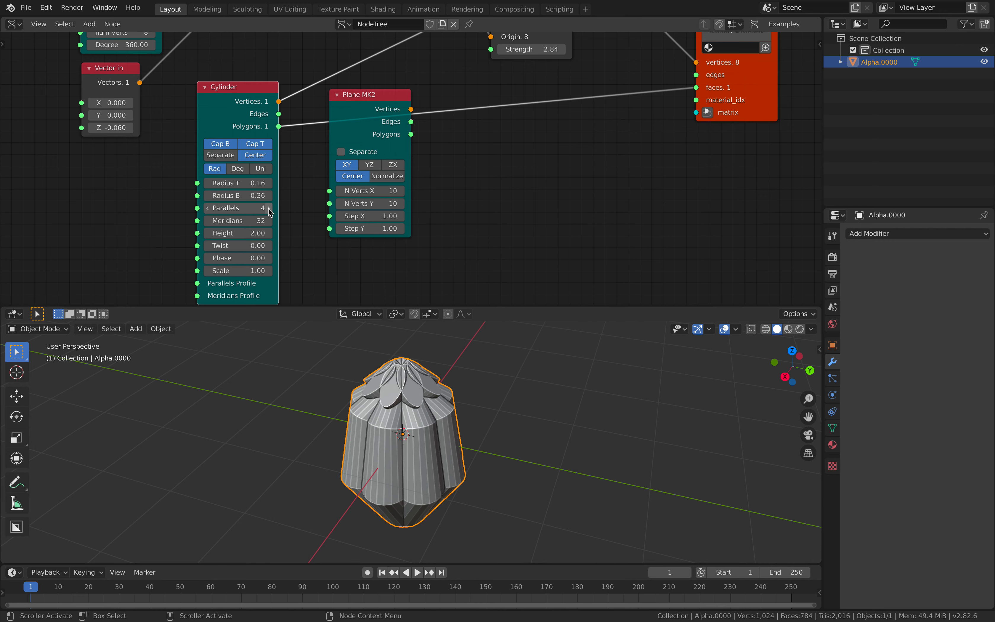
{"action": "left_click_drag", "start_coordinate": [236, 207], "coordinate": [279, 208]}
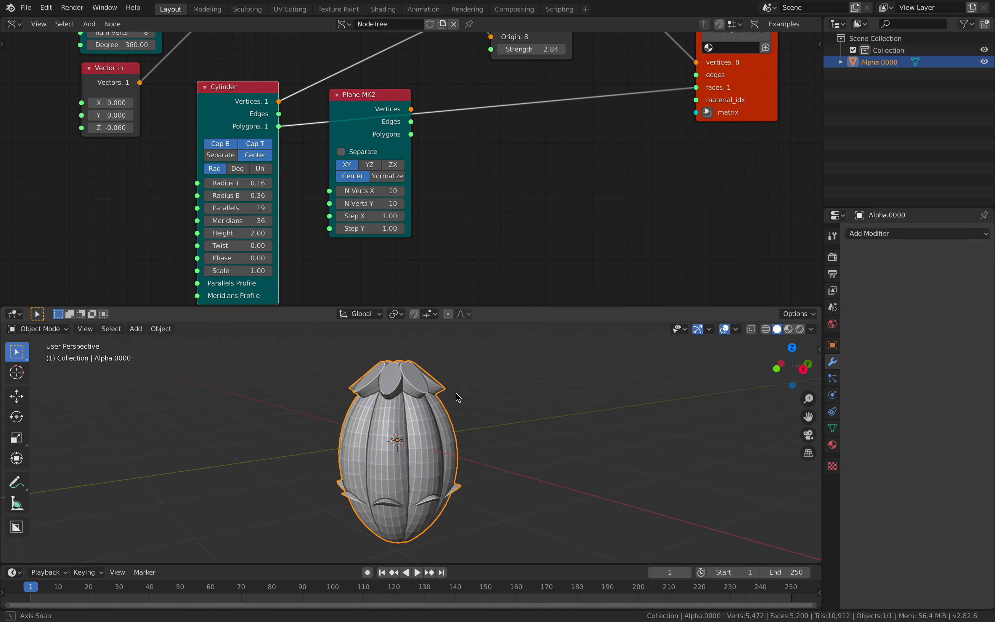
{"action": "left_click_drag", "start_coordinate": [457, 397], "coordinate": [409, 451]}
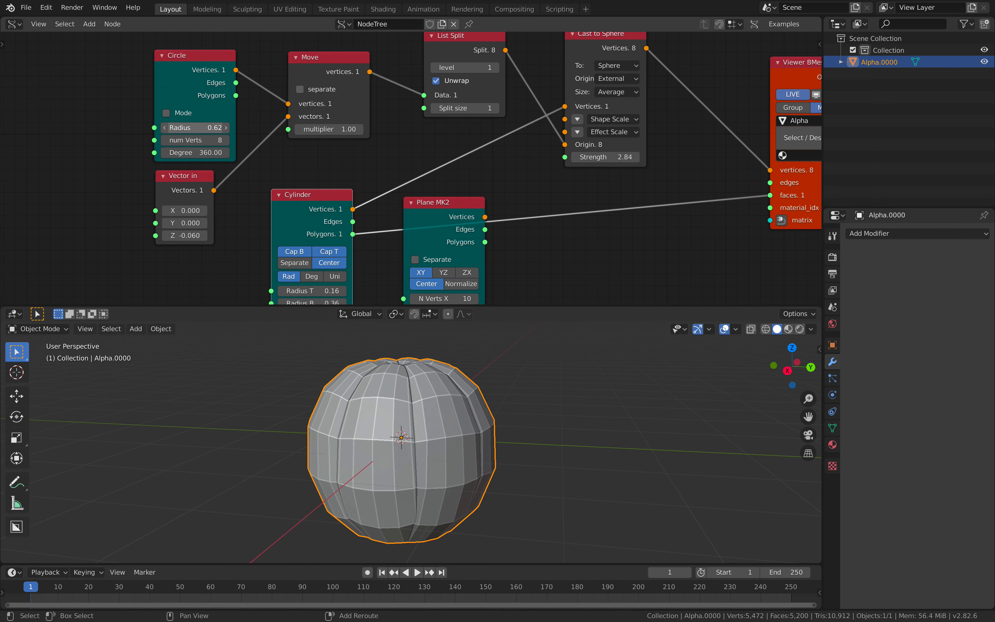
{"action": "left_click_drag", "start_coordinate": [195, 127], "coordinate": [215, 127]}
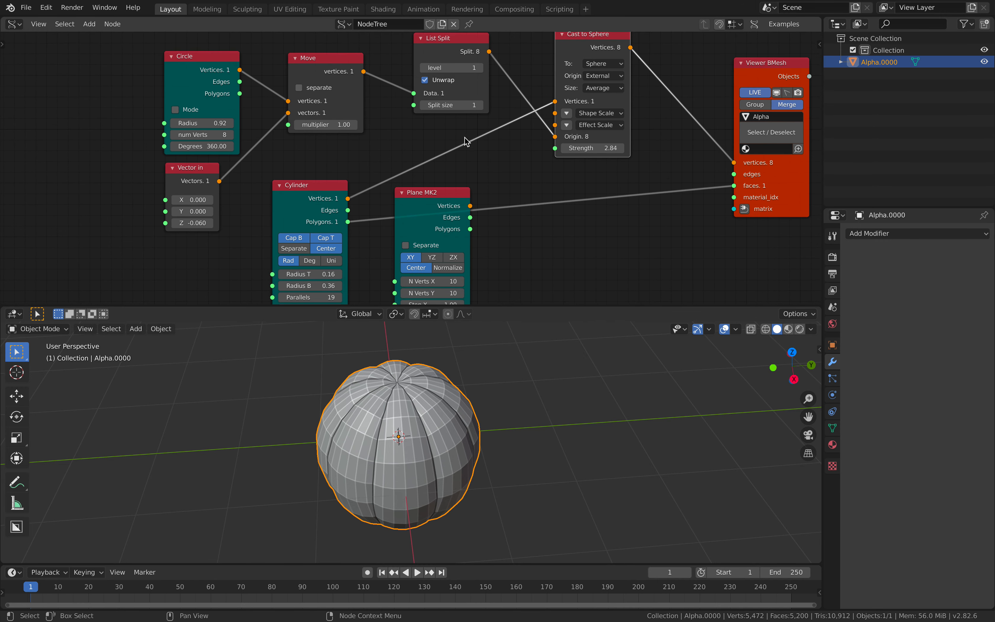
Try casting to Prism and Uv Sphere, settle on Sphere, and adjust cylinder radii into a dome.
{"action": "left_click", "coordinate": [603, 64]}
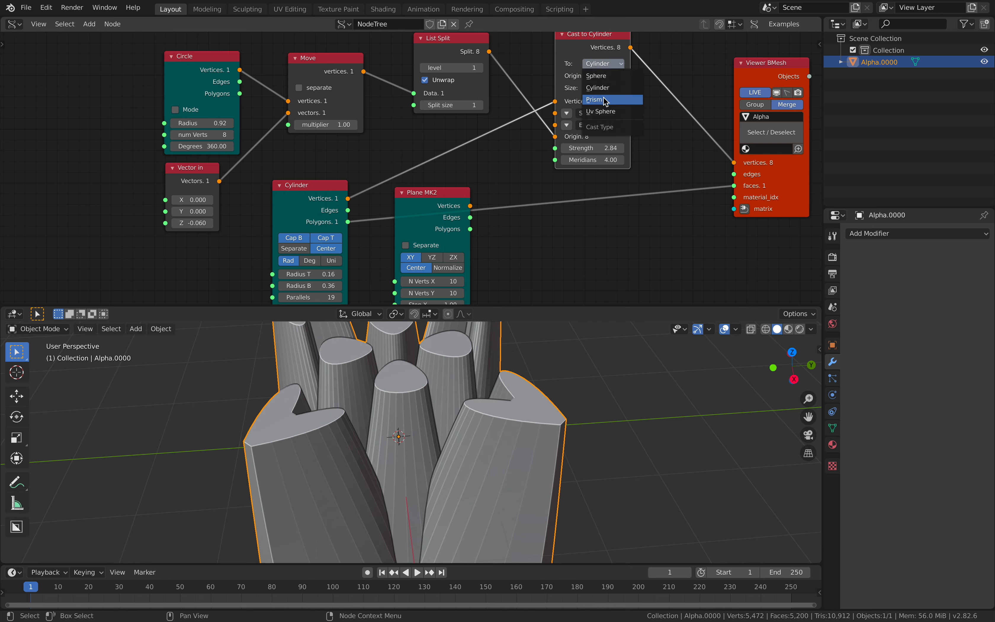
{"action": "left_click", "coordinate": [594, 100]}
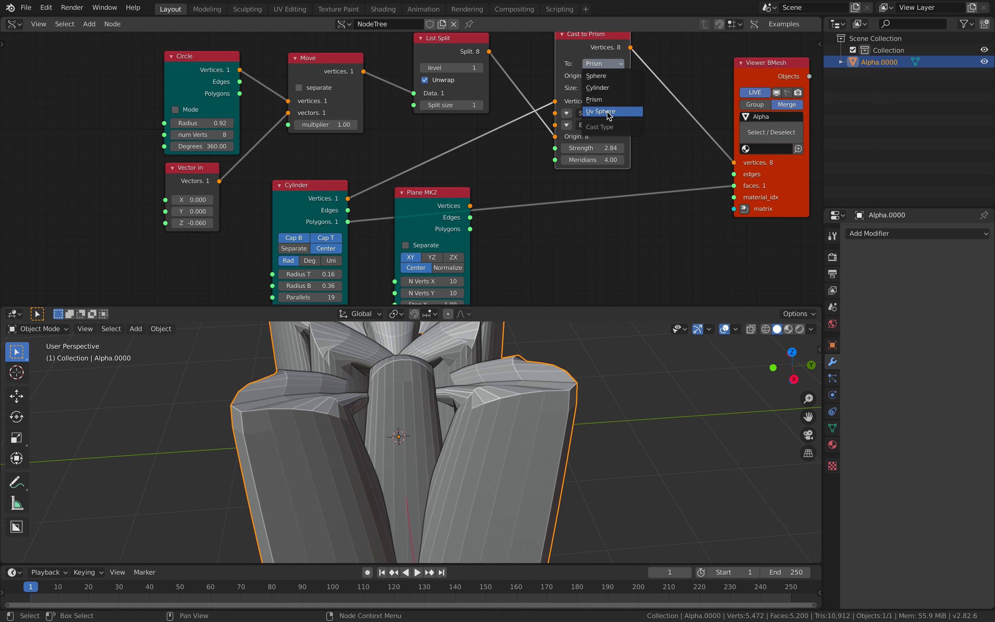
{"action": "left_click", "coordinate": [600, 111]}
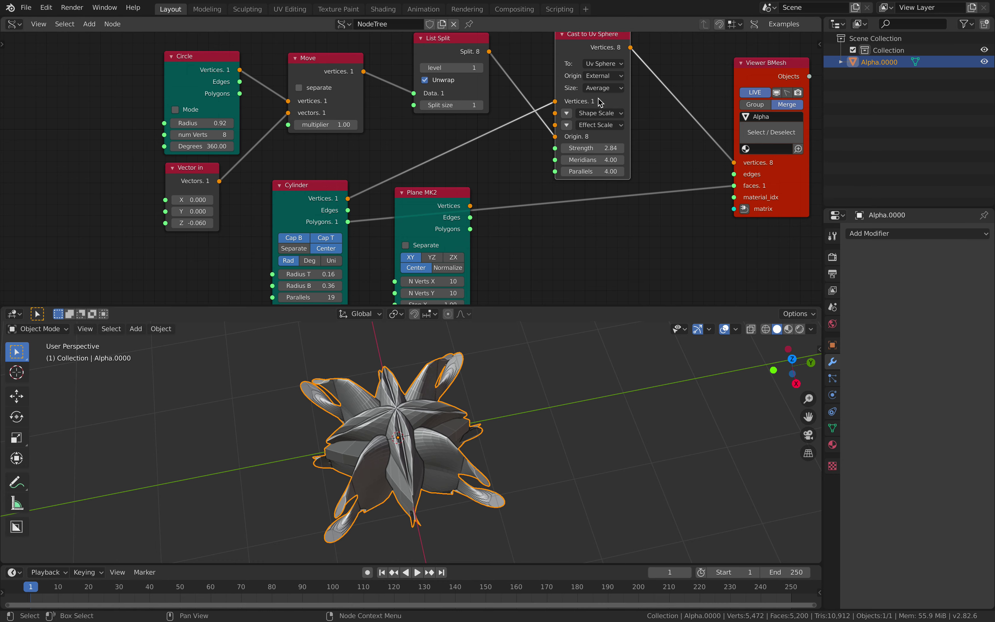
{"action": "left_click", "coordinate": [604, 64]}
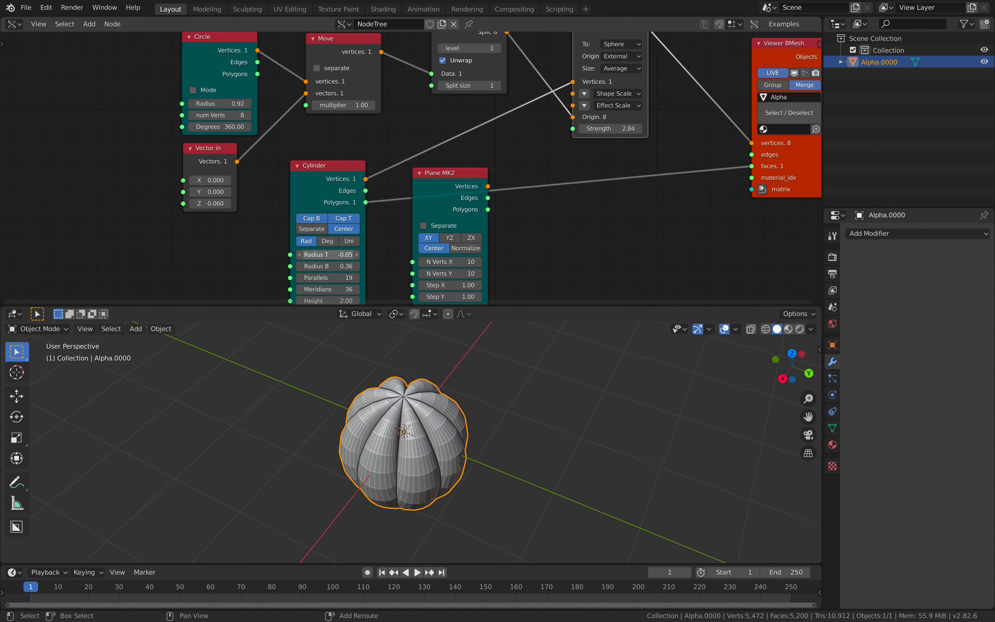
{"action": "left_click_drag", "start_coordinate": [327, 265], "coordinate": [355, 265]}
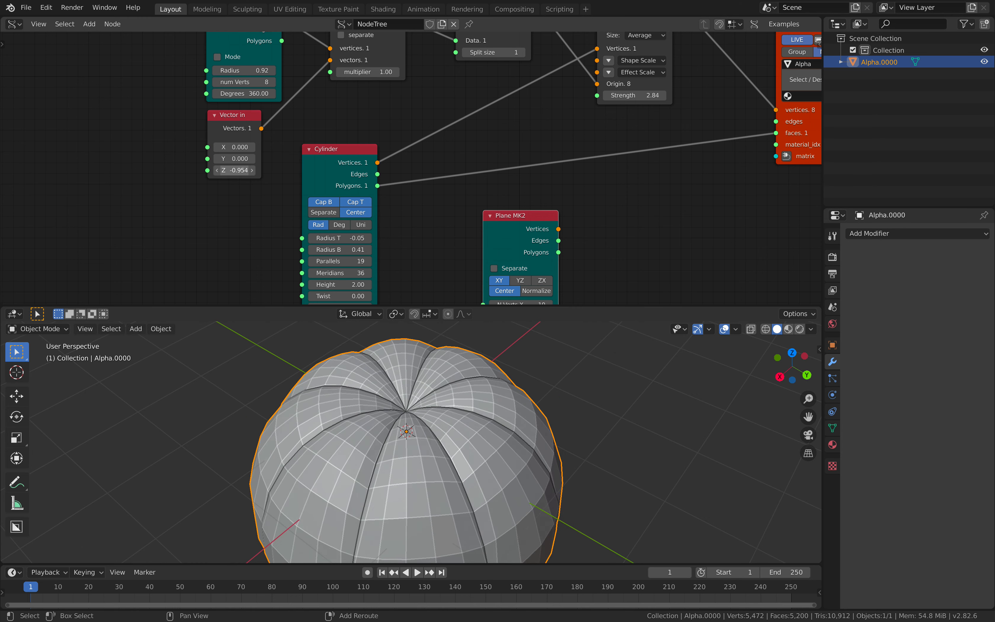
Raise Vector Z to 0.732 and widen Circle radius to 3.50, opening the dome into a lotus.
{"action": "left_click_drag", "start_coordinate": [235, 170], "coordinate": [235, 158]}
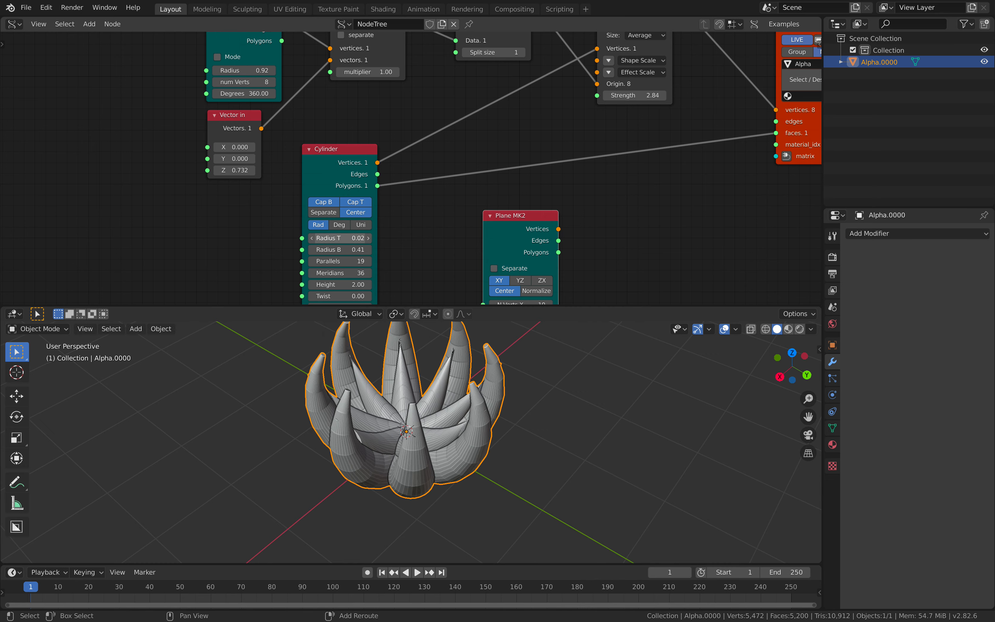
{"action": "left_click_drag", "start_coordinate": [343, 237], "coordinate": [330, 237]}
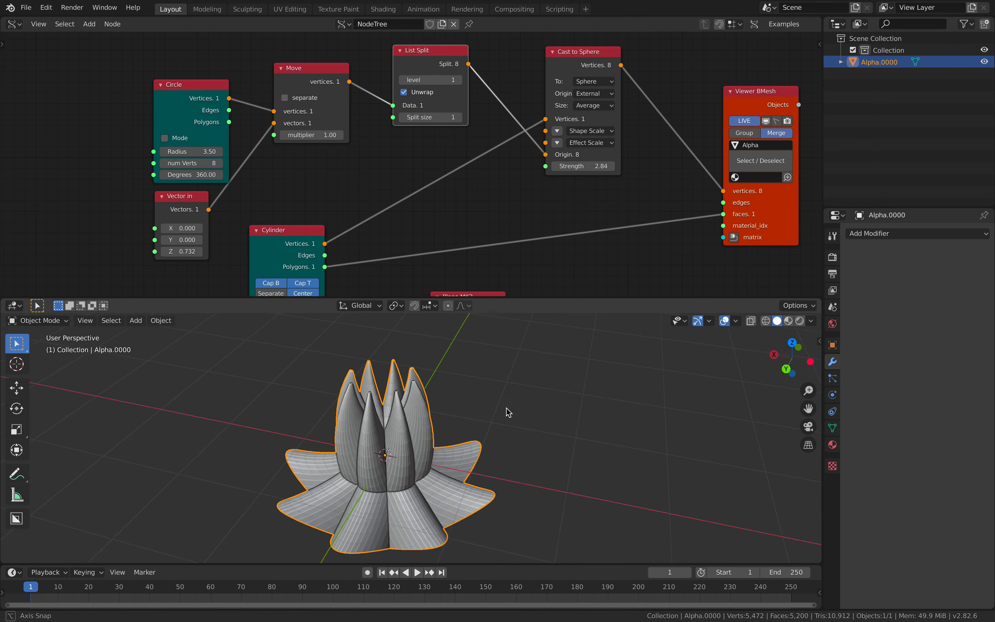
Shrink the Circle radius to 1.76 for spikier petals and duplicate the lotus as Alpha.001.
{"action": "left_click_drag", "start_coordinate": [508, 412], "coordinate": [418, 433]}
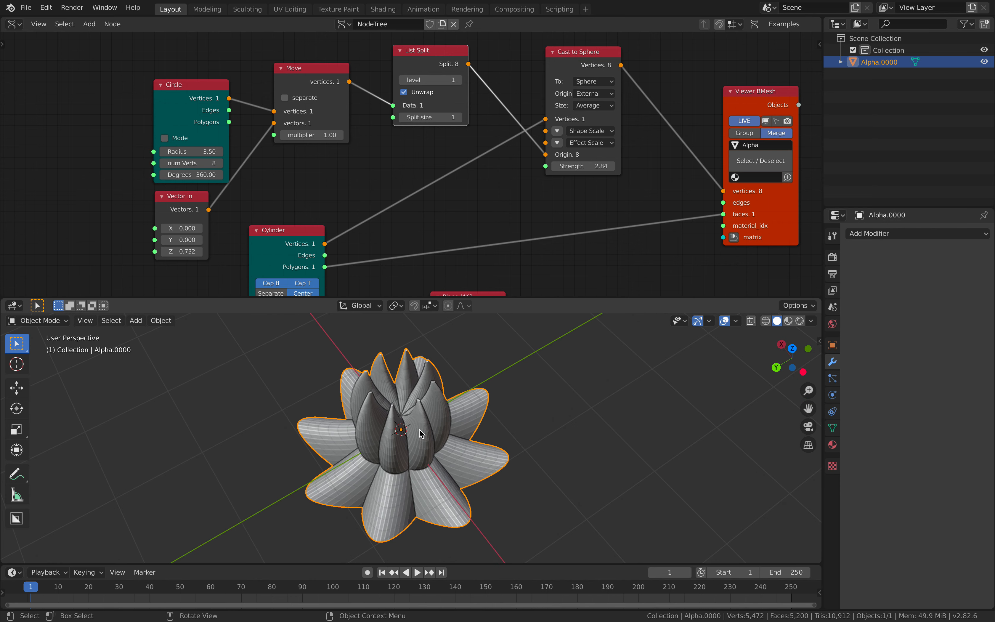
{"action": "mouse_move", "coordinate": [409, 377]}
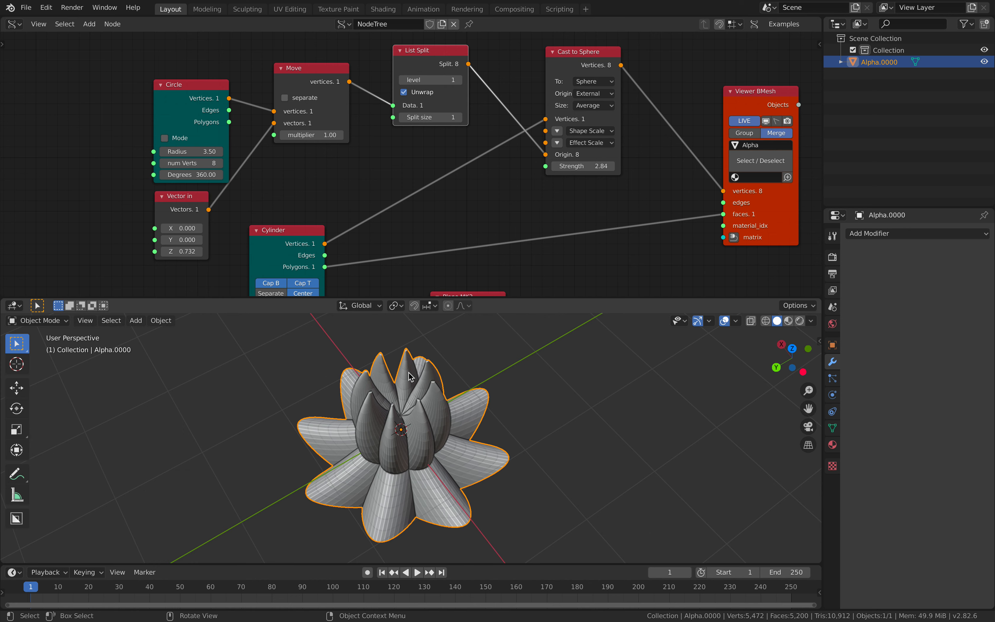
{"action": "left_click_drag", "start_coordinate": [191, 83], "coordinate": [169, 73]}
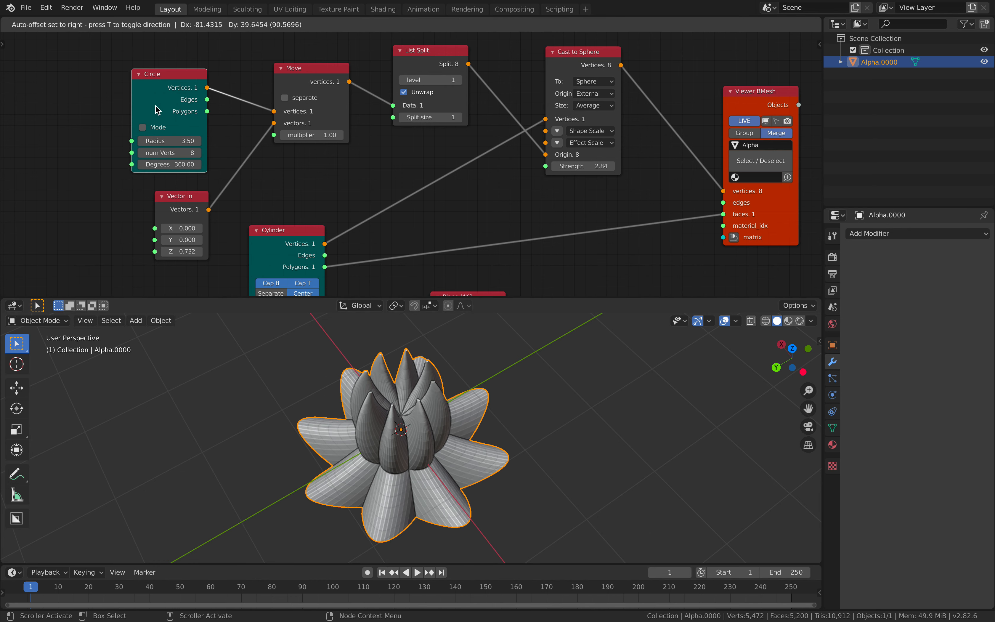
{"action": "left_click_drag", "start_coordinate": [158, 140], "coordinate": [196, 141]}
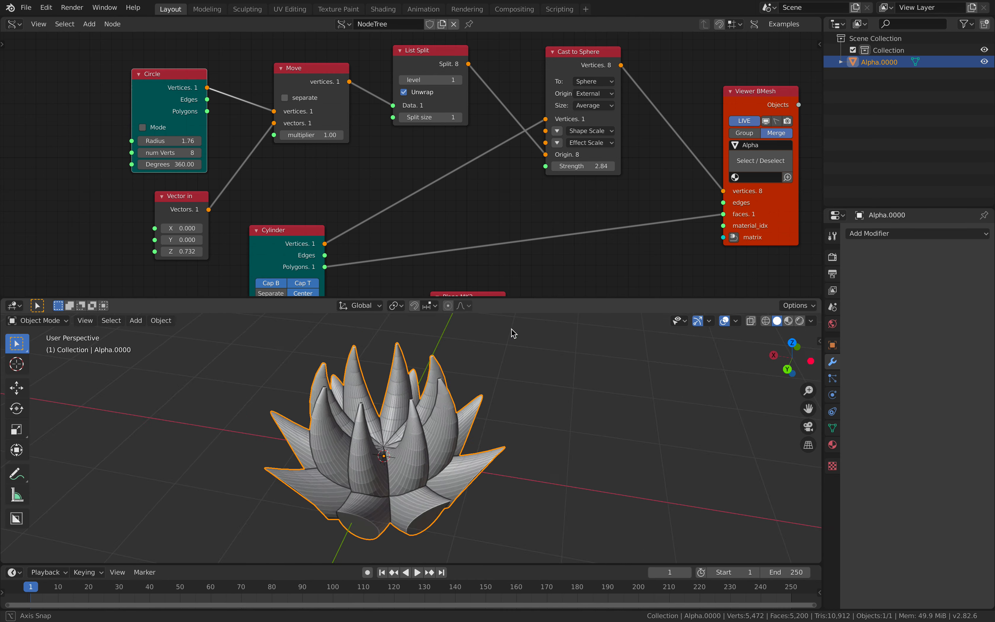
{"action": "left_click_drag", "start_coordinate": [513, 332], "coordinate": [476, 432]}
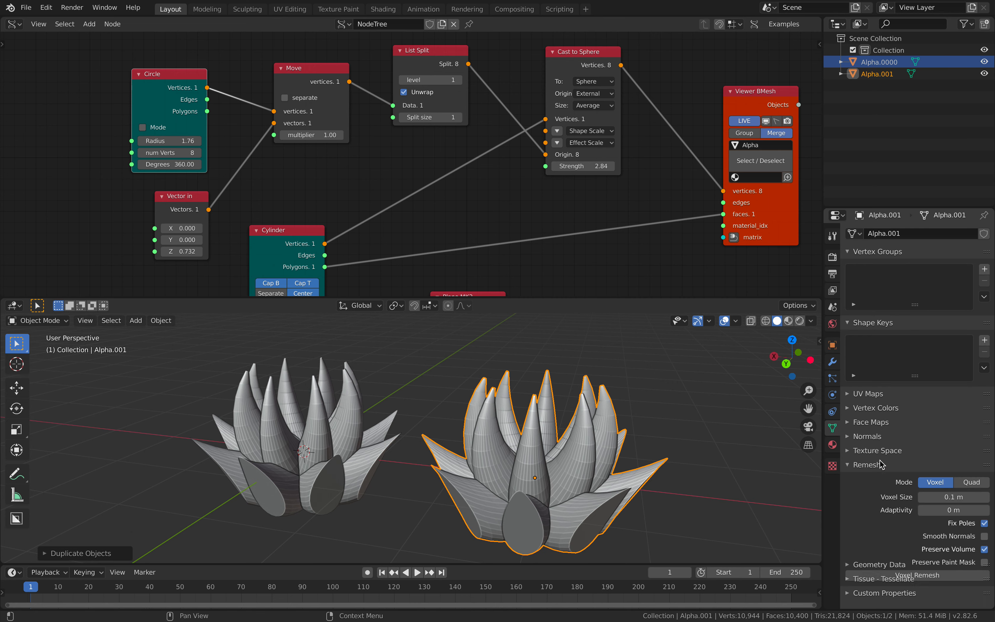
Voxel-remesh the second copy, then duplicate and QuadriFlow-remesh a third copy in Quad mode.
{"action": "left_click", "coordinate": [917, 575]}
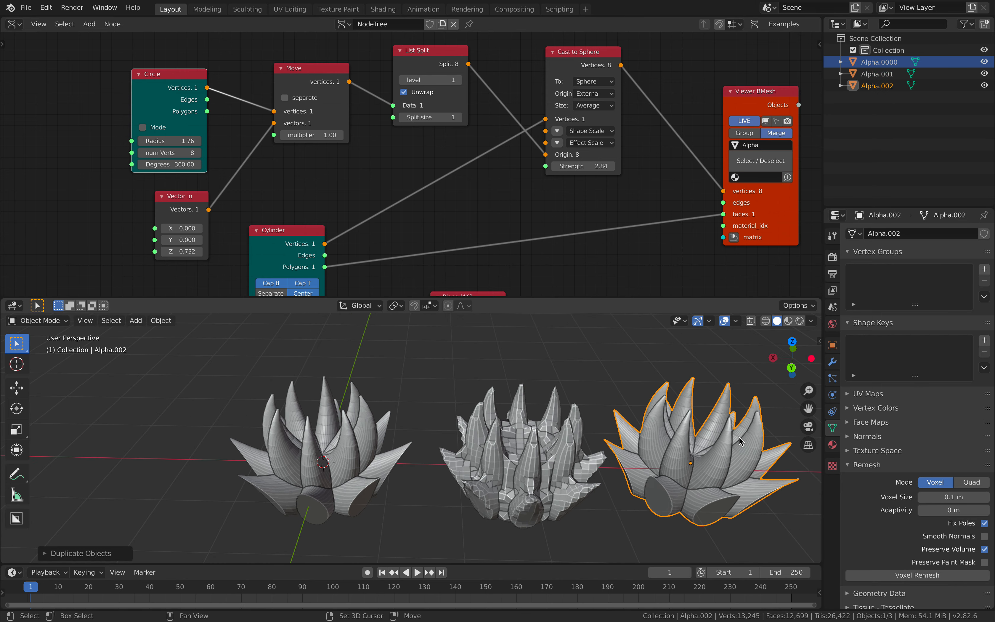
{"action": "left_click", "coordinate": [972, 483]}
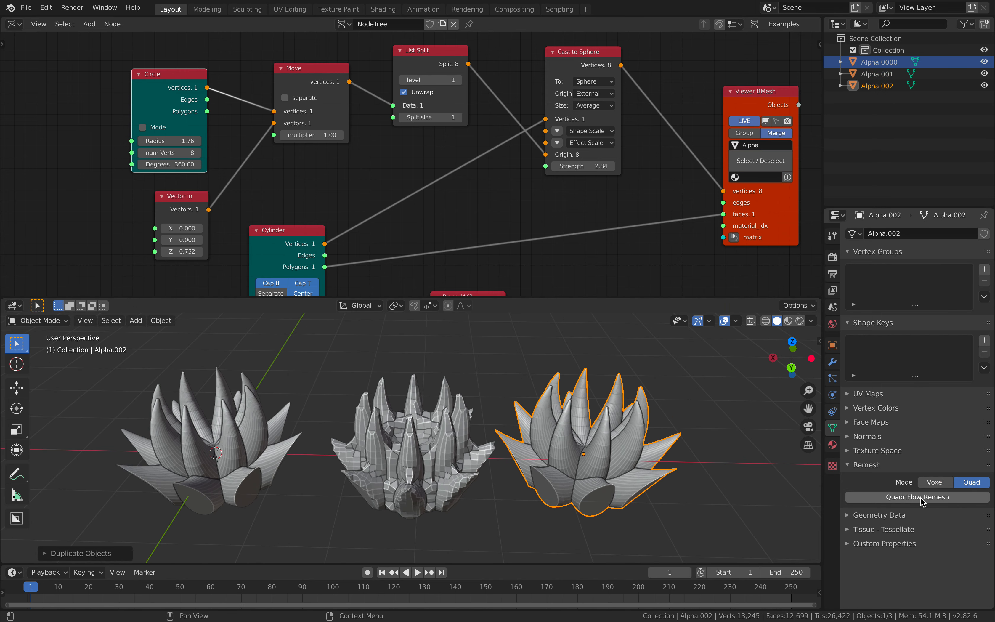
{"action": "left_click", "coordinate": [917, 497]}
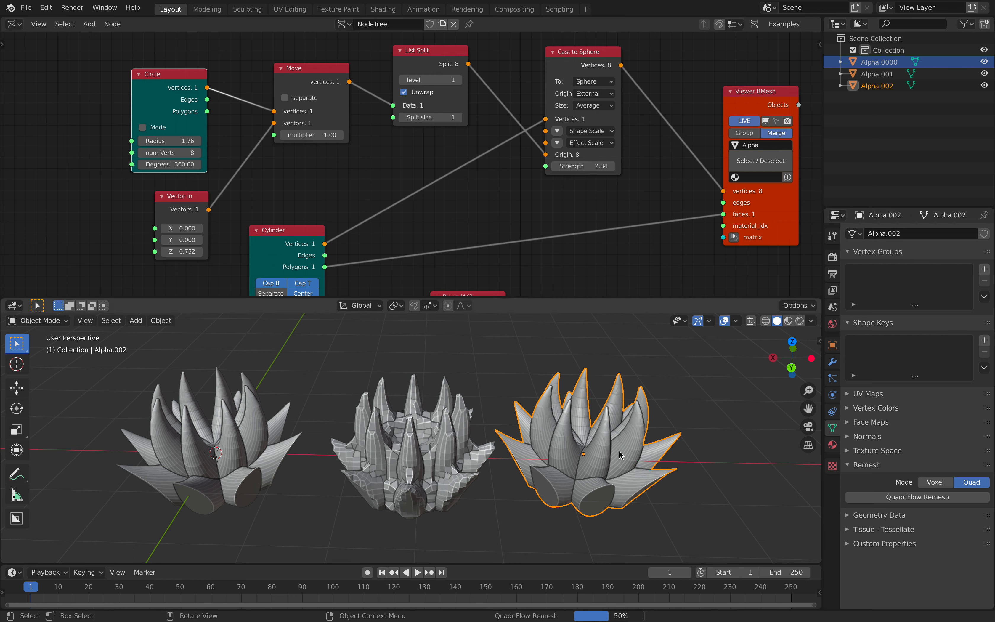
{"action": "mouse_move", "coordinate": [599, 488]}
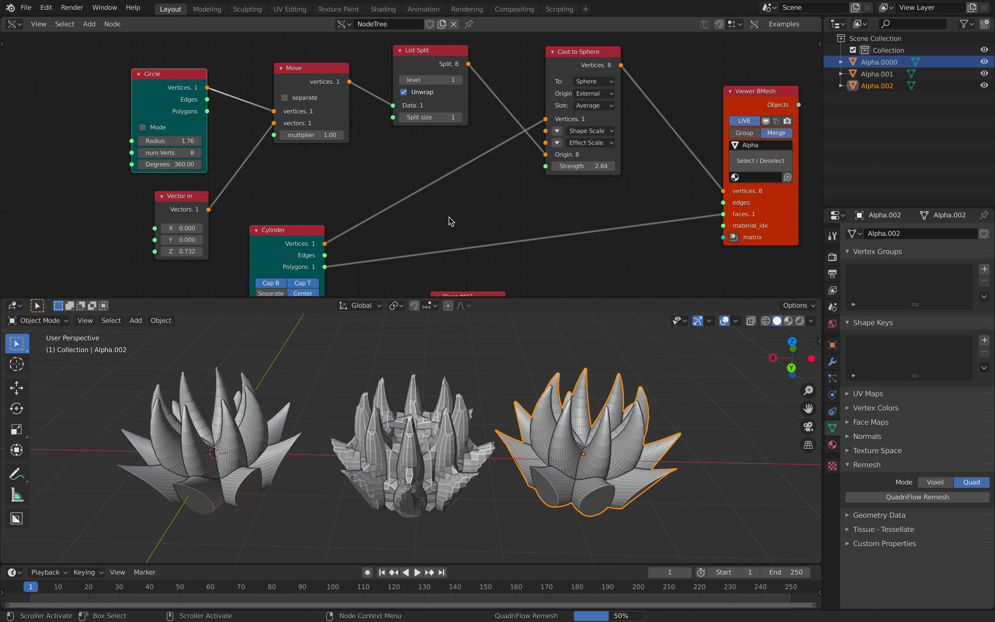
{"action": "mouse_move", "coordinate": [393, 154]}
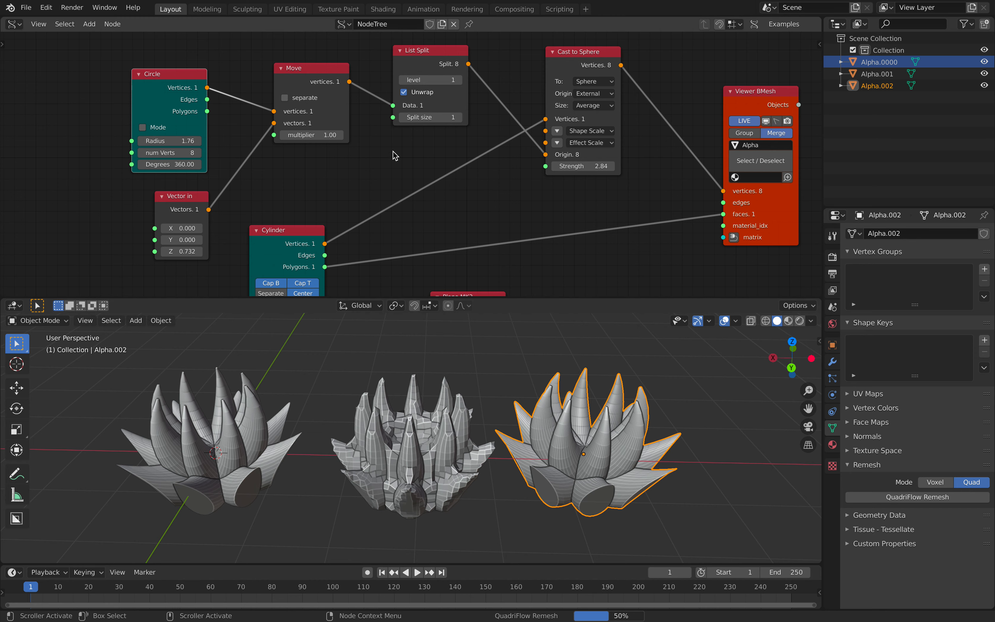
{"action": "mouse_move", "coordinate": [572, 86]}
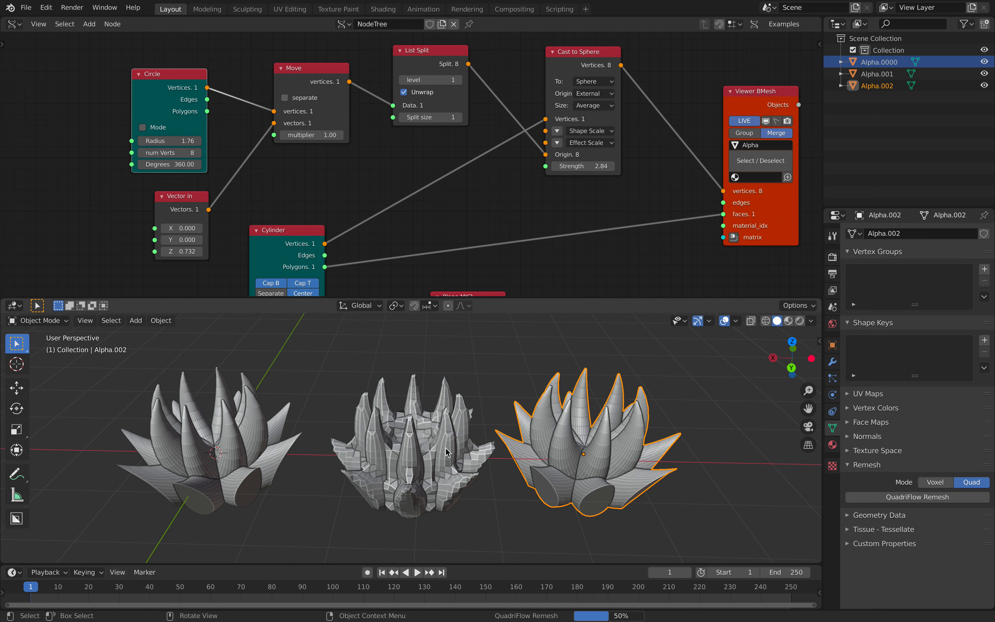
{"action": "mouse_move", "coordinate": [345, 438]}
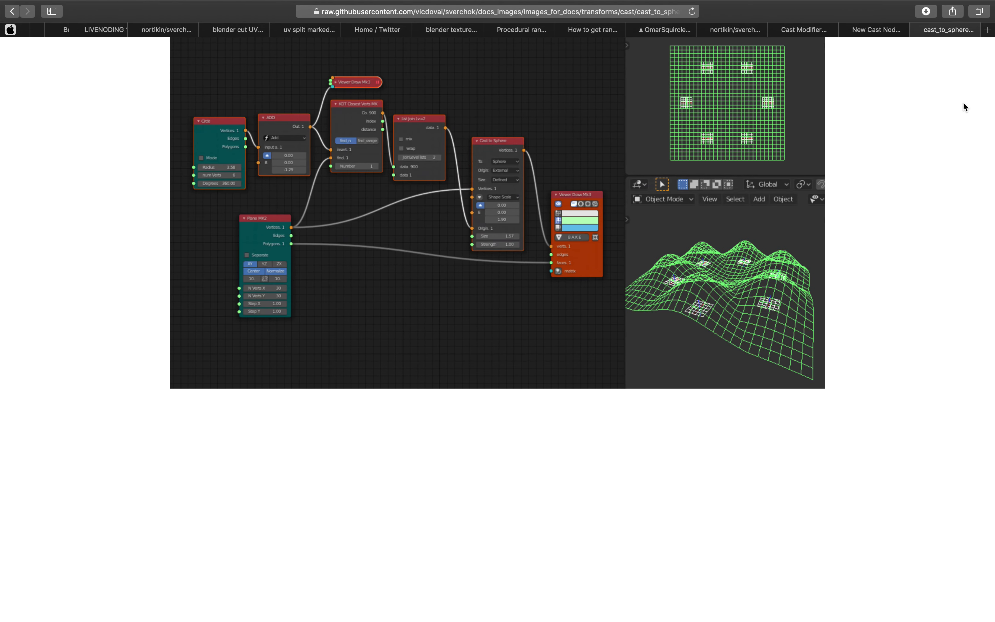
Switch to Safari showing the cast_to_sphere documentation image.
{"action": "left_click", "coordinate": [874, 30]}
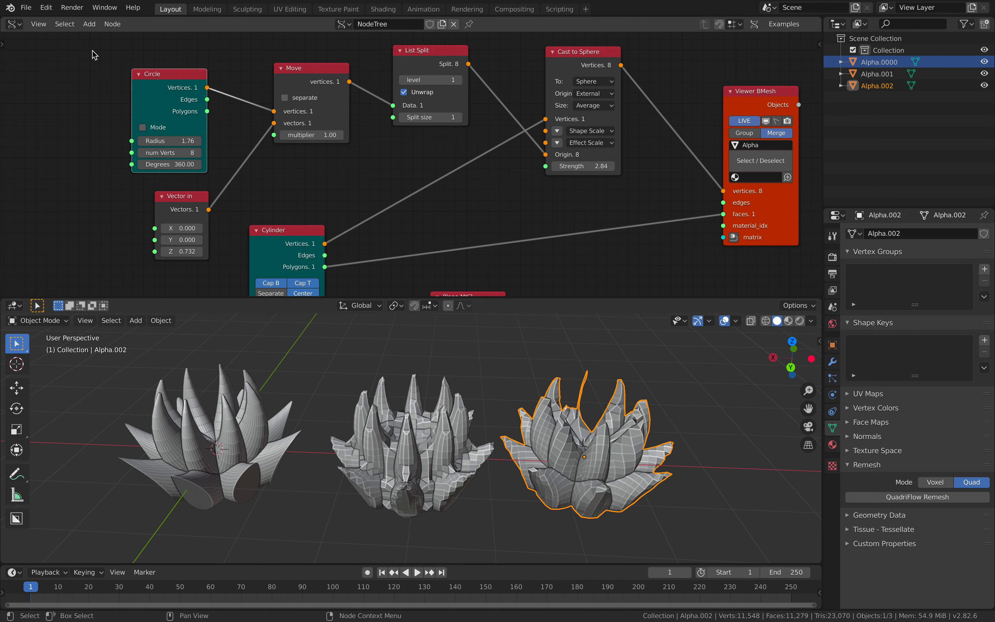
Load another example .blend with wavy ring shapes and bring up File > Open Recent.
{"action": "left_click", "coordinate": [26, 8]}
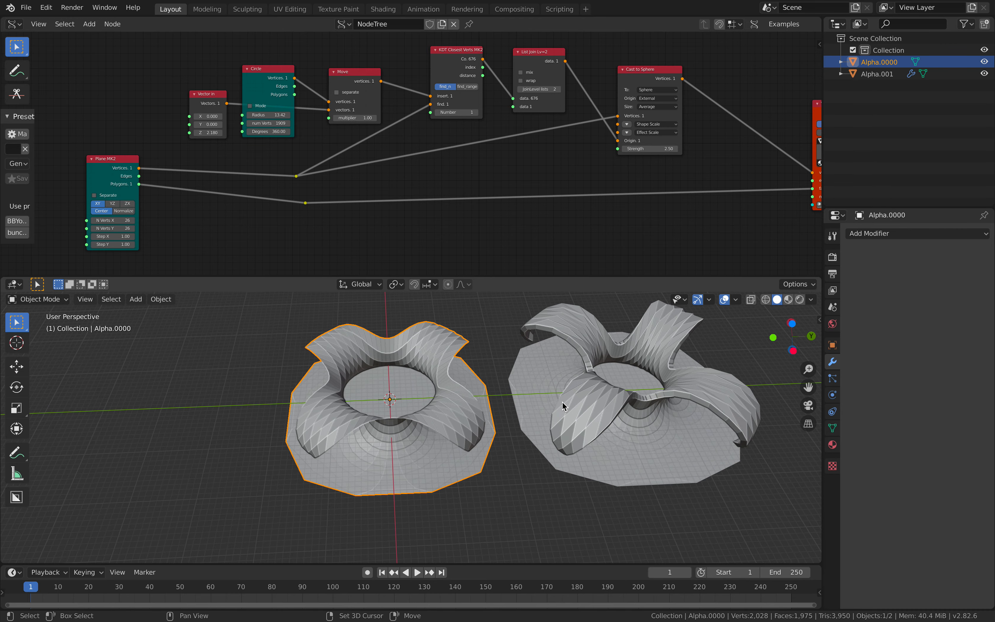
{"action": "left_click_drag", "start_coordinate": [559, 407], "coordinate": [445, 299]}
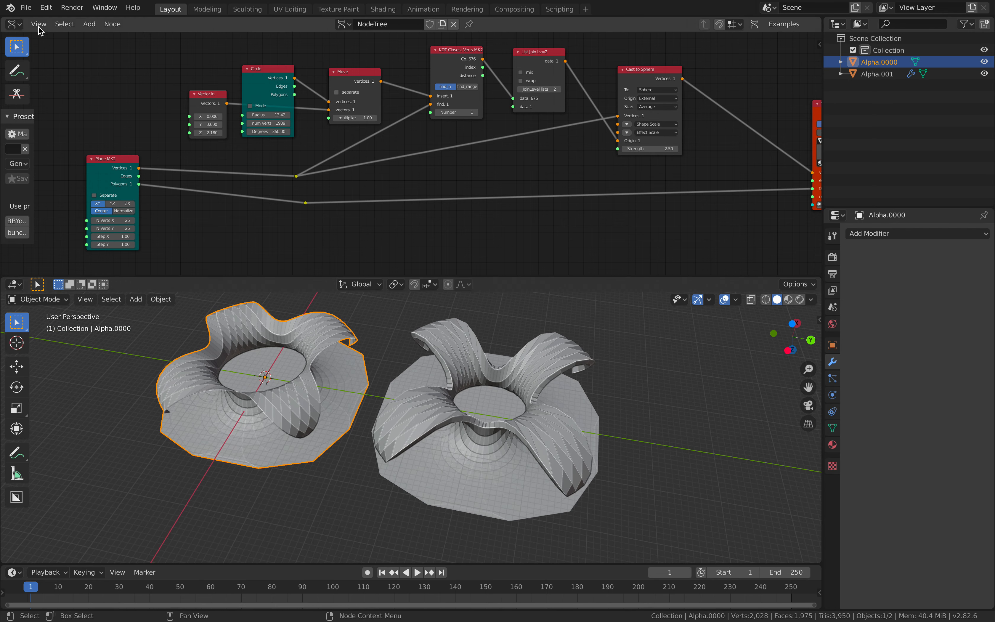
{"action": "left_click", "coordinate": [26, 7]}
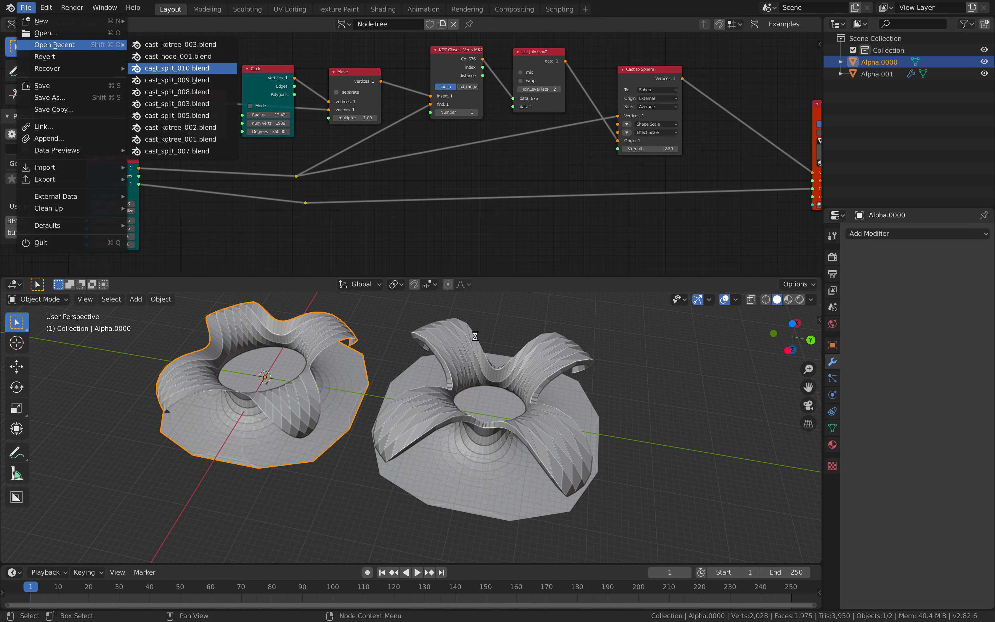
{"action": "mouse_move", "coordinate": [477, 347]}
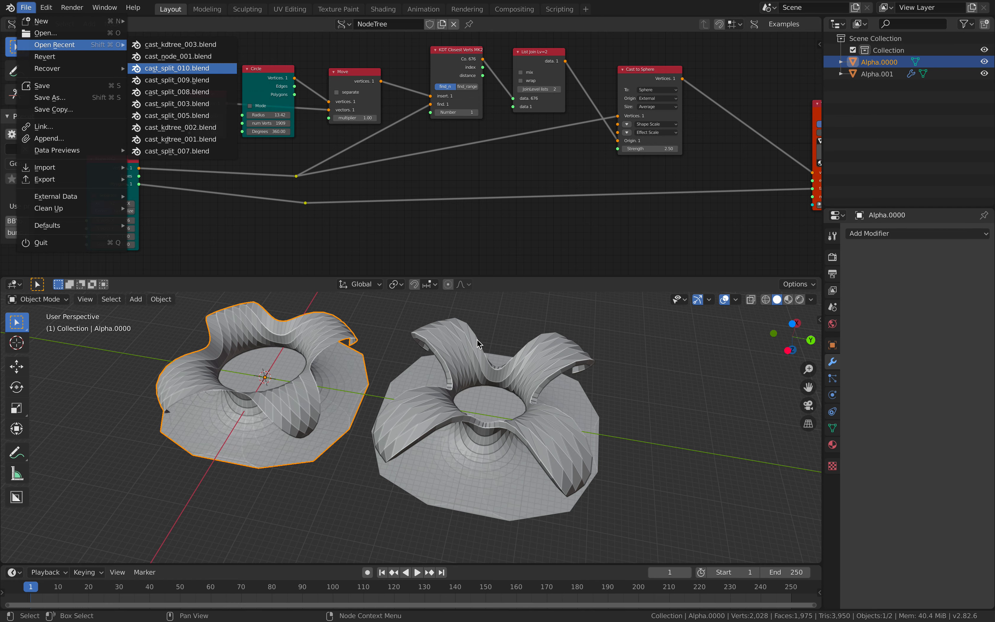
Load cast_split_010.blend, then switch to another example file from Open Recent.
{"action": "left_click", "coordinate": [181, 68]}
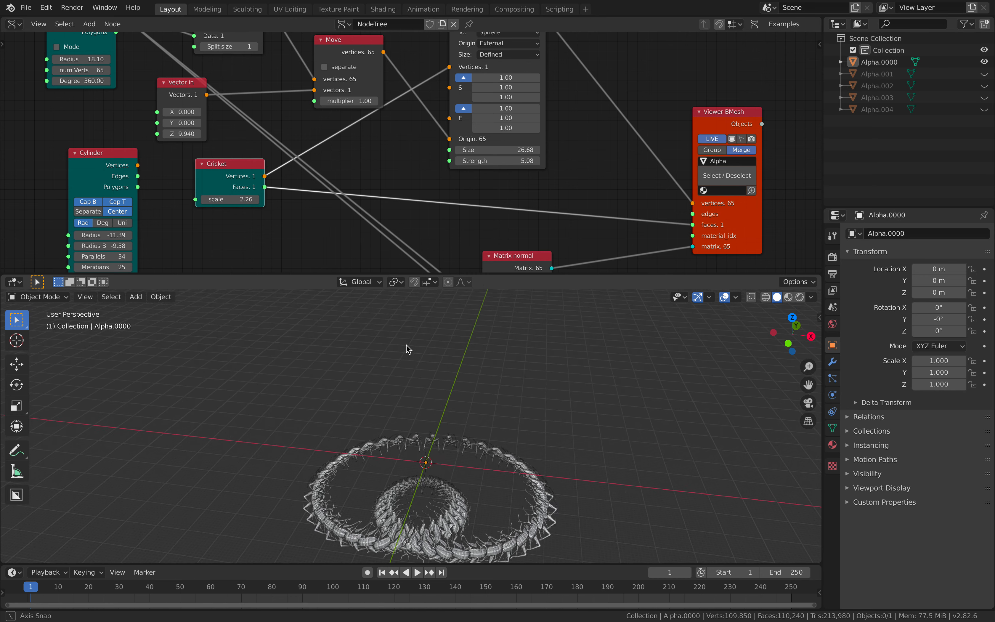
{"action": "left_click", "coordinate": [25, 7]}
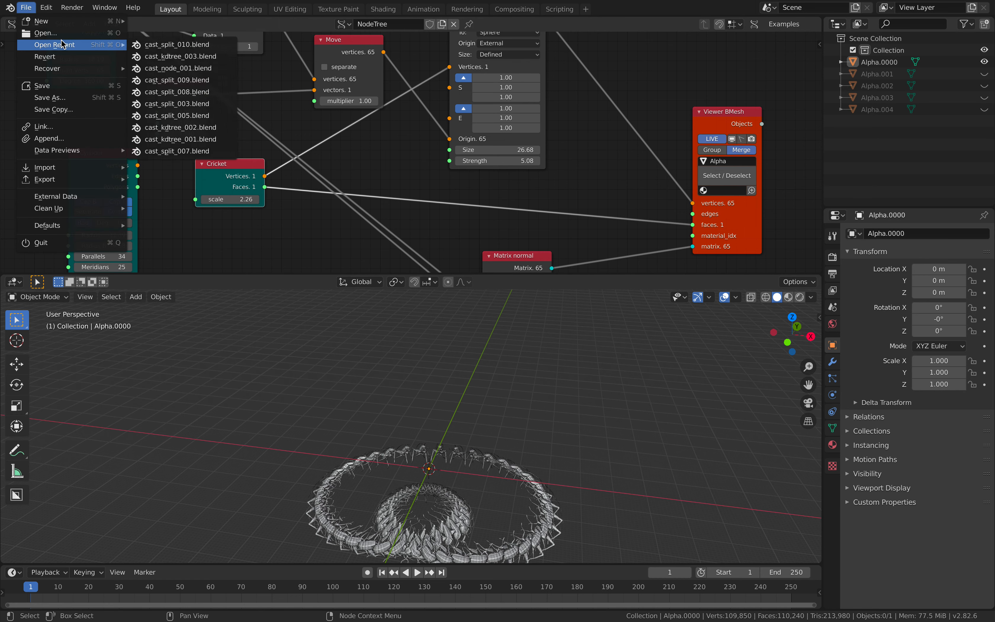
{"action": "left_click", "coordinate": [176, 92]}
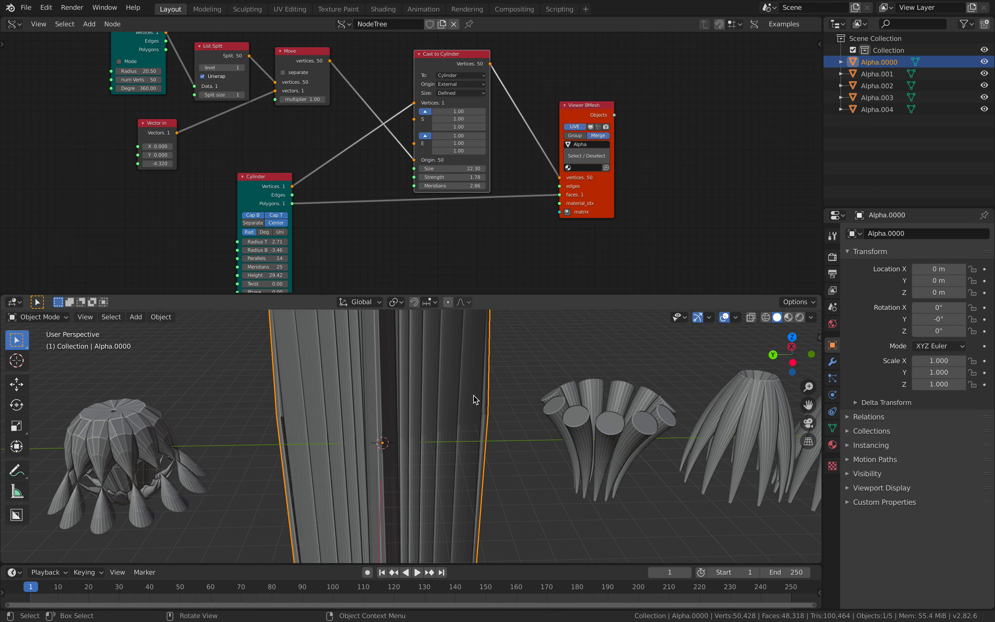
Cast the middle shape to a prism and disable Merge so the viewer outputs separate Alpha objects.
{"action": "scroll", "scroll_direction": "down", "scroll_amount": 3}
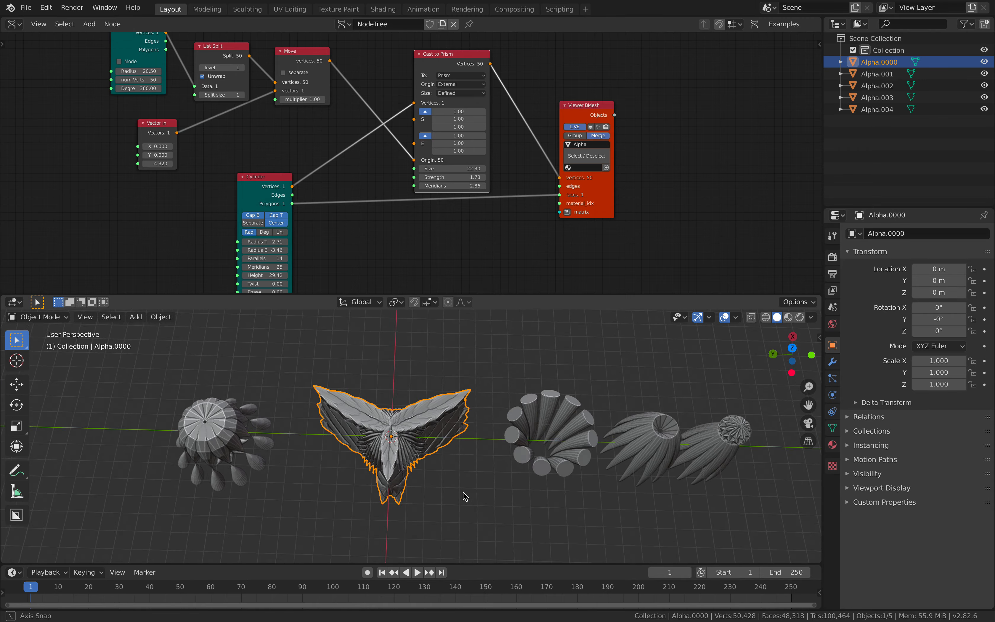
{"action": "left_click_drag", "start_coordinate": [463, 495], "coordinate": [695, 382]}
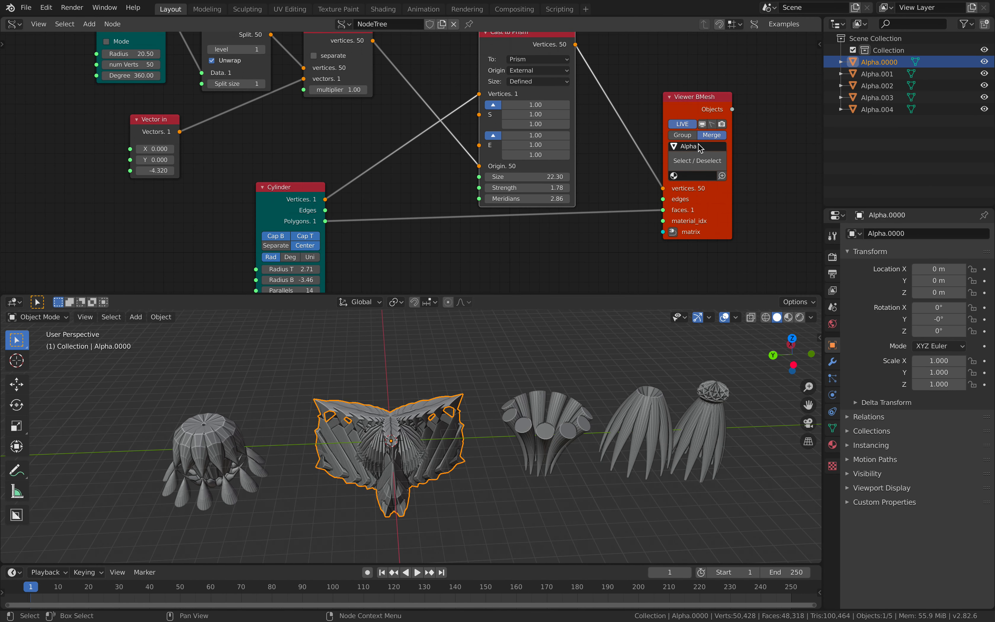
{"action": "mouse_move", "coordinate": [712, 140]}
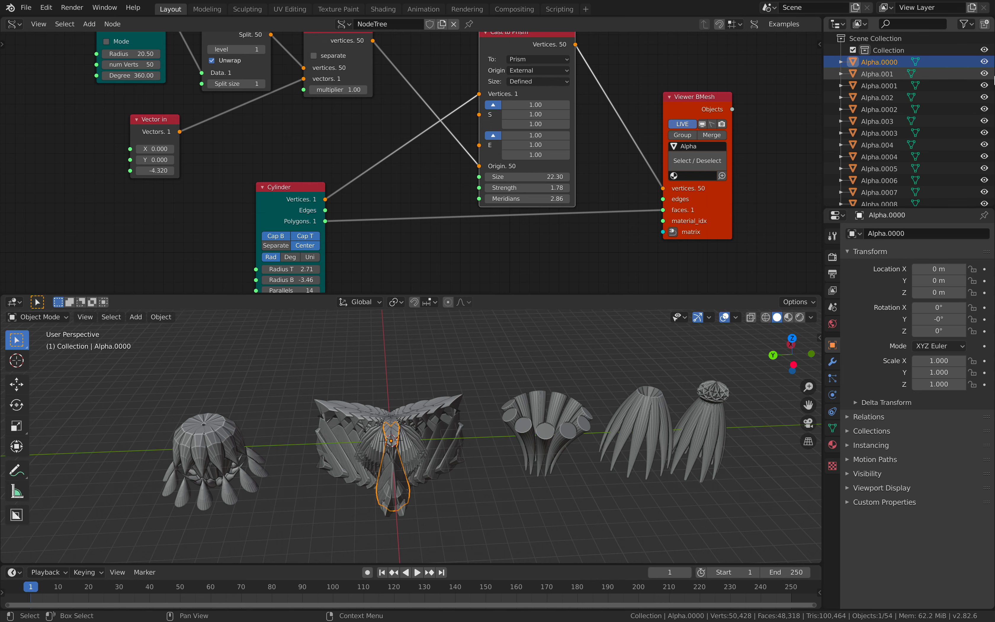
{"action": "scroll", "scroll_direction": "down", "scroll_amount": 3}
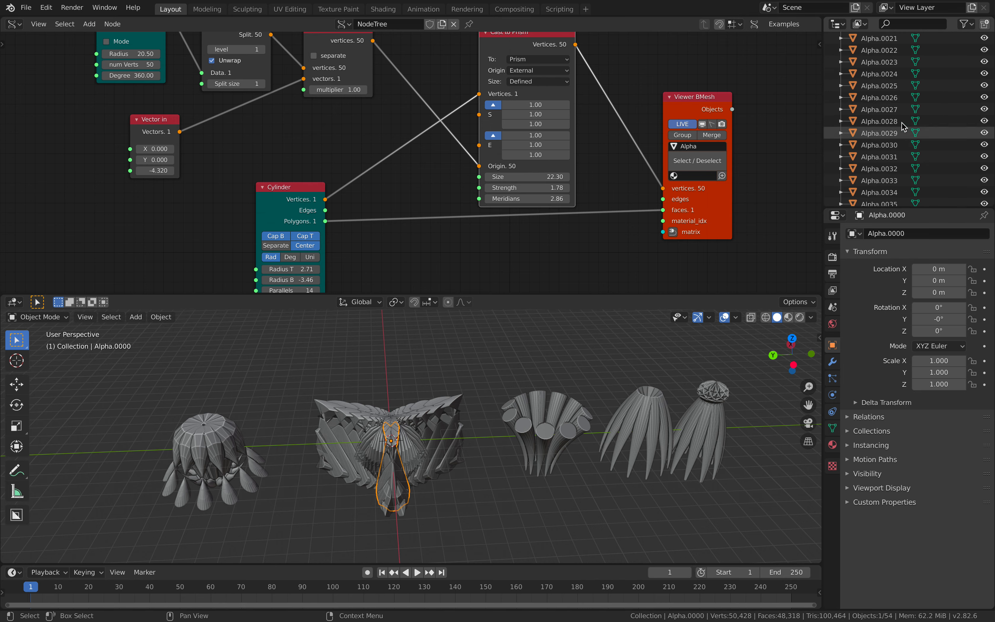